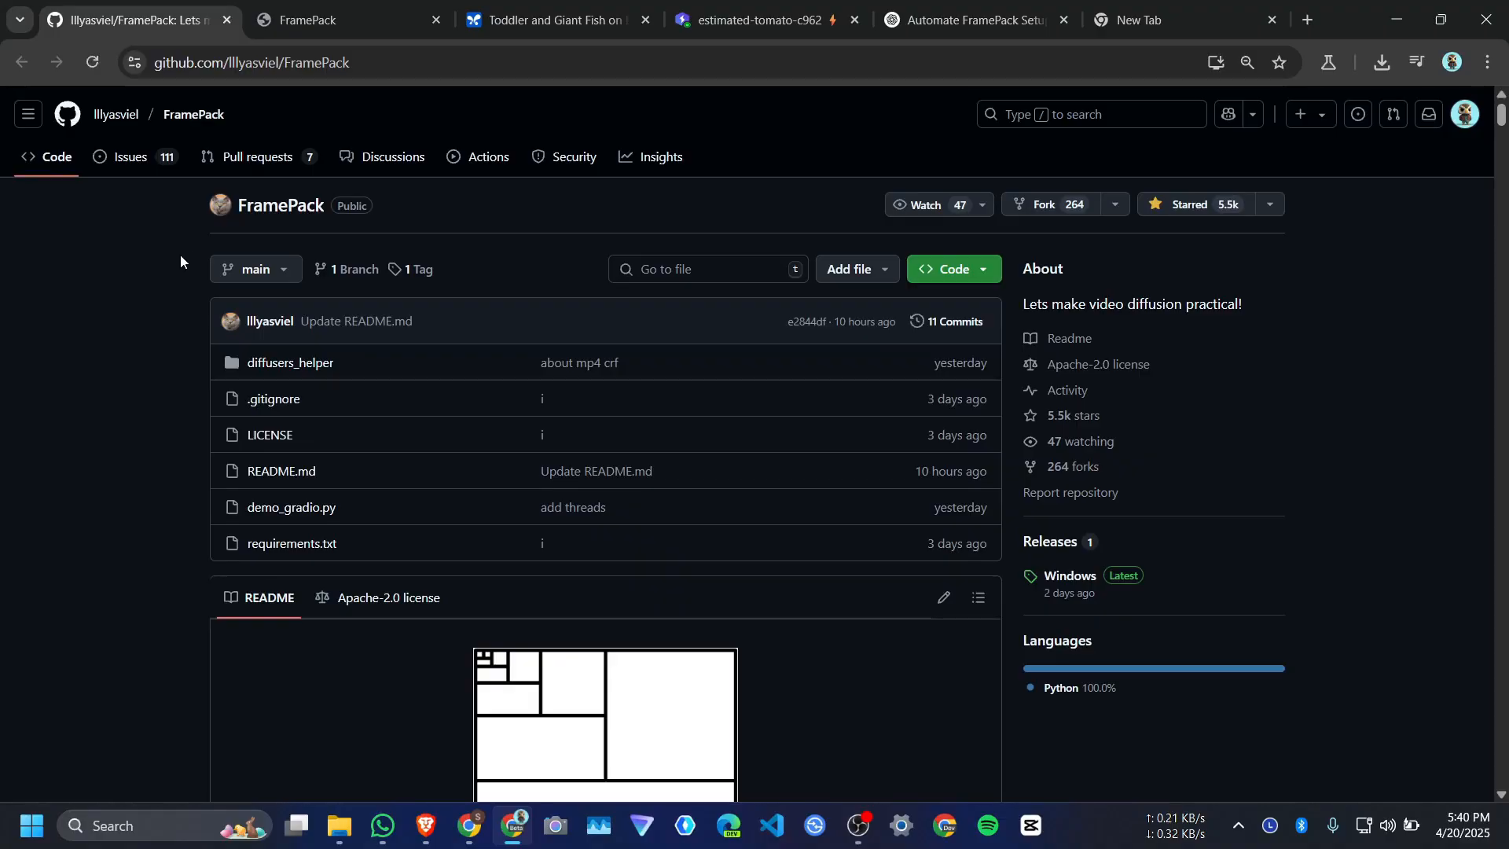
mouse_move(192, 114)
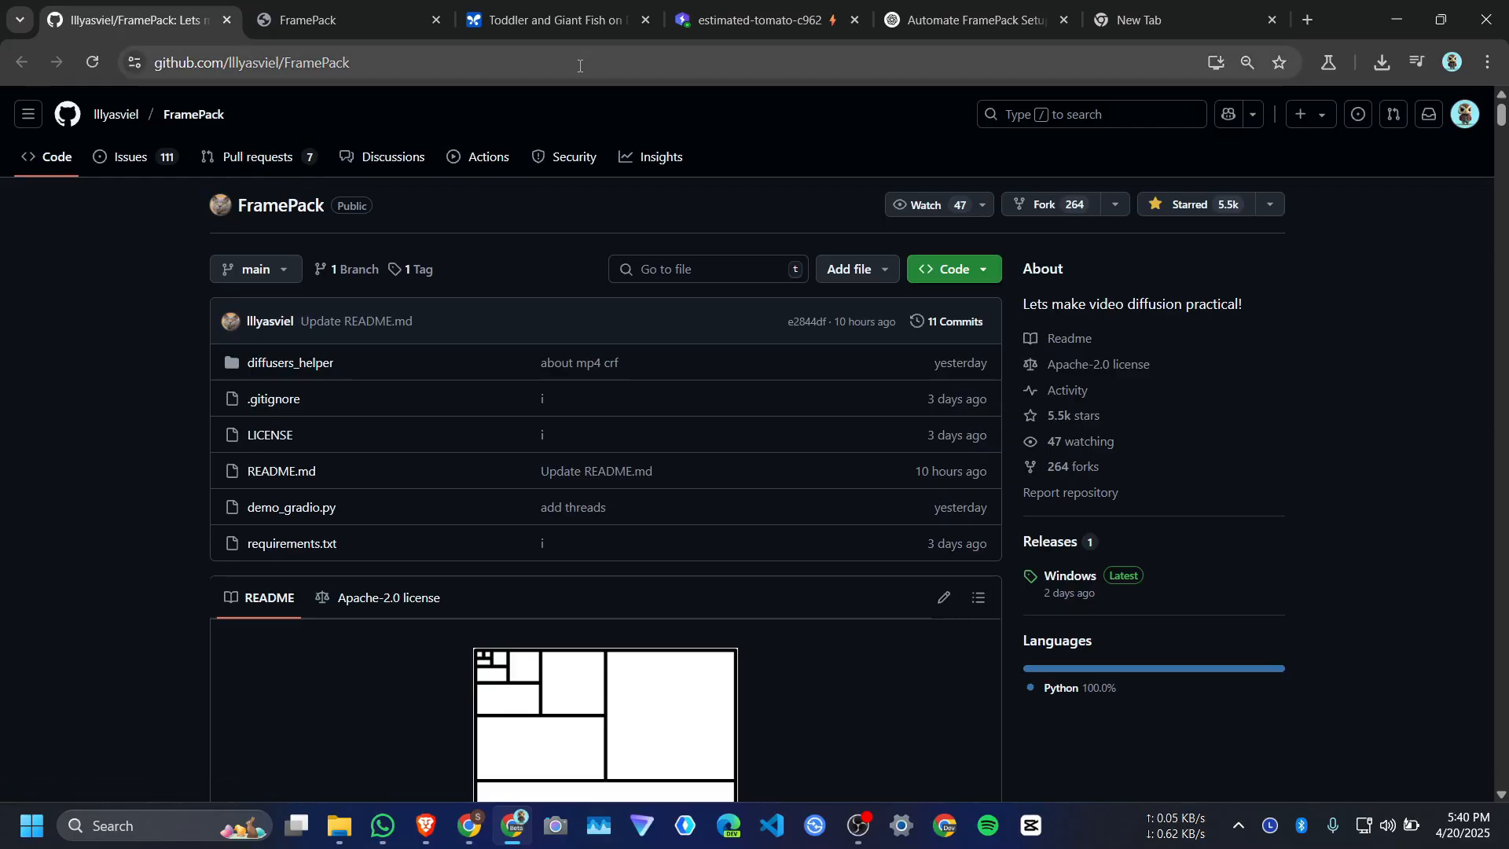
Switch from the GitHub FramePack repository to the estimated-tomato-c962 Lightning studio notebook
left_click(760, 19)
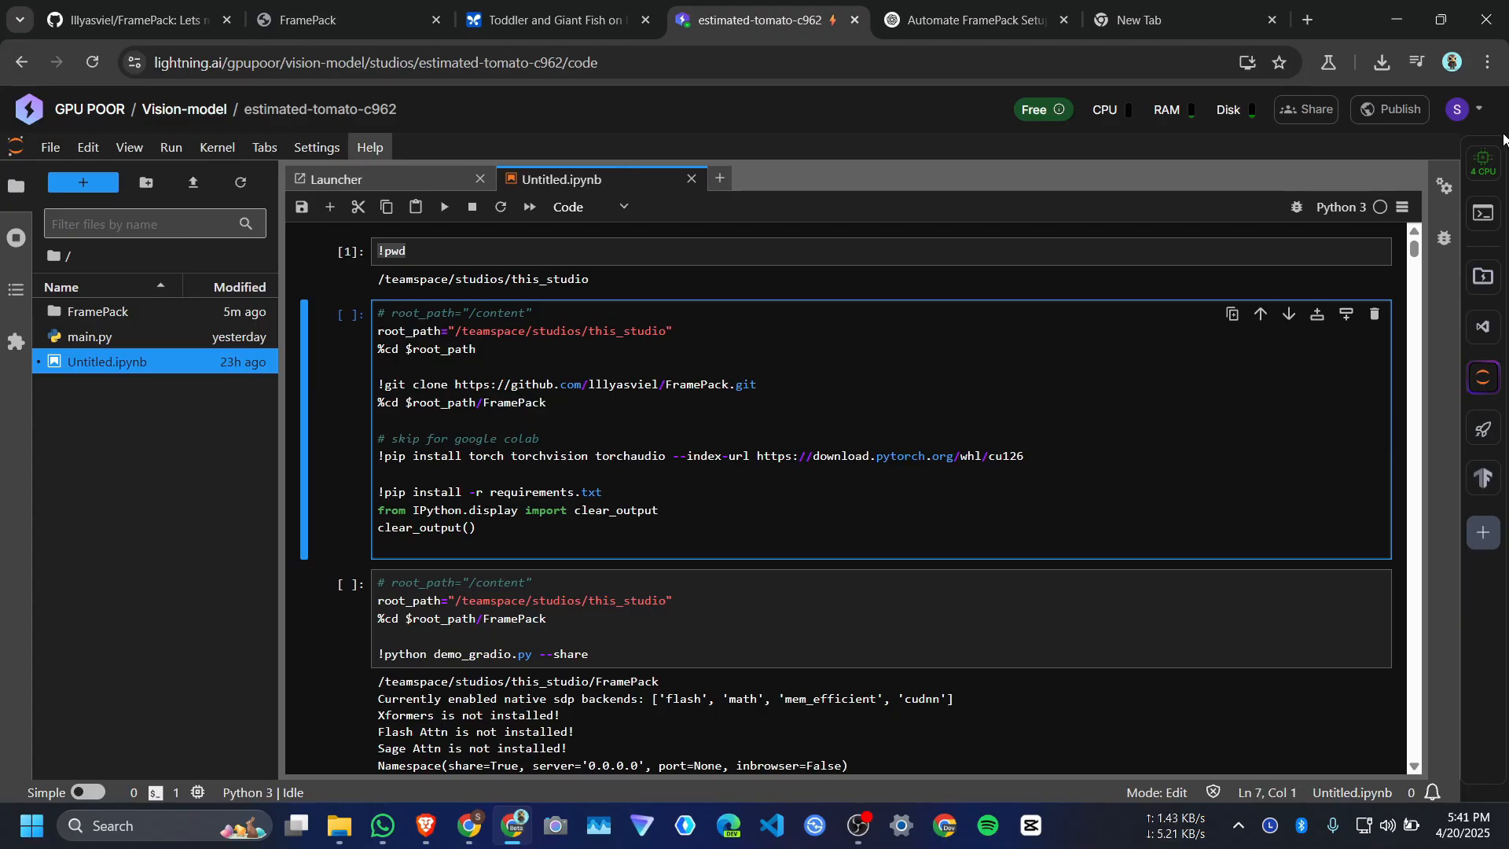
Choose the single L40S GPU machine in the studio's machine settings
left_click(1482, 163)
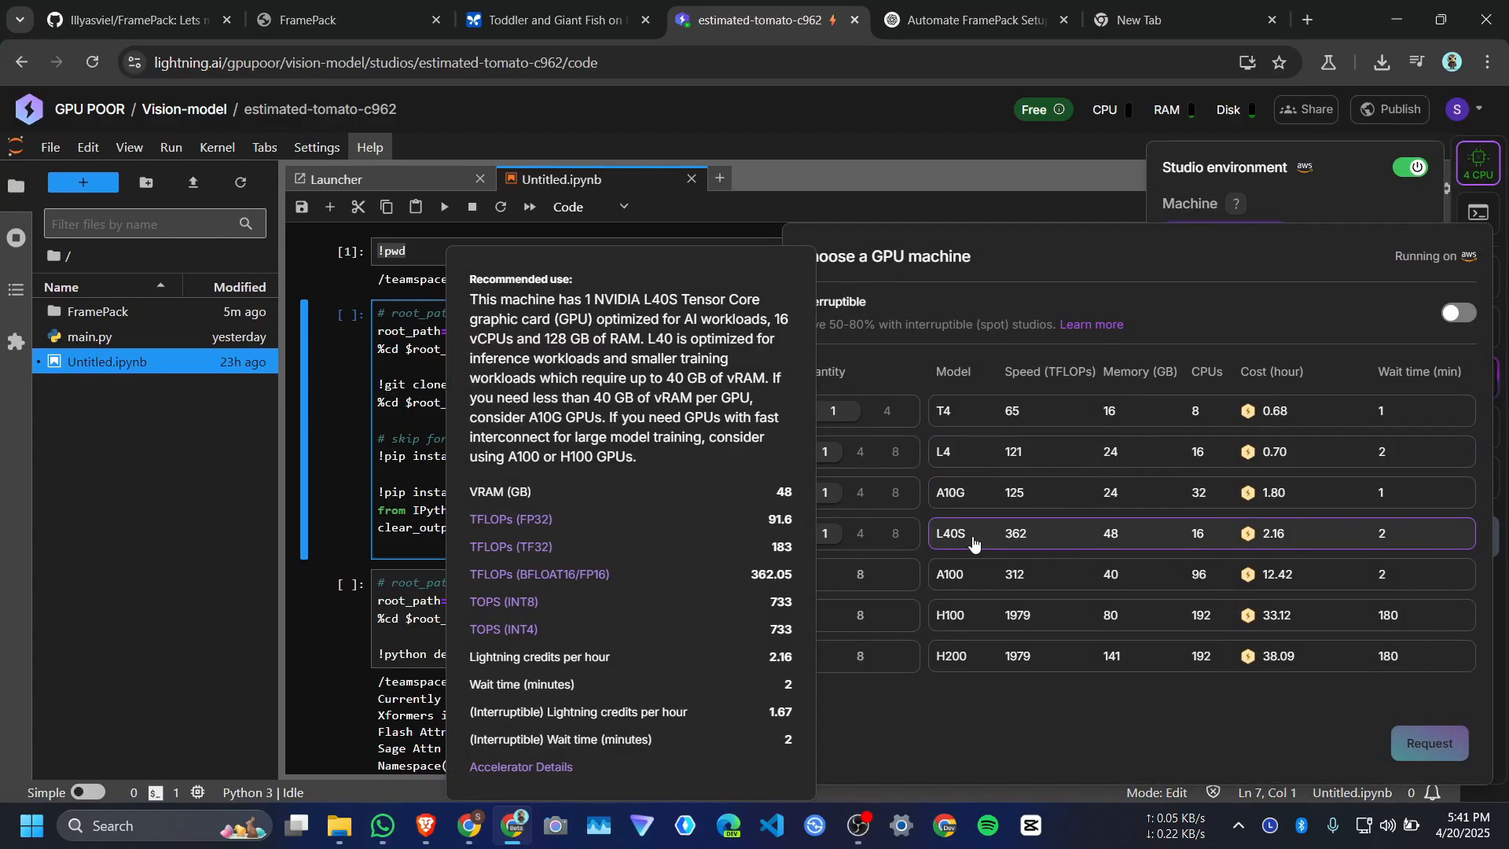
left_click(972, 533)
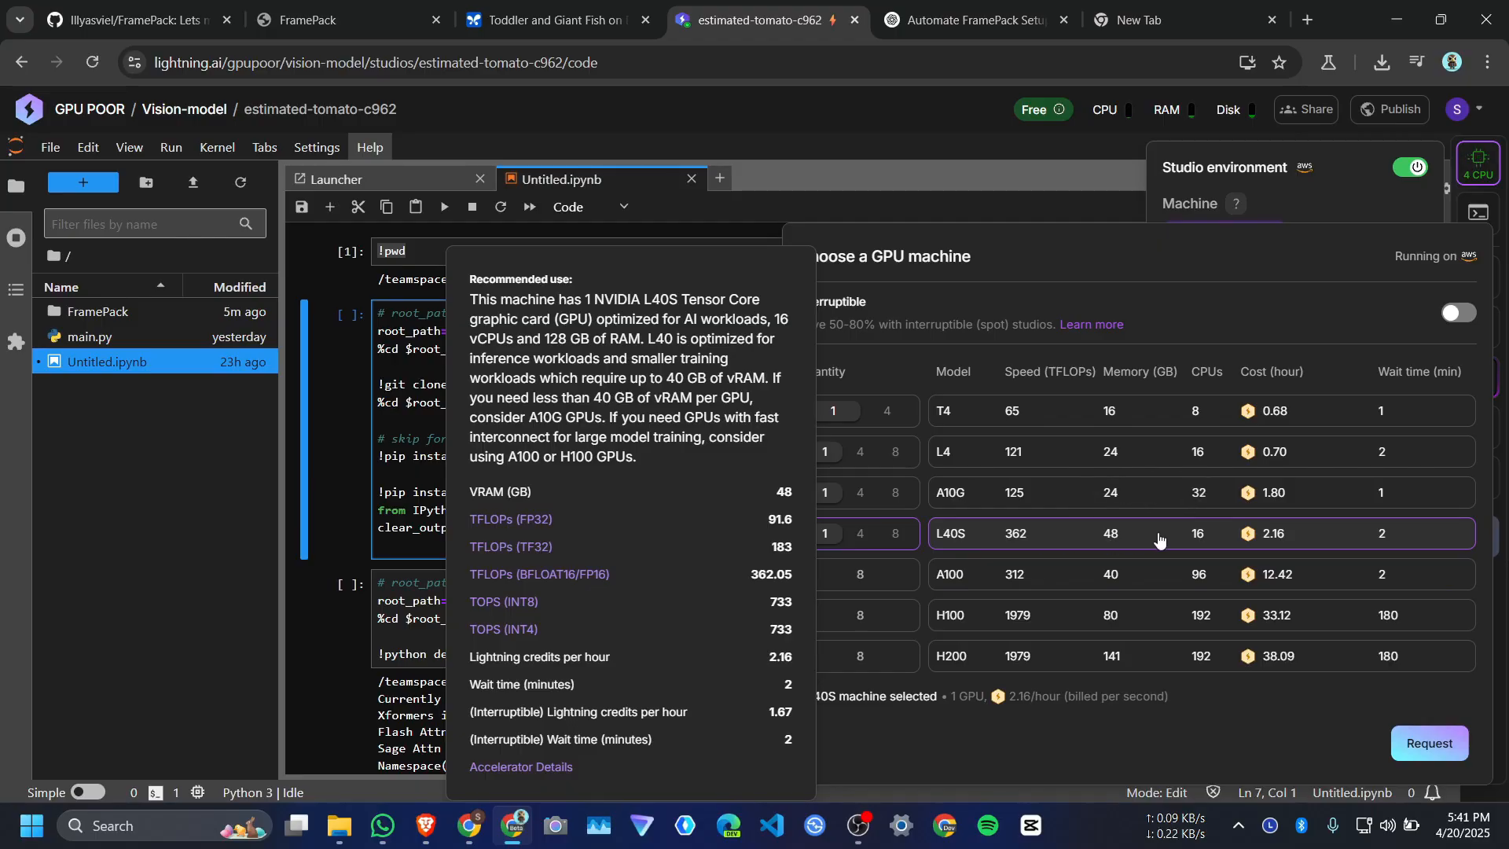
mouse_move(1274, 533)
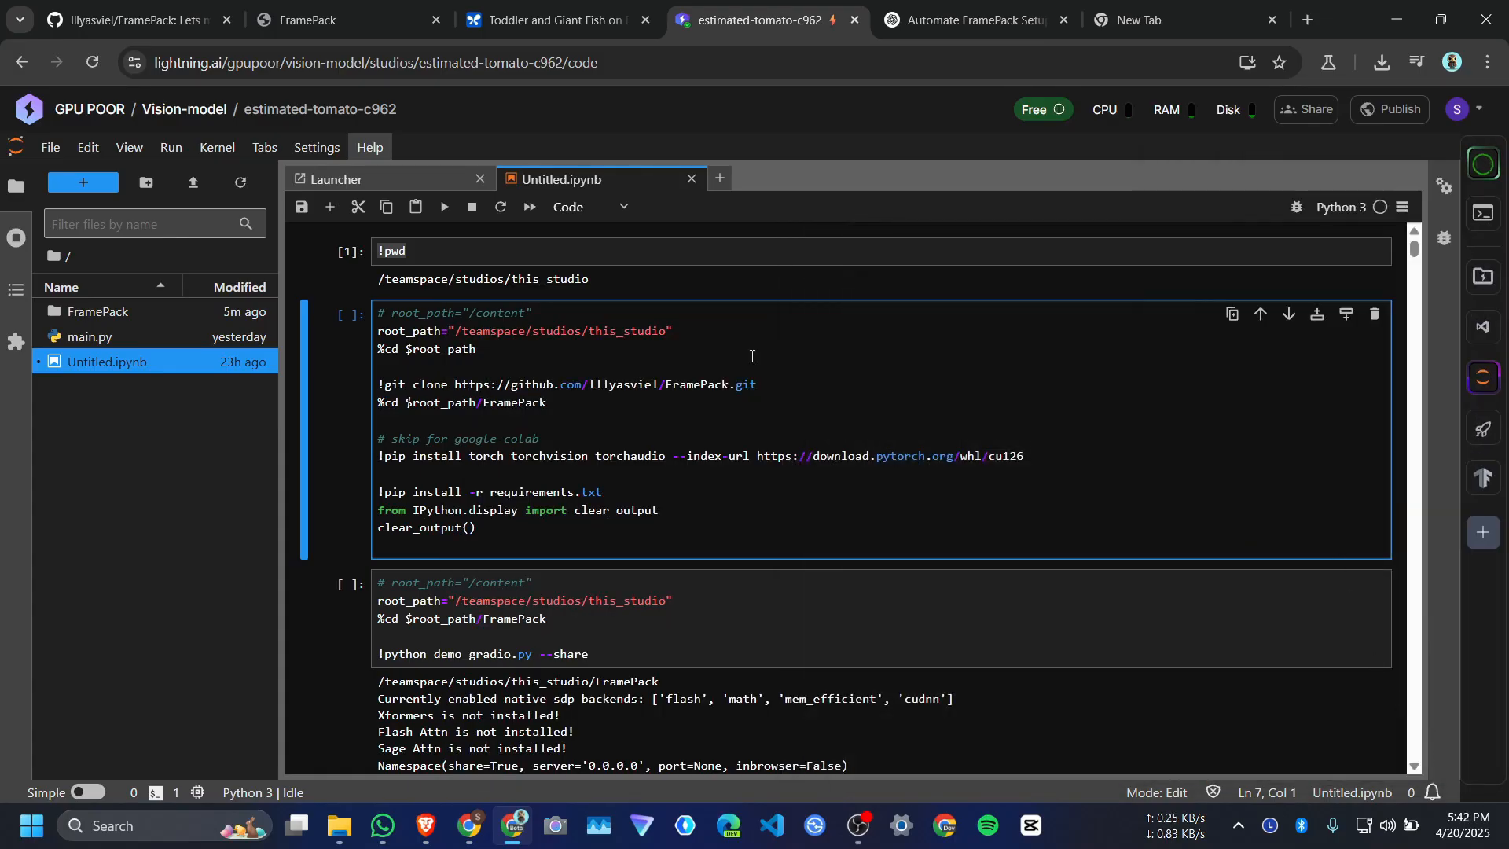
mouse_move(974, 19)
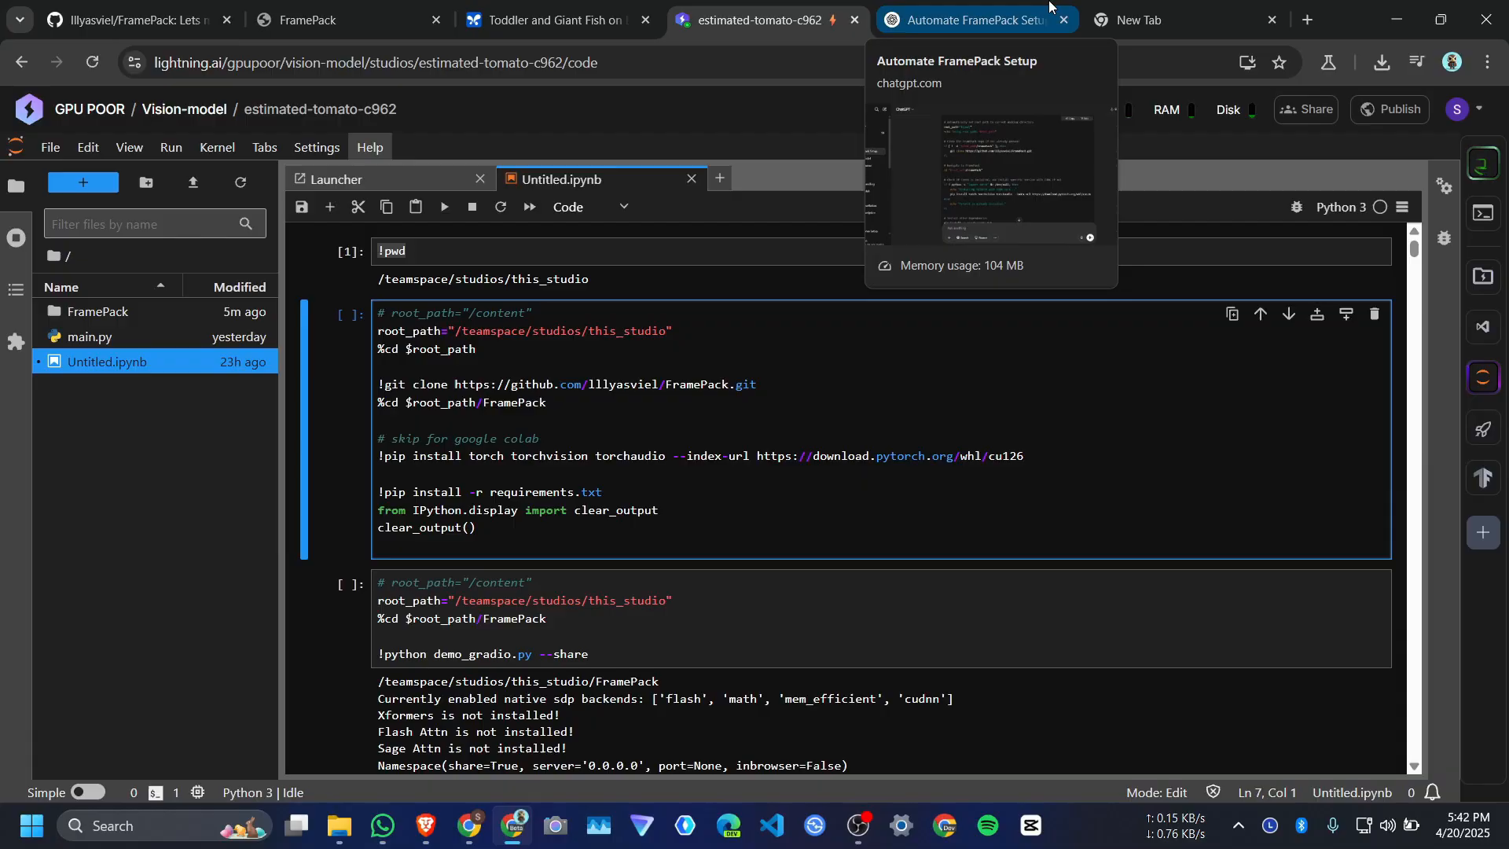
Browse the FramePack image-to-video example gallery, then return to the Lightning studio reporting the L40S ready
left_click(332, 19)
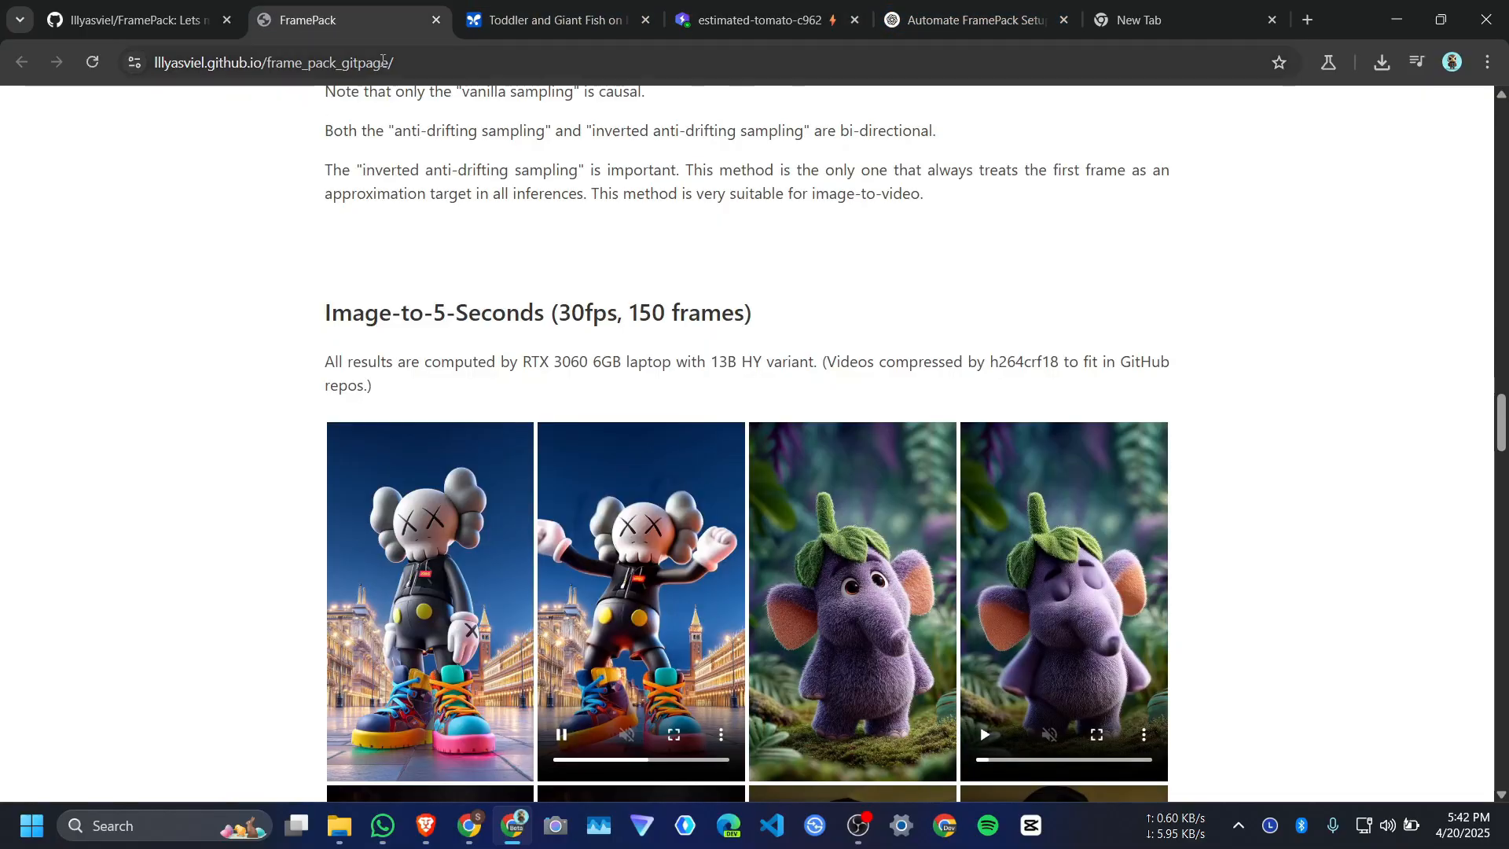
scroll("down", 3)
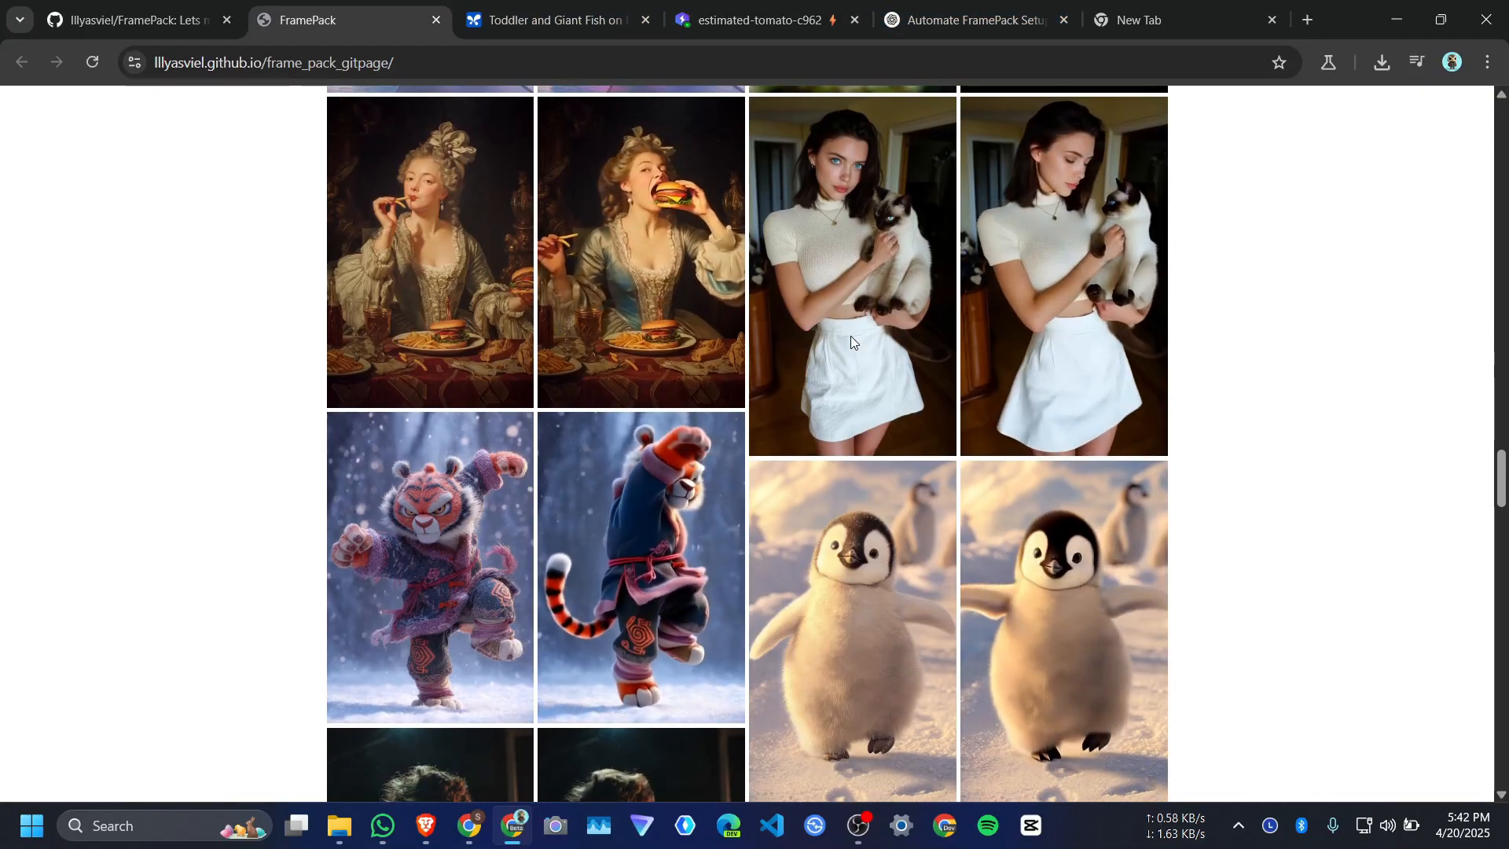
scroll("down", 3)
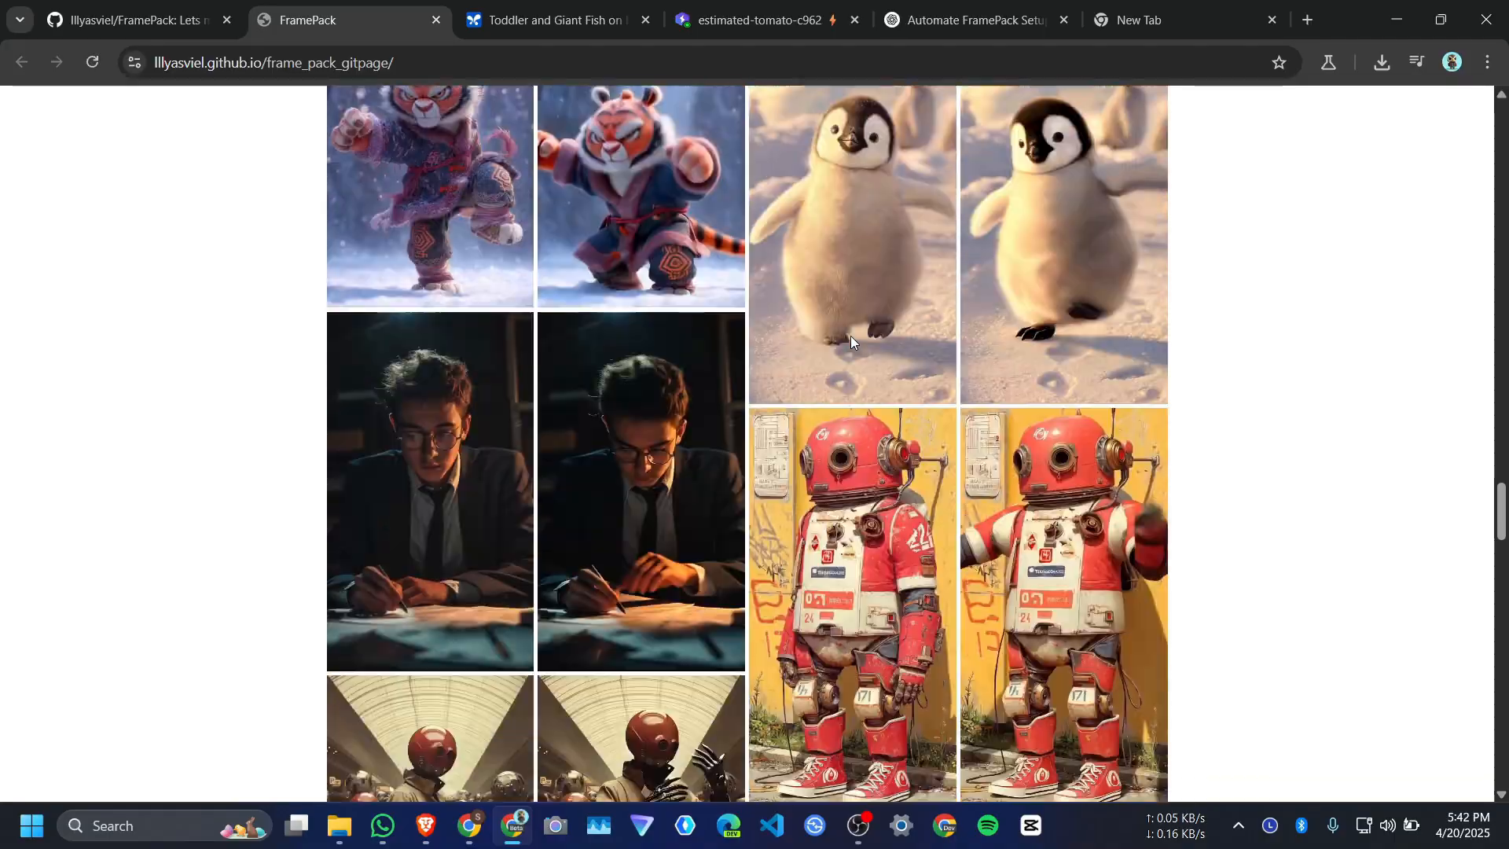
scroll("down", 3)
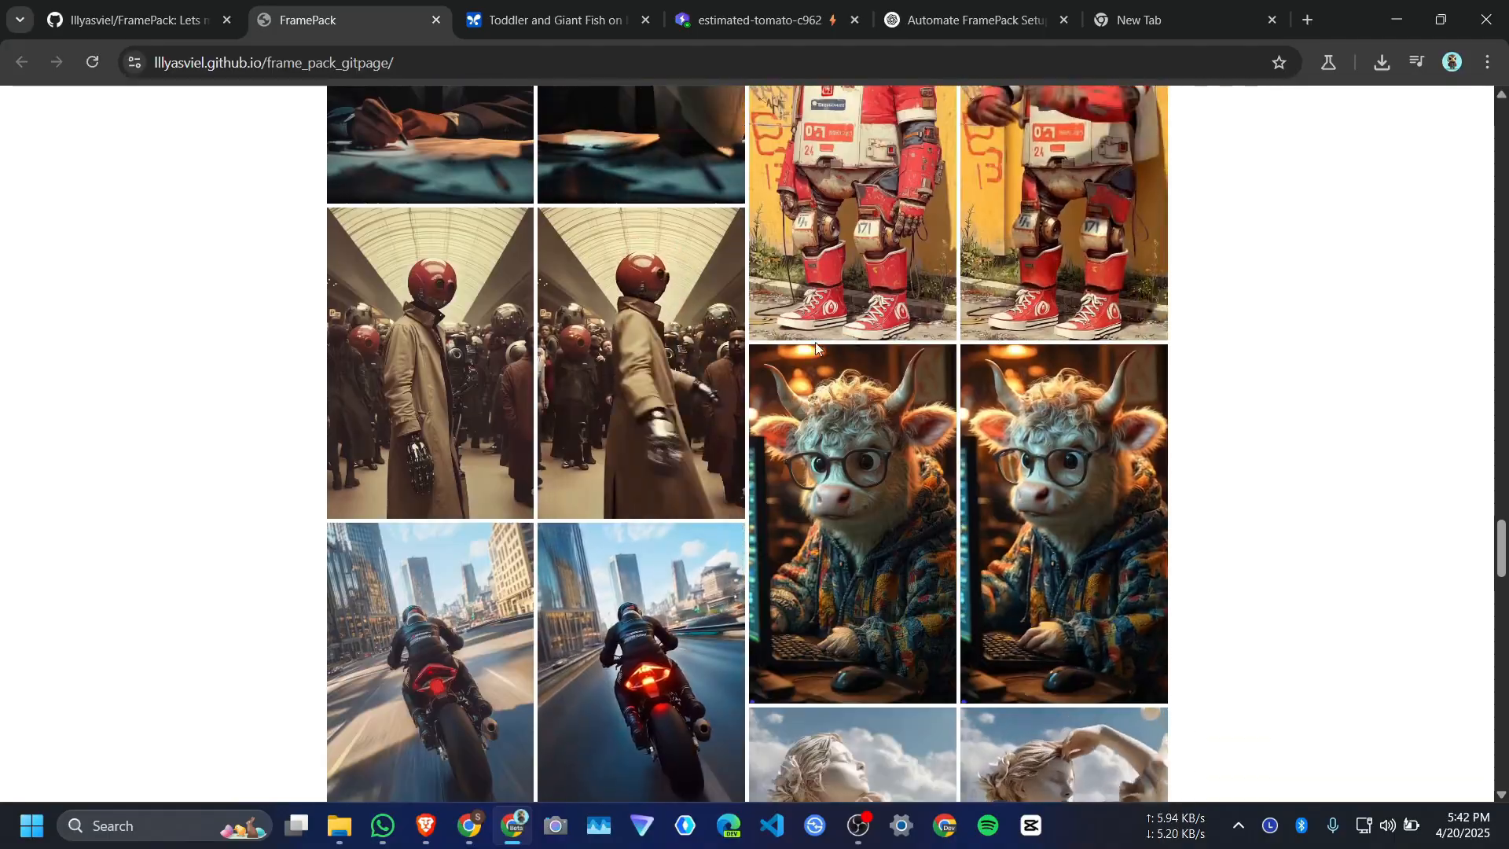
left_click(759, 19)
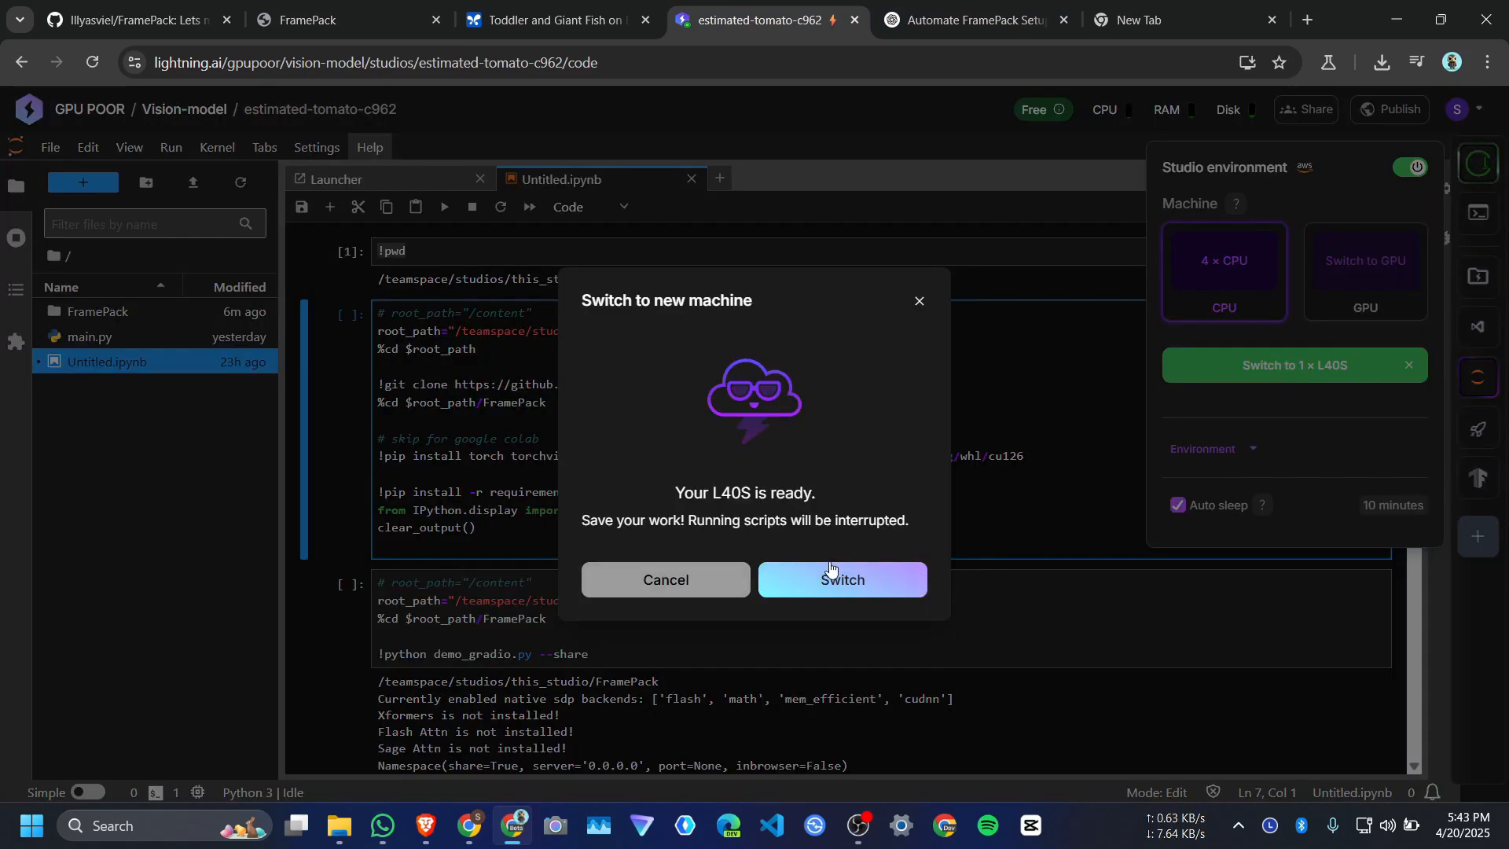
Confirm switching the studio onto the L40S machine and reopen Untitled.ipynb once restored
left_click(840, 579)
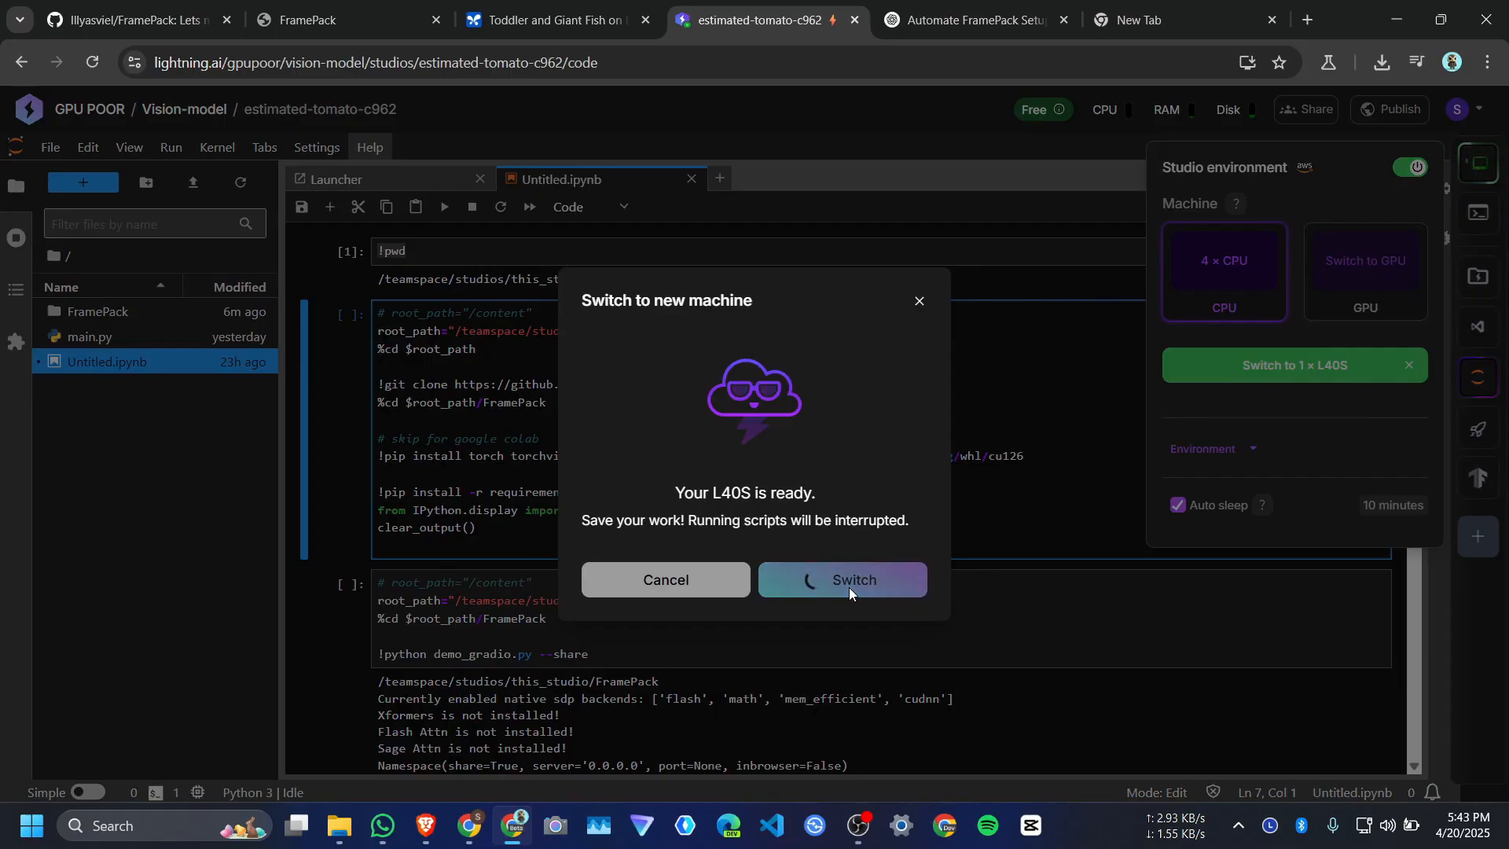
left_click(840, 579)
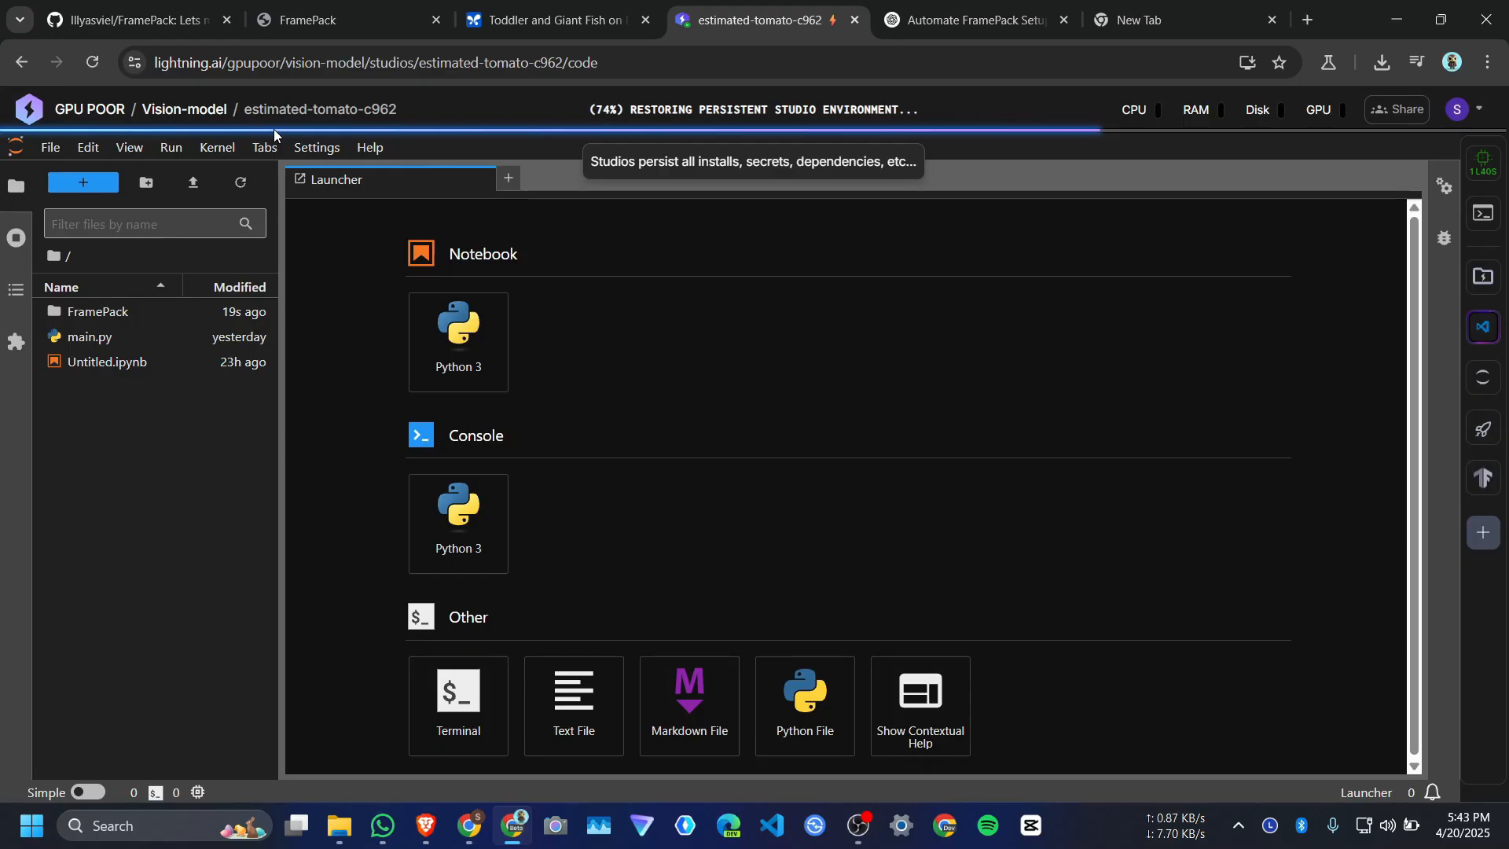
double_click(108, 368)
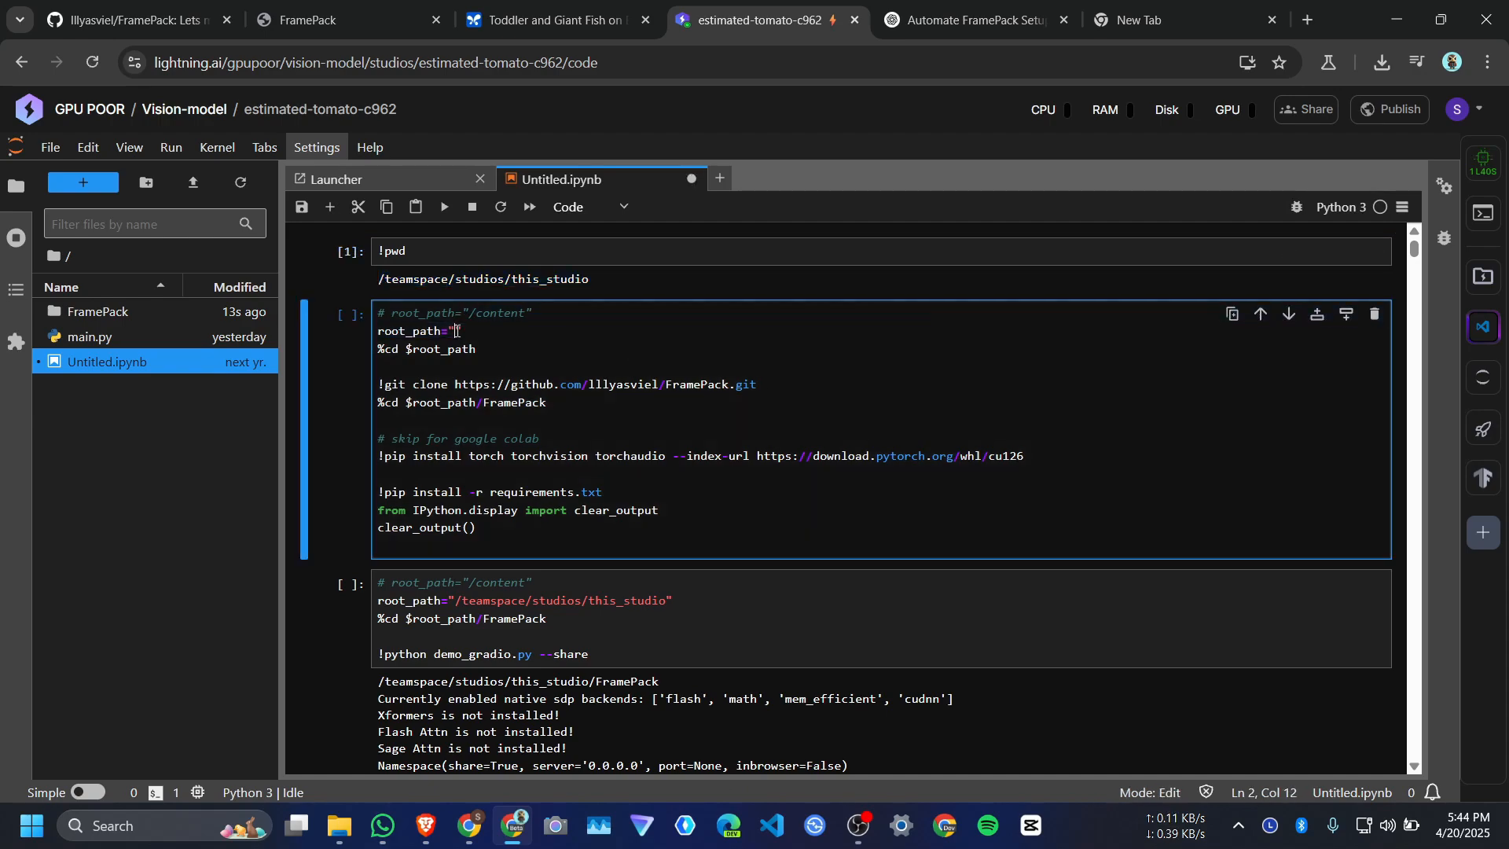
Set root_path to /teamspace/studios/this_studio and run the cell cloning FramePack and installing requirements
type("/teamspace/studios/this_studio\"")
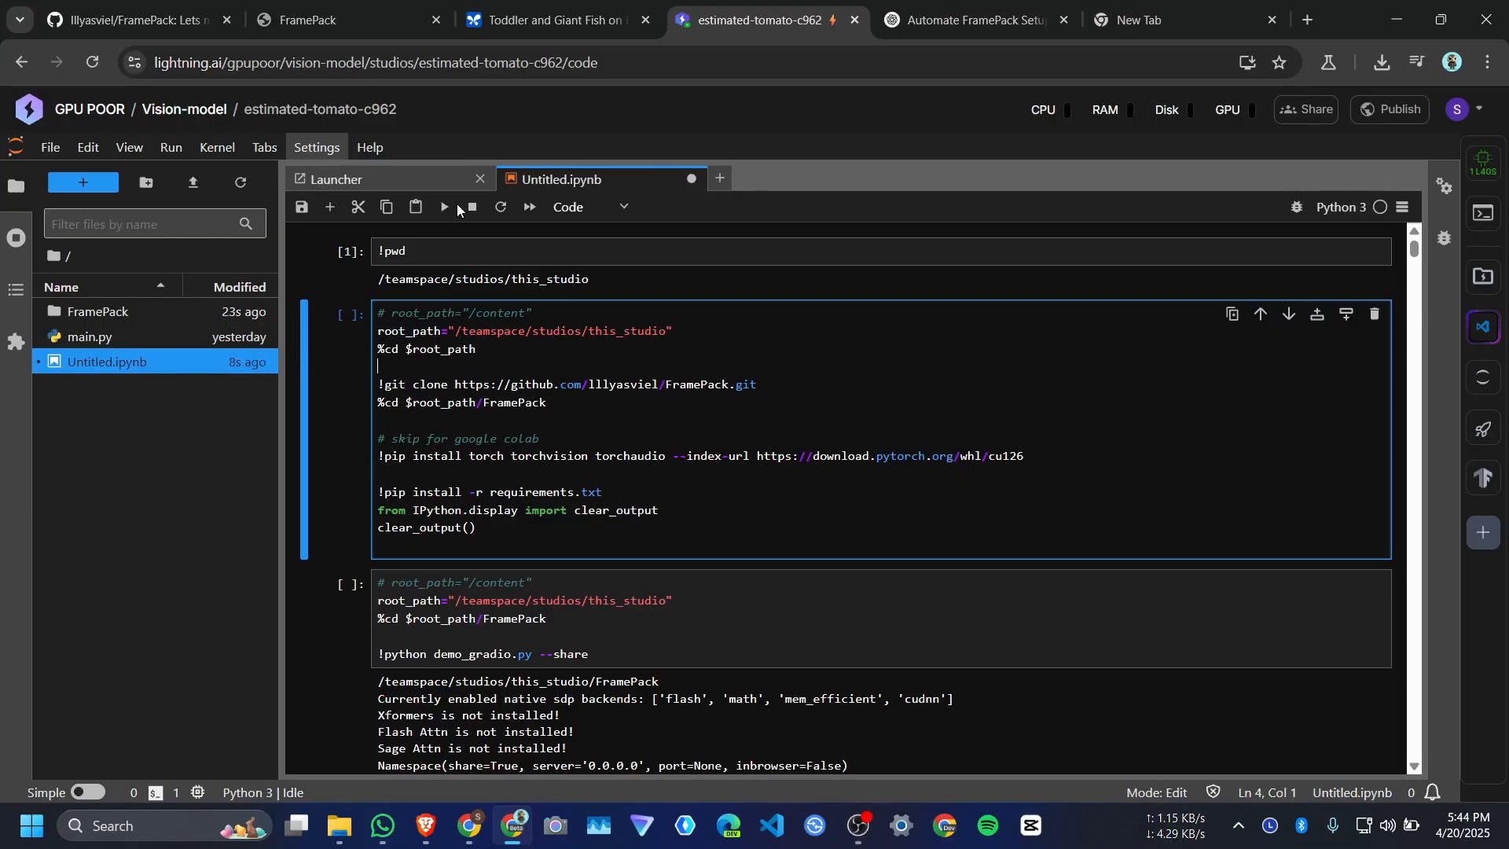
left_click(444, 206)
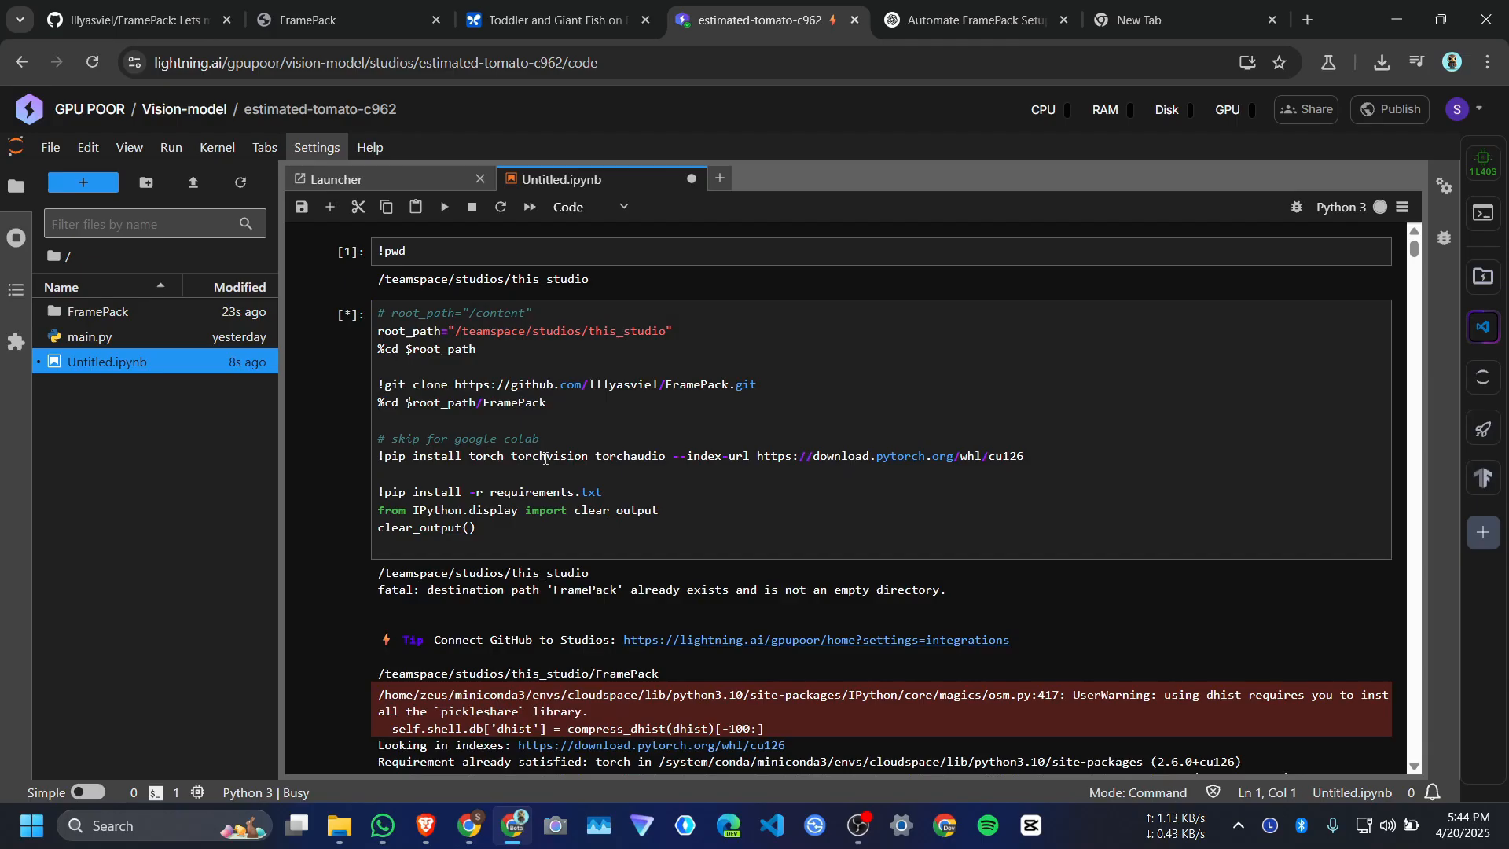
scroll("down", 3)
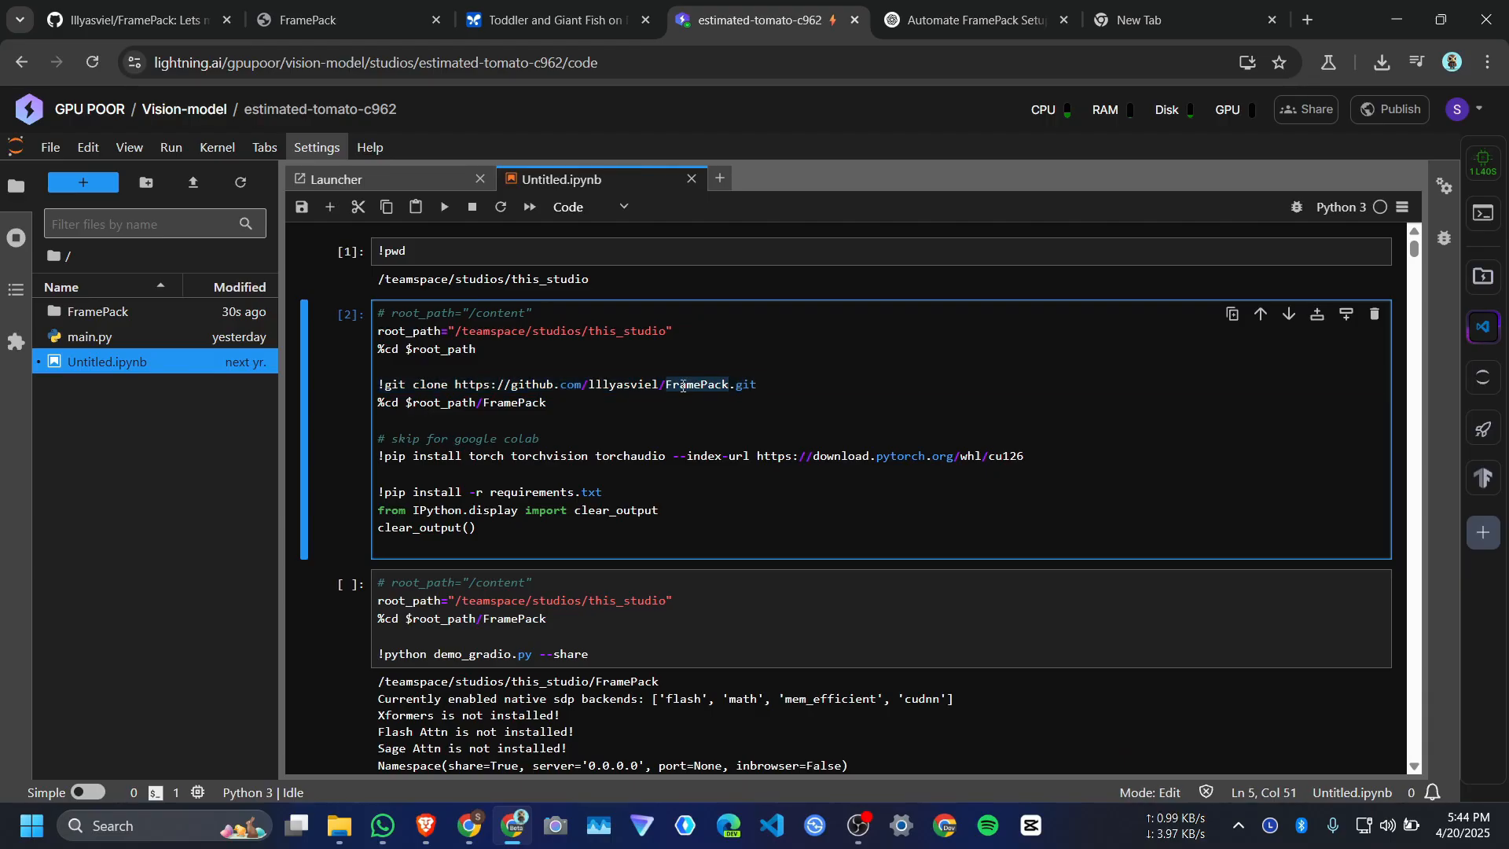
left_click(478, 402)
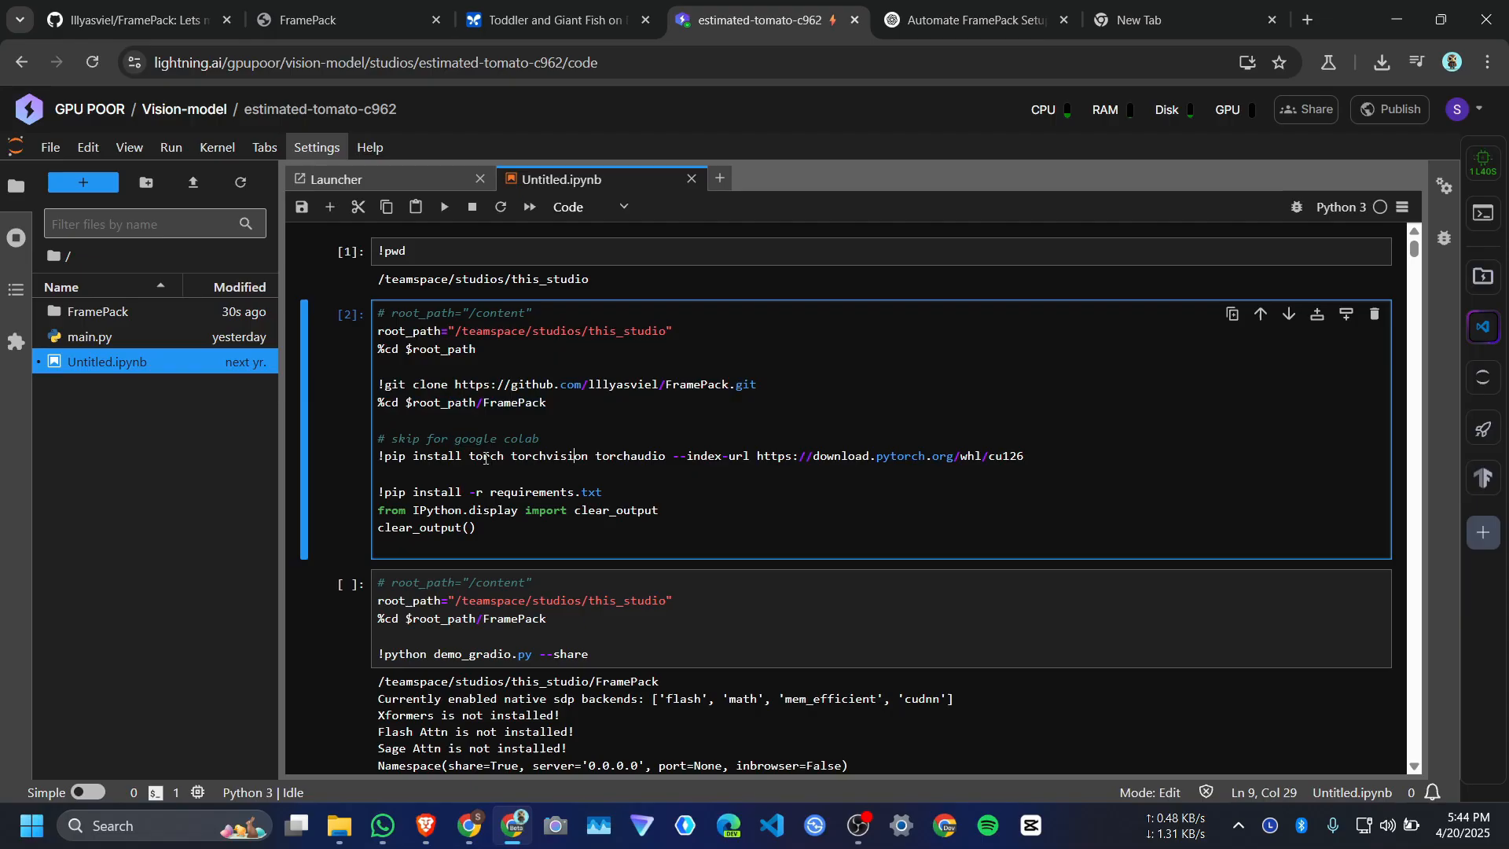
double_click(544, 492)
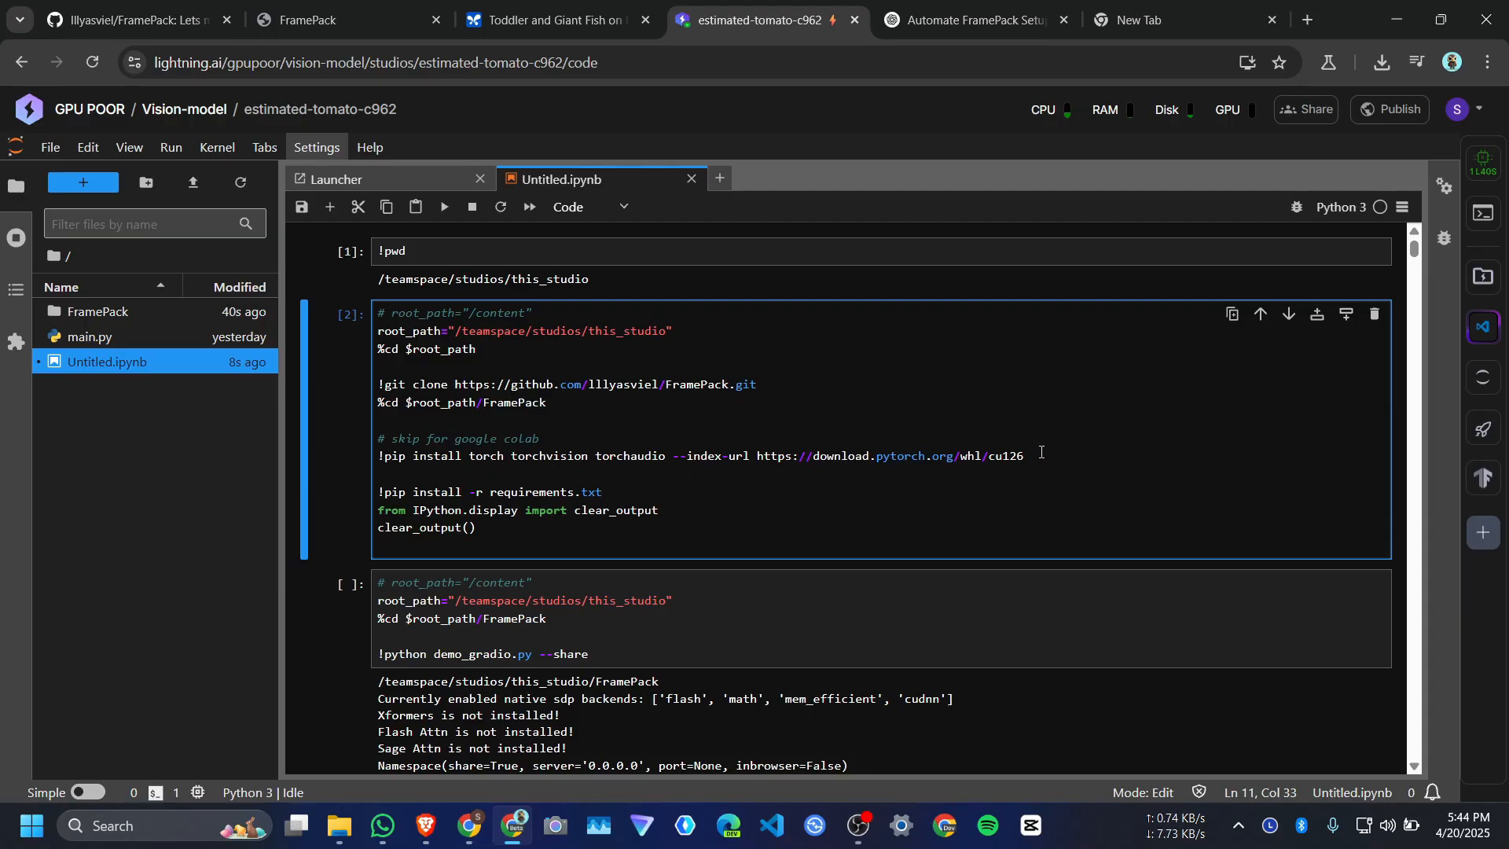
scroll("down", 3)
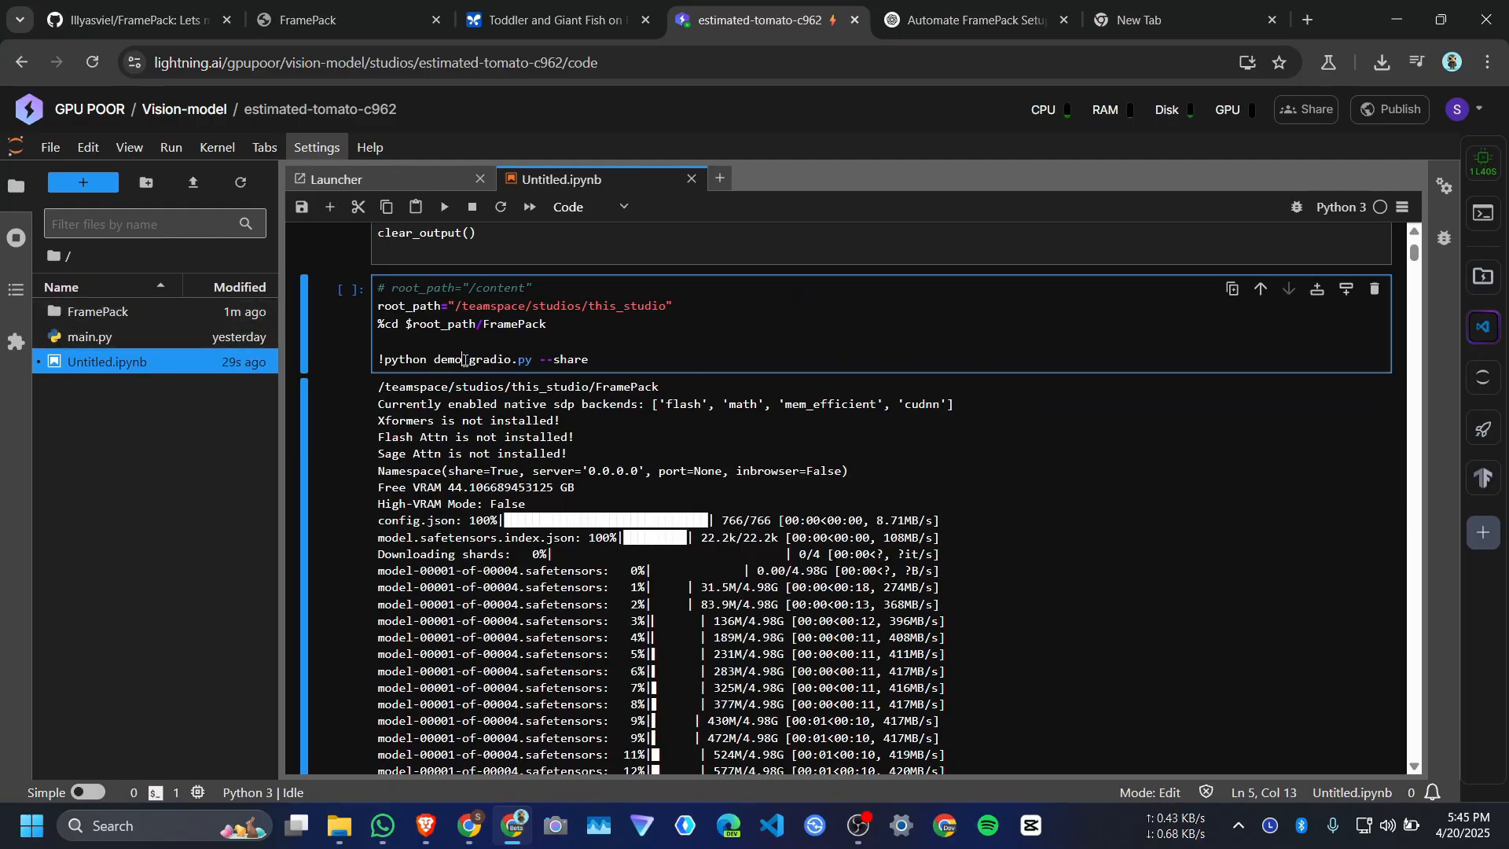
Open the FramePack folder, check the studio path in the demo_gradio.py cell, run it, then go to GitHub
left_click(94, 311)
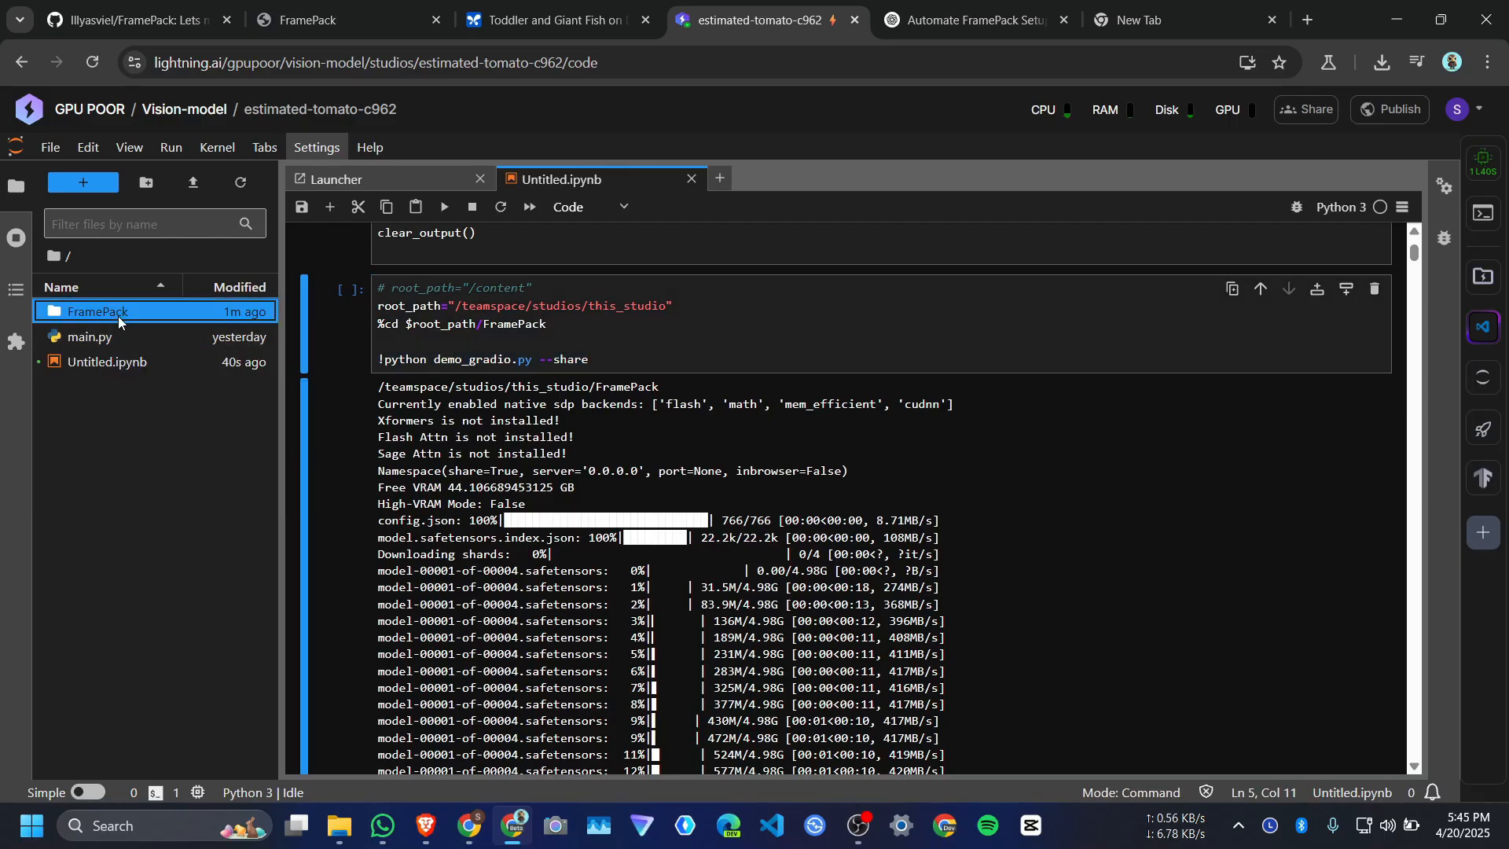
double_click(93, 312)
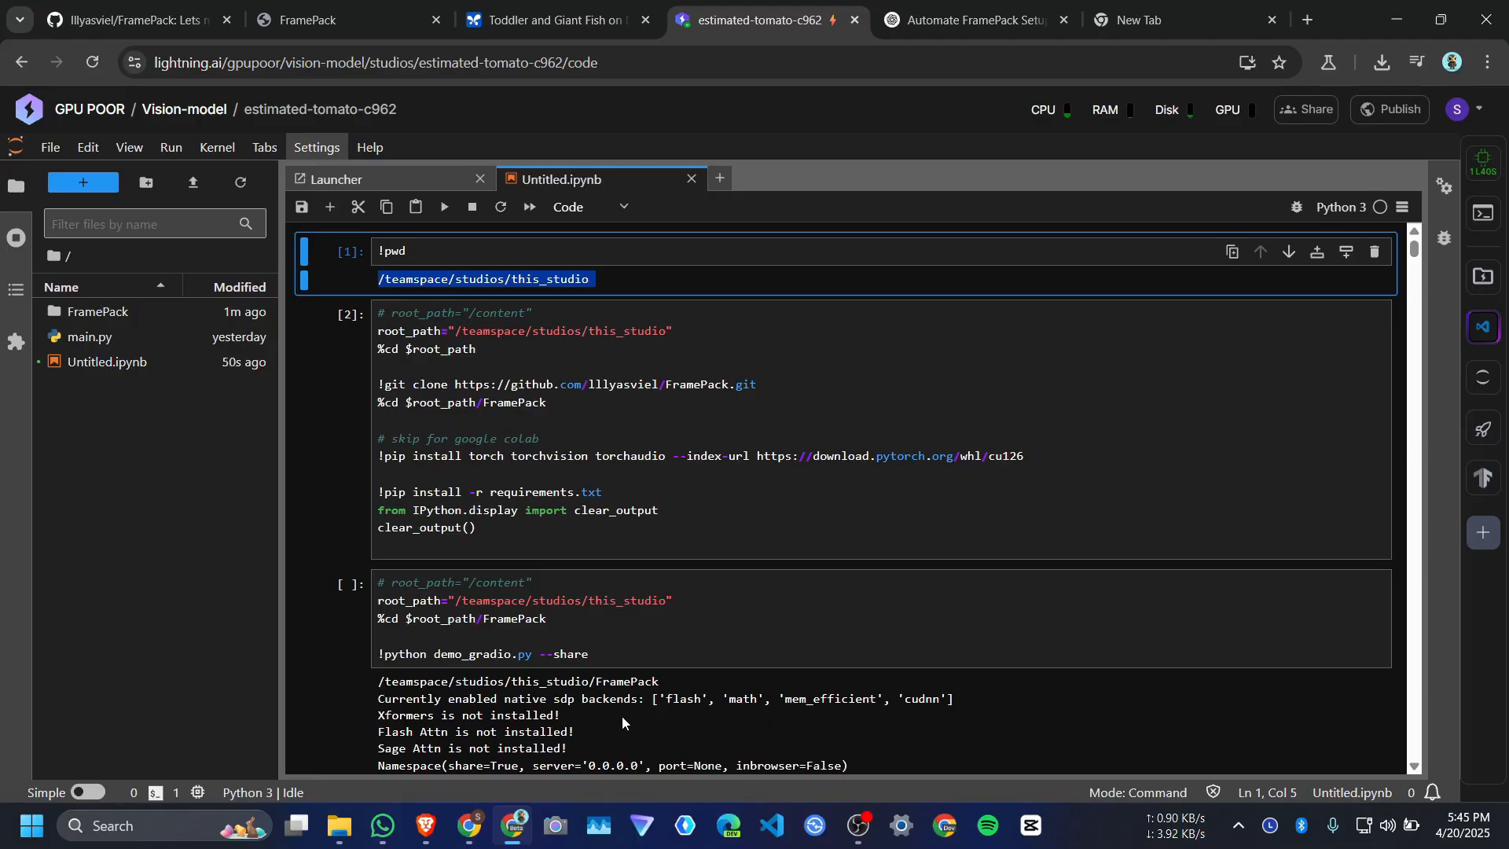
left_click(451, 600)
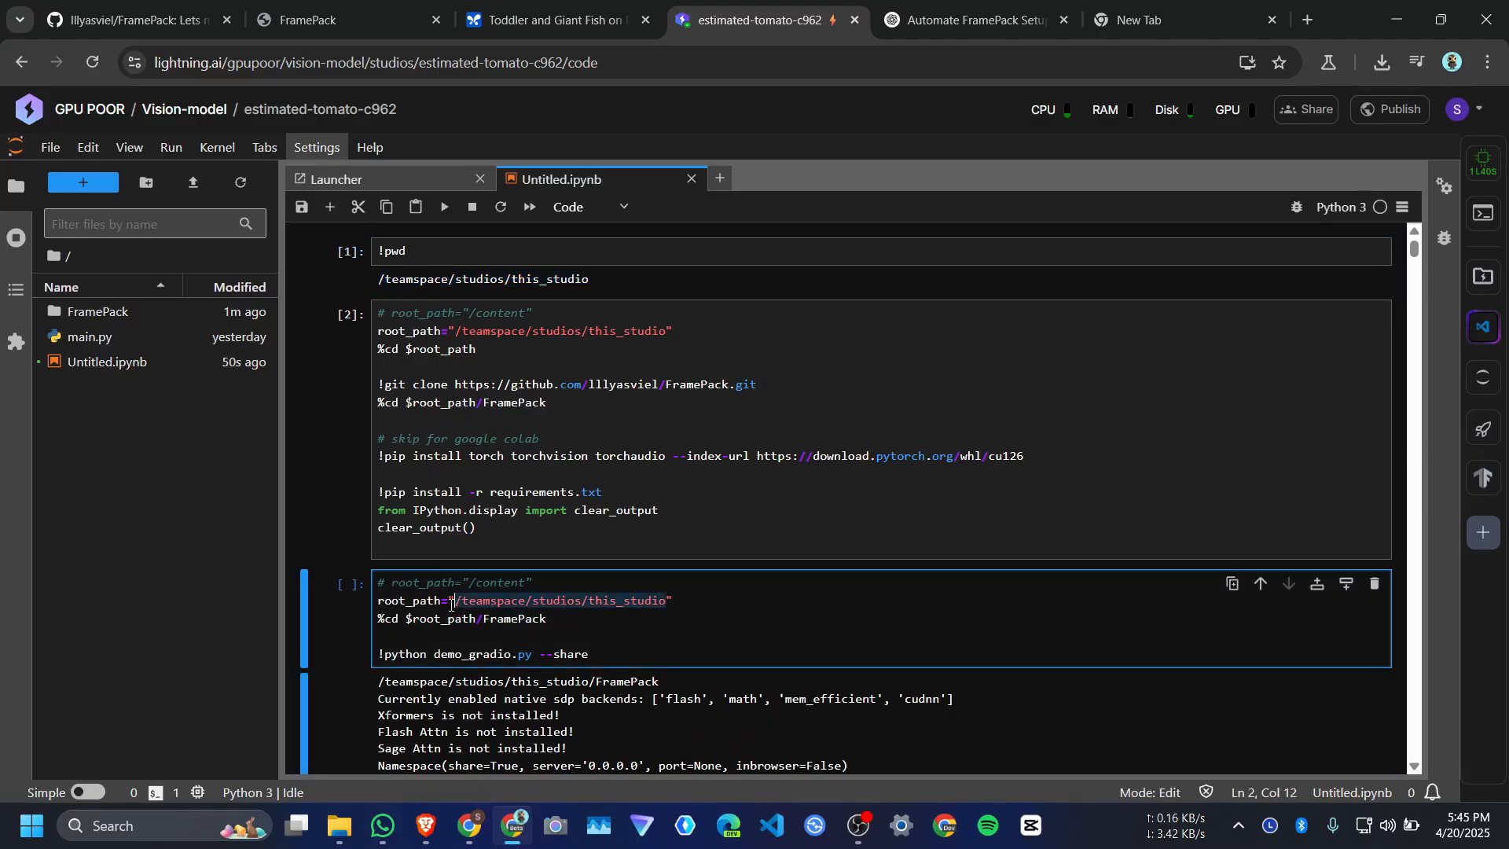
left_click_drag(446, 599, 667, 600)
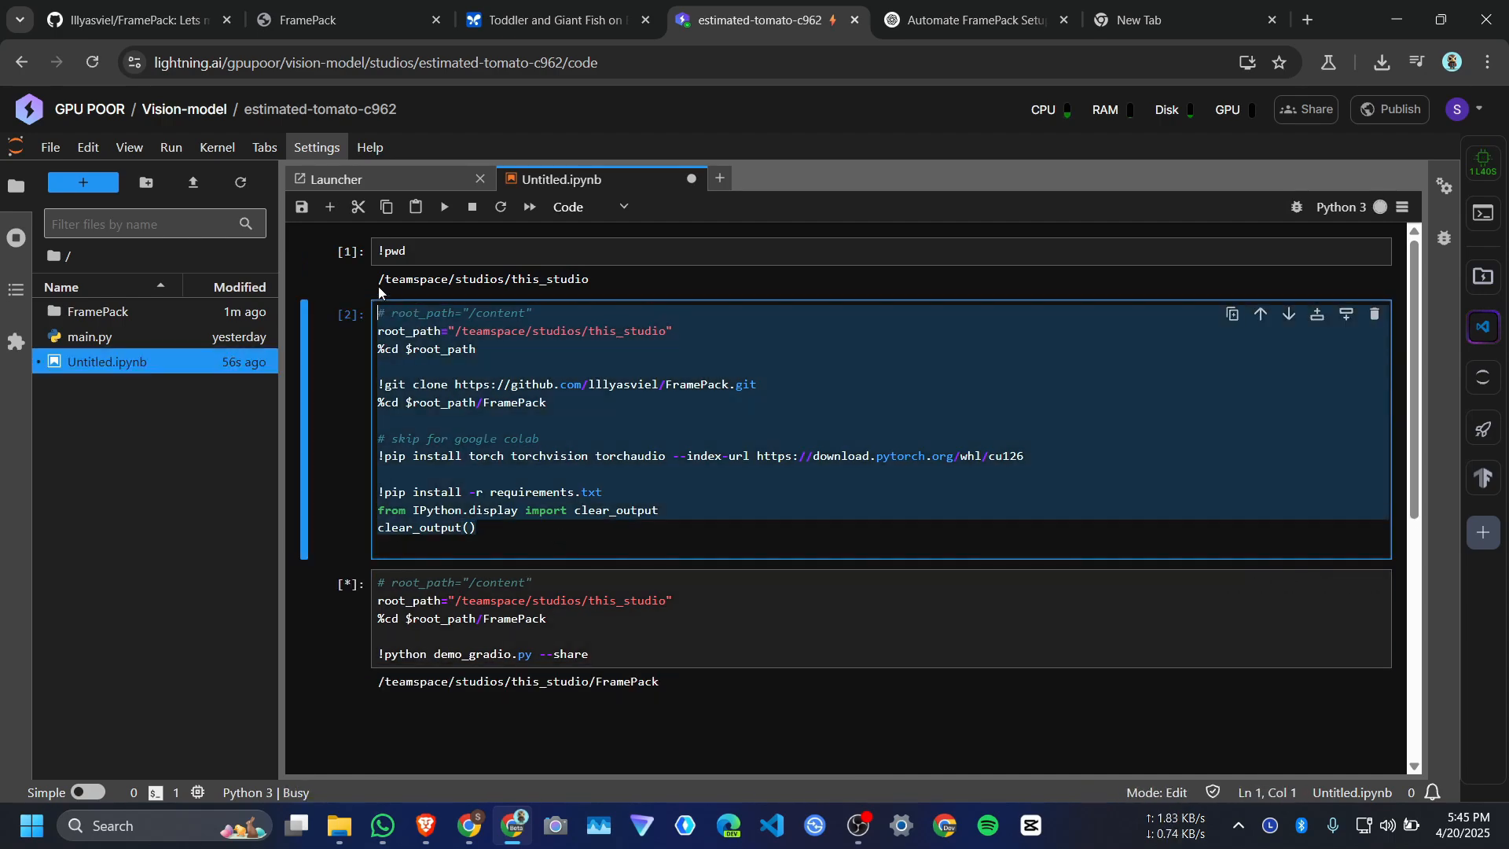
scroll("down", 3)
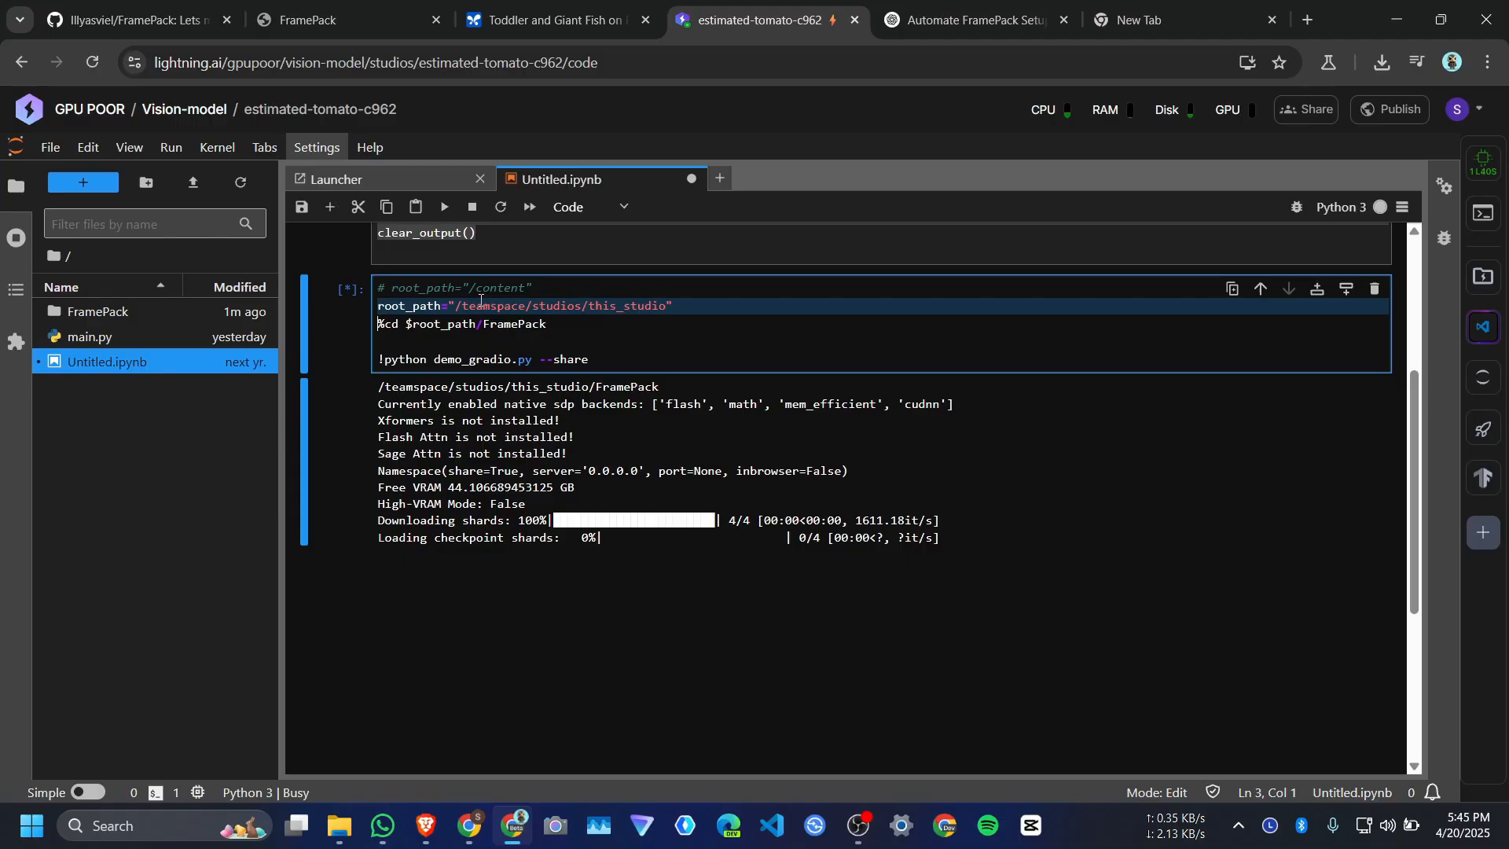
left_click(588, 339)
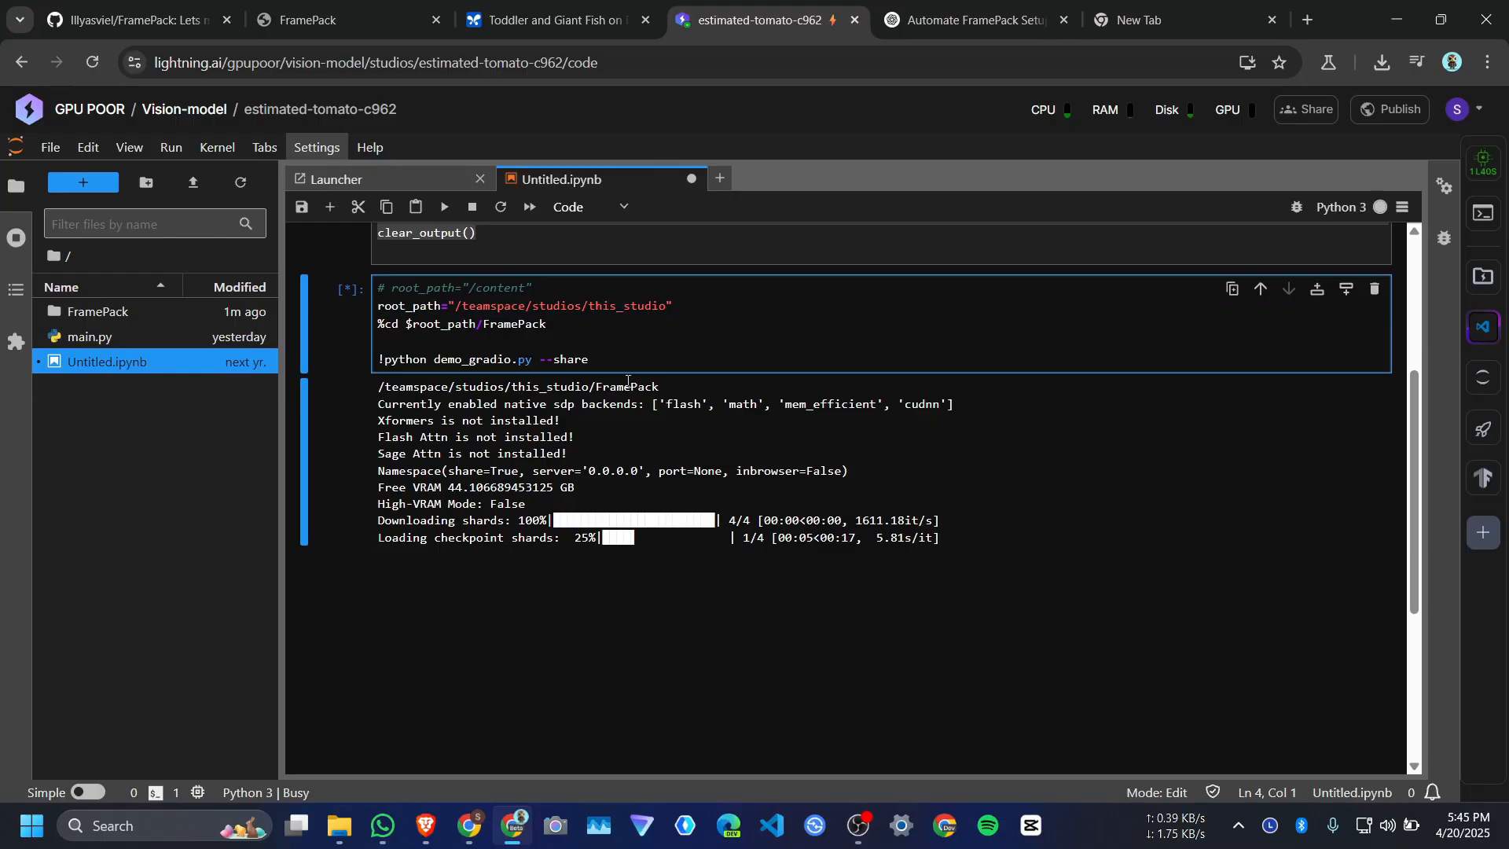
left_click(125, 19)
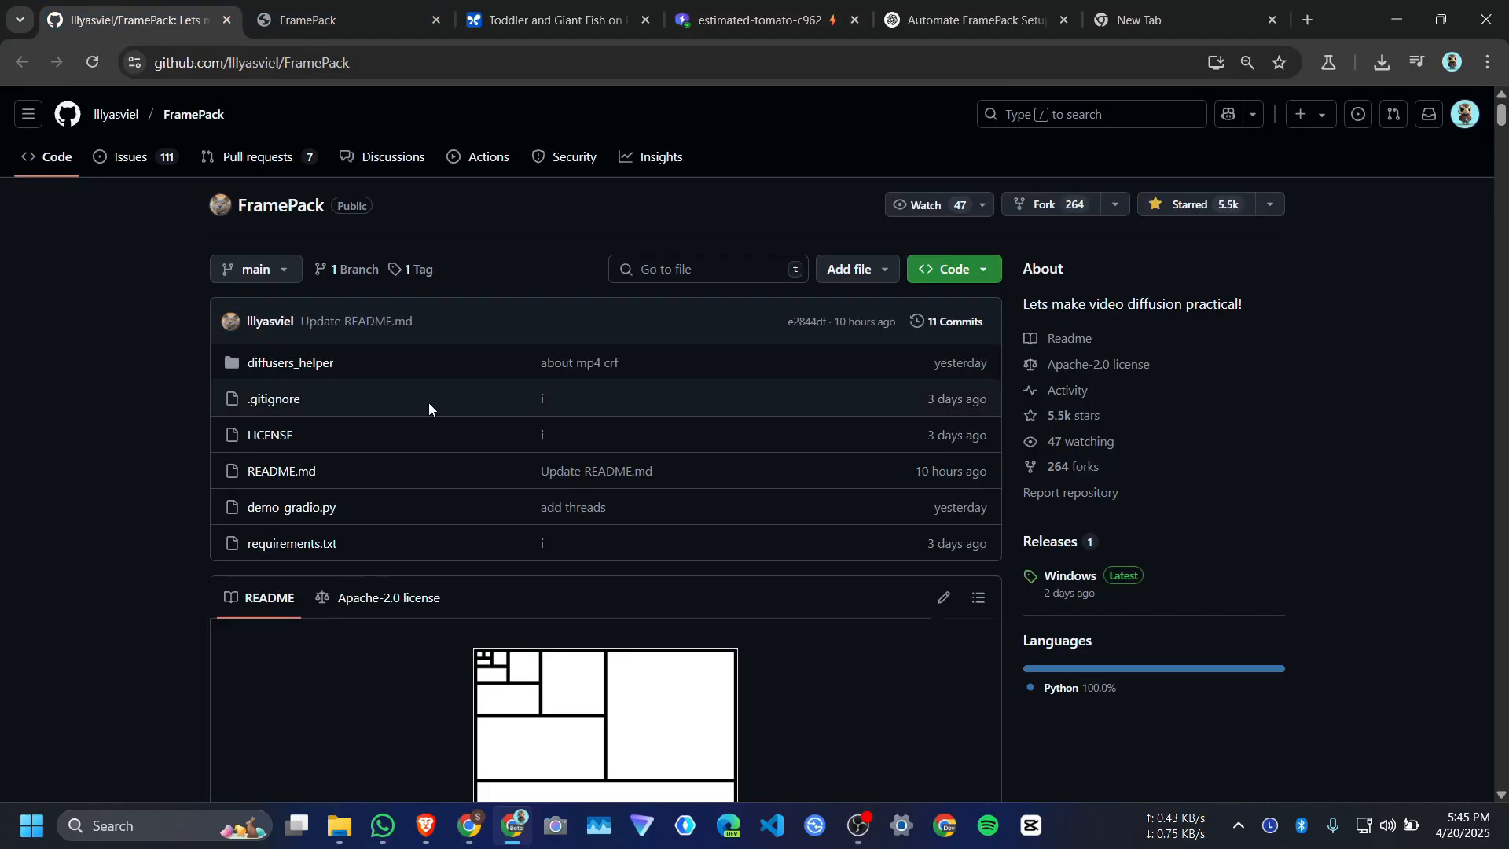
mouse_move(274, 399)
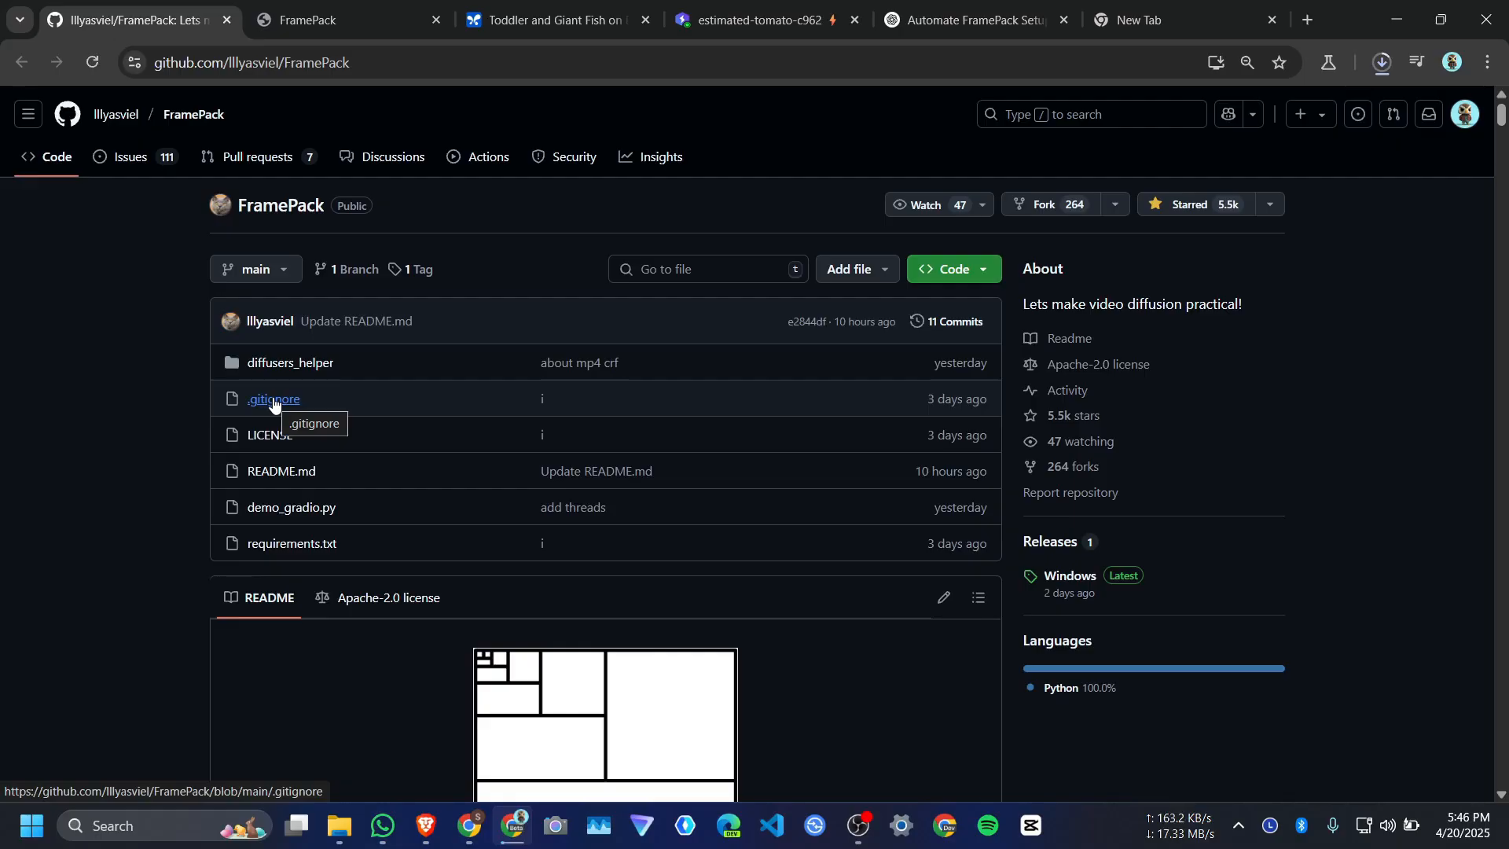
Check the FramePack one-click package download progress in Chrome and scroll the README's installation section
scroll("down", 3)
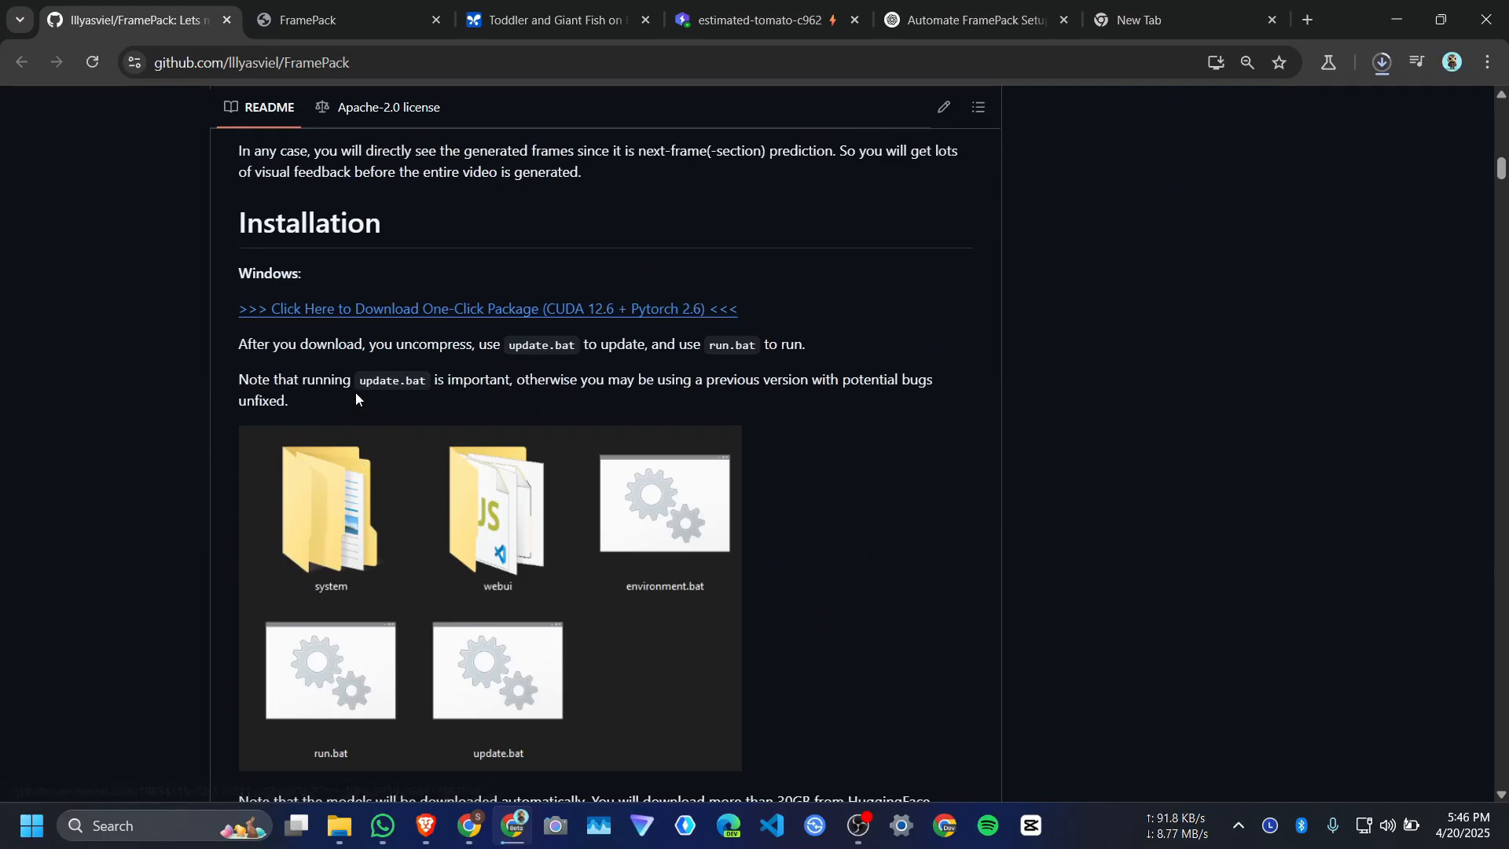
left_click(1381, 61)
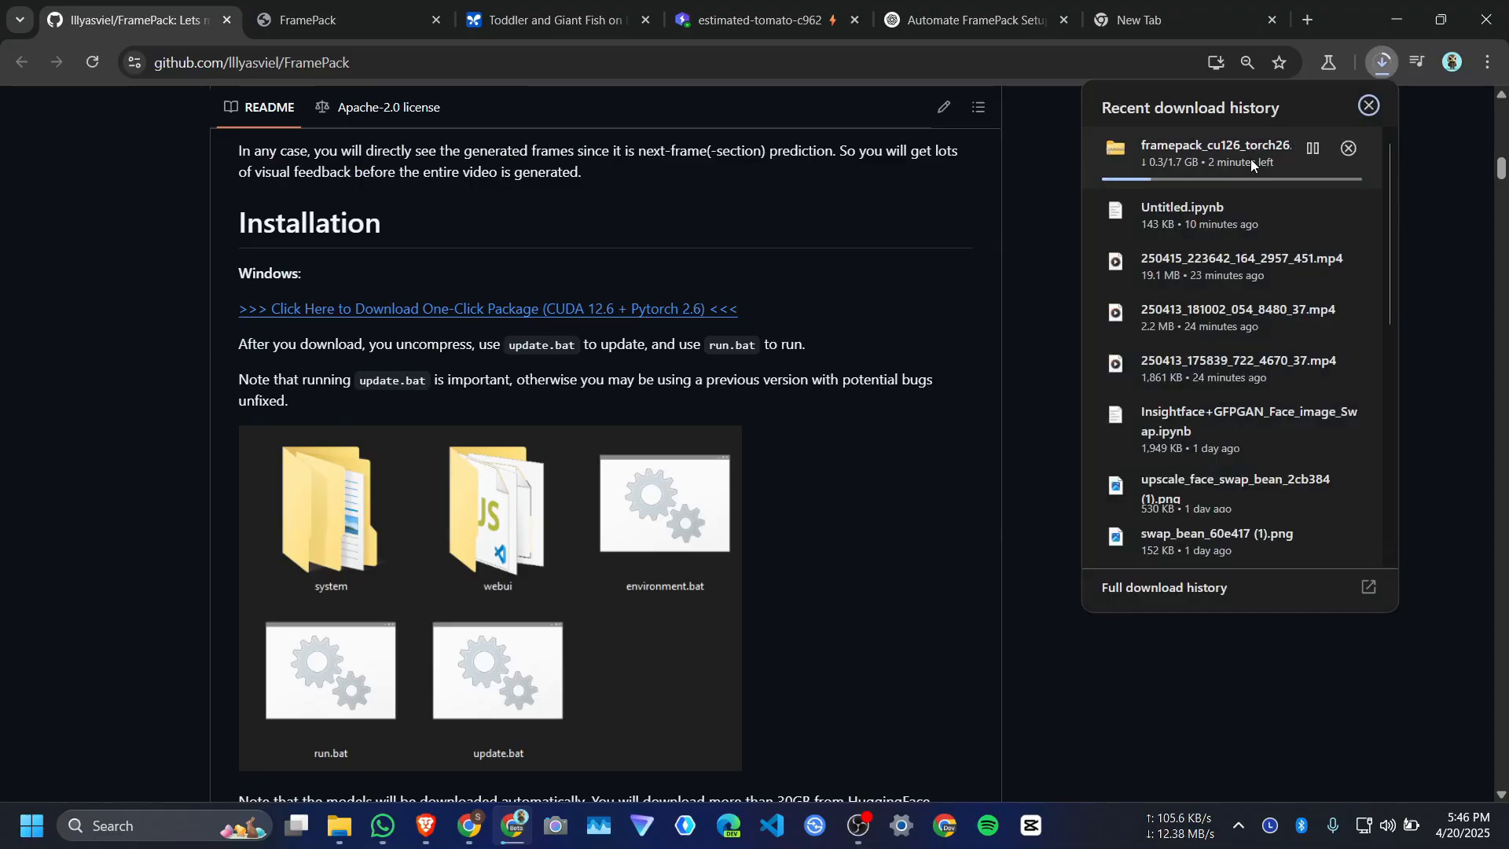
left_click(1311, 148)
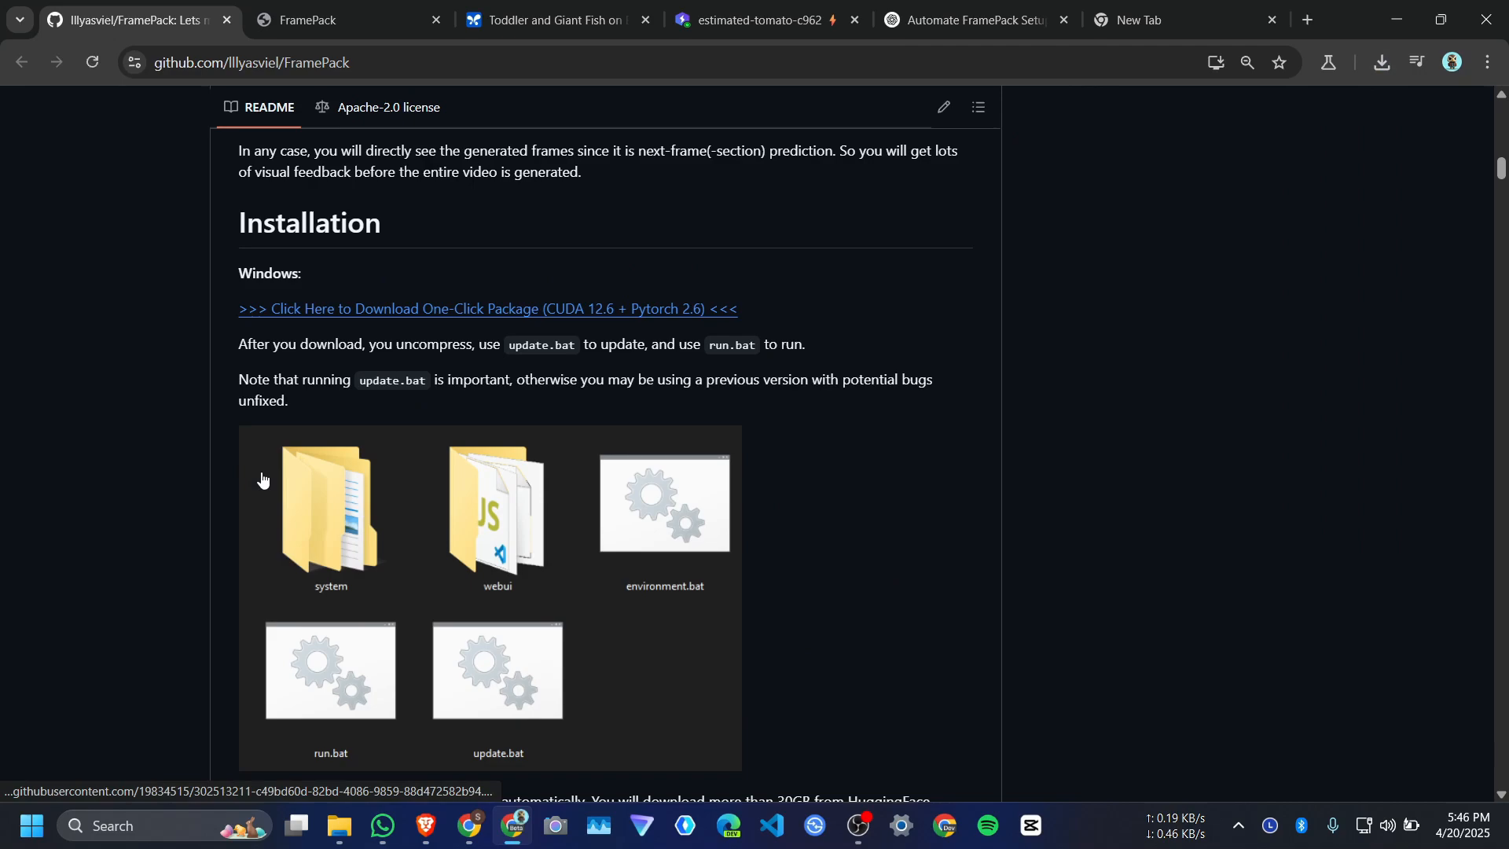
scroll("down", 3)
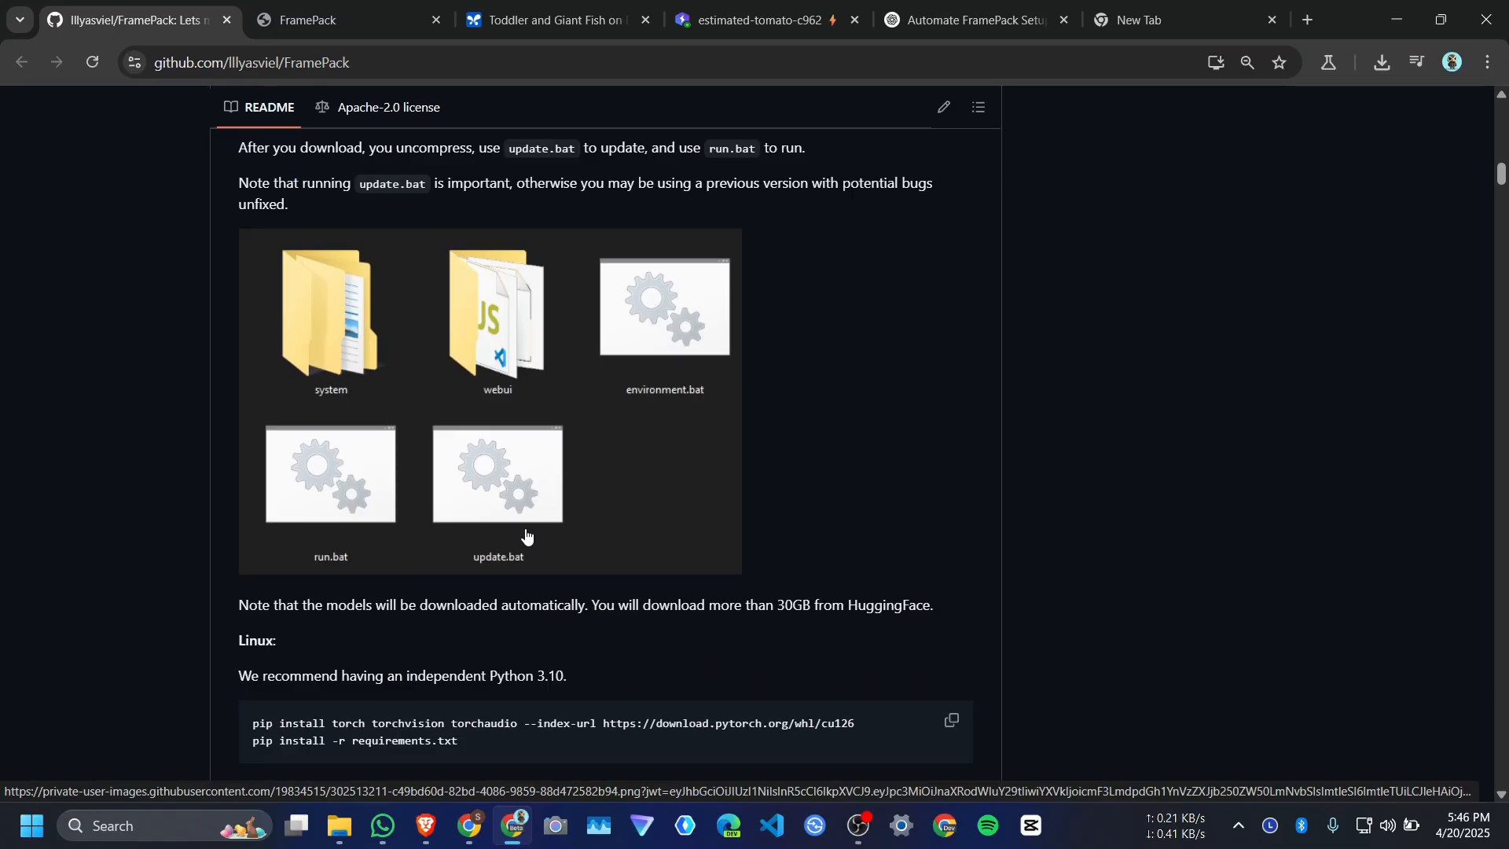
mouse_move(505, 521)
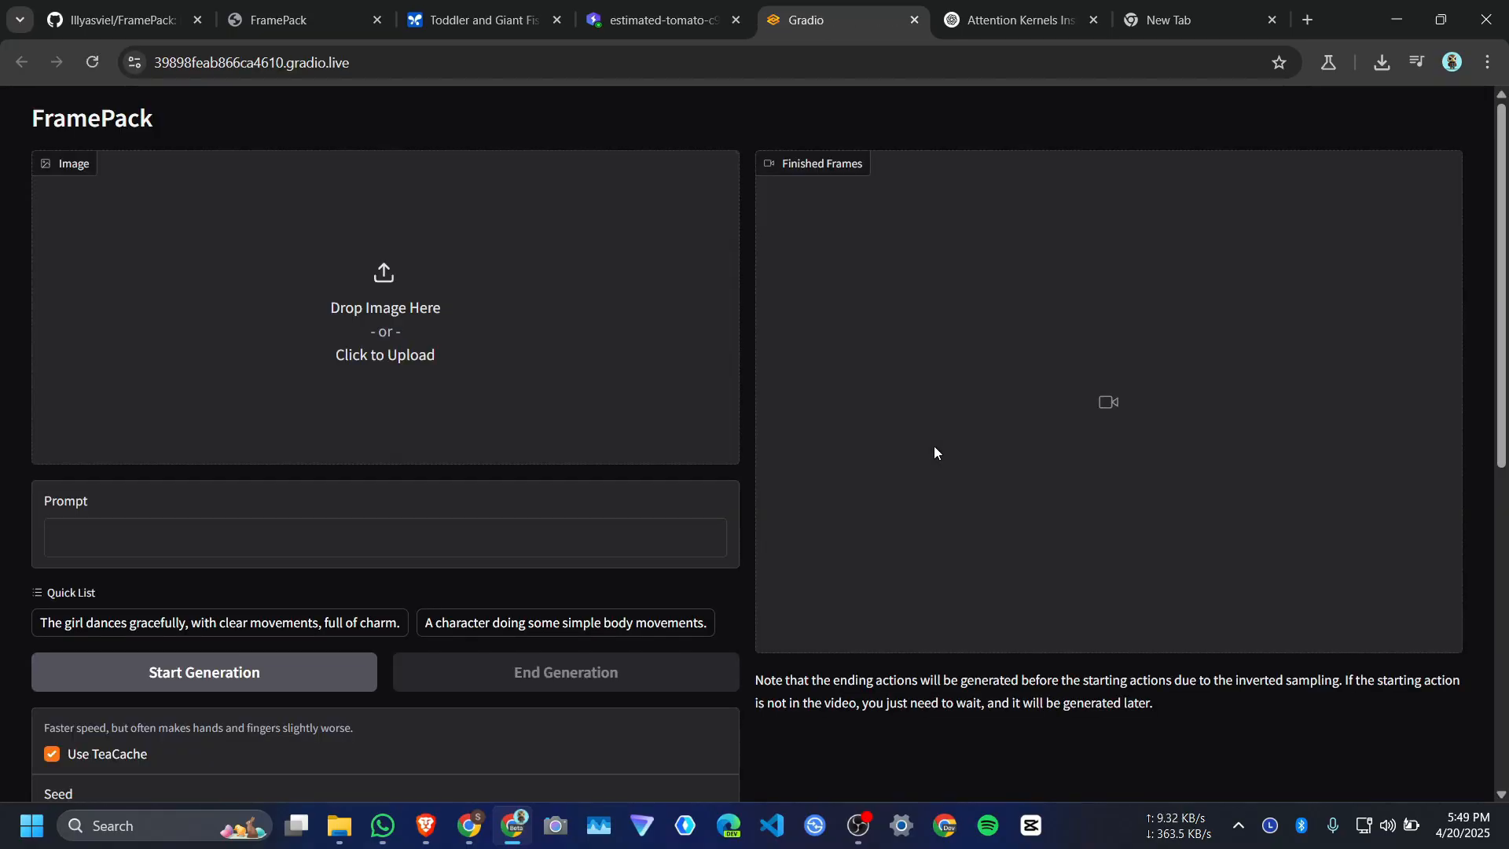
Review the uploaded statue image and select the whole 'dancing gracefully' sculpture prompt
scroll("down", 3)
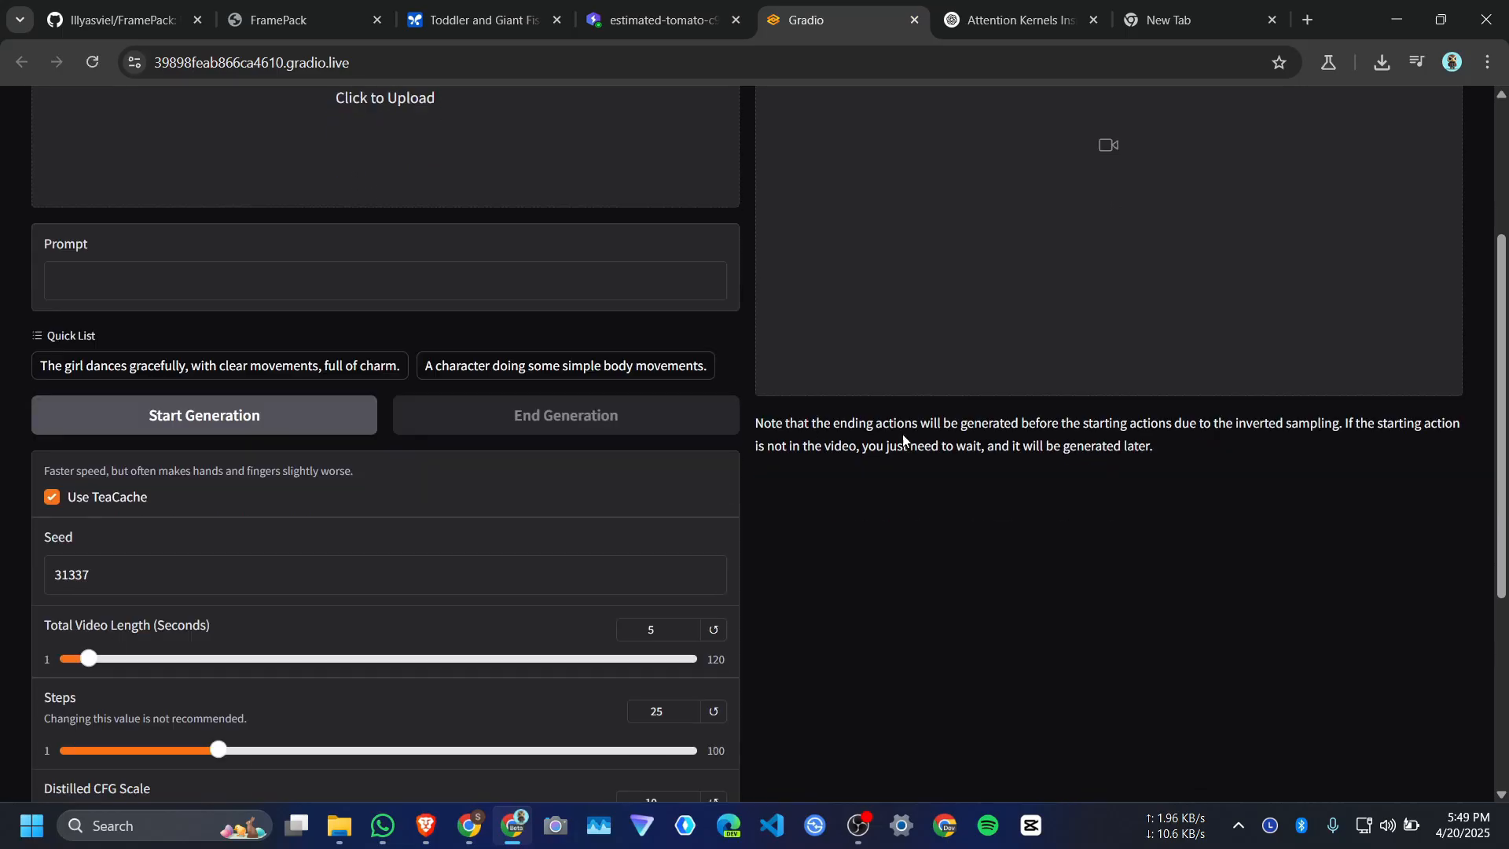
scroll("up", 3)
type("A calm, elegant sculpture of a woman dances gracefully, with clear movements, full of charm.")
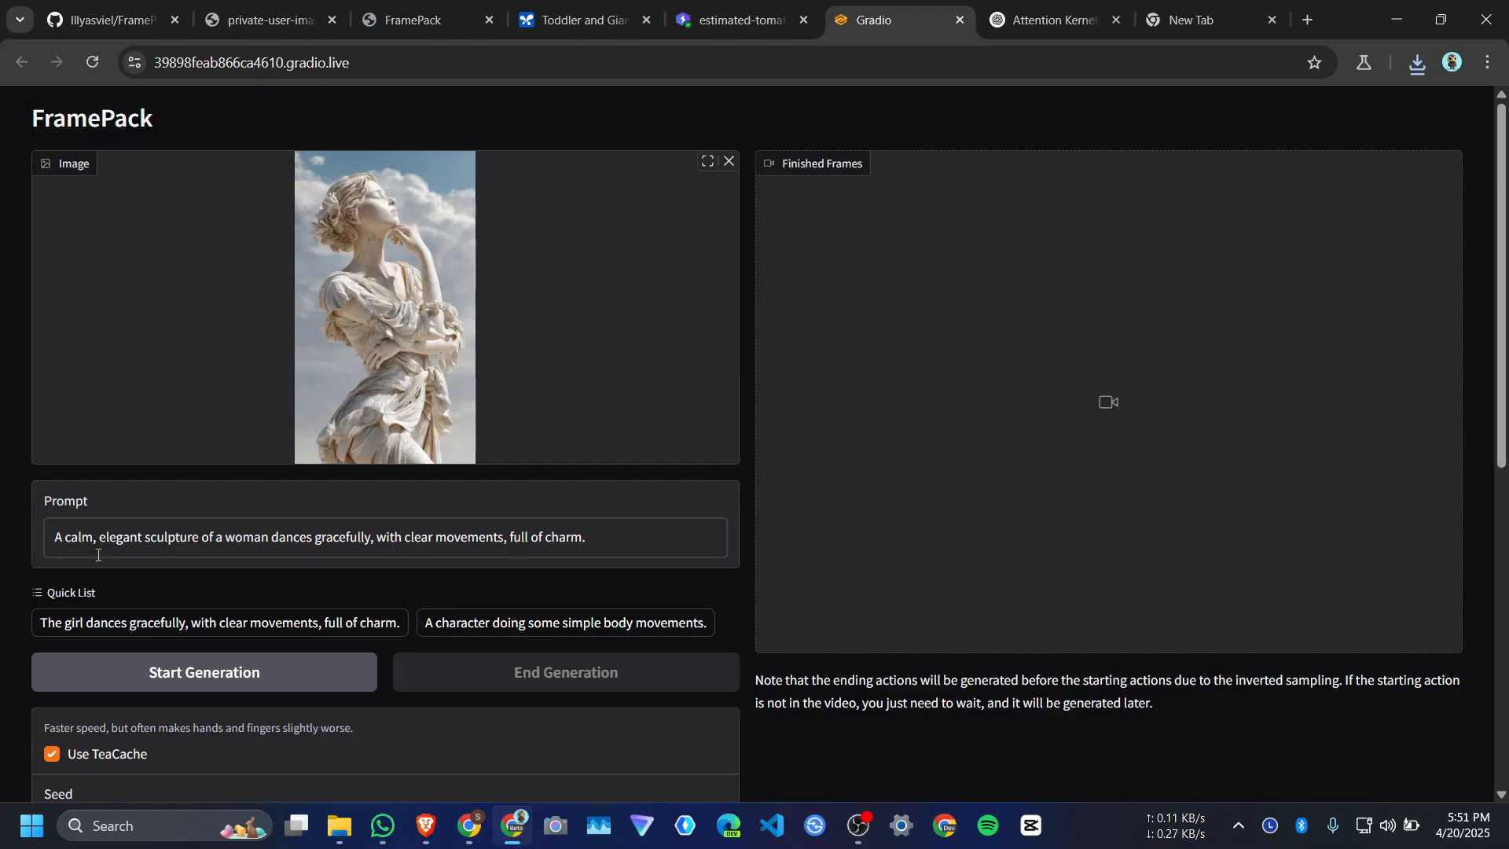
triple_click(318, 536)
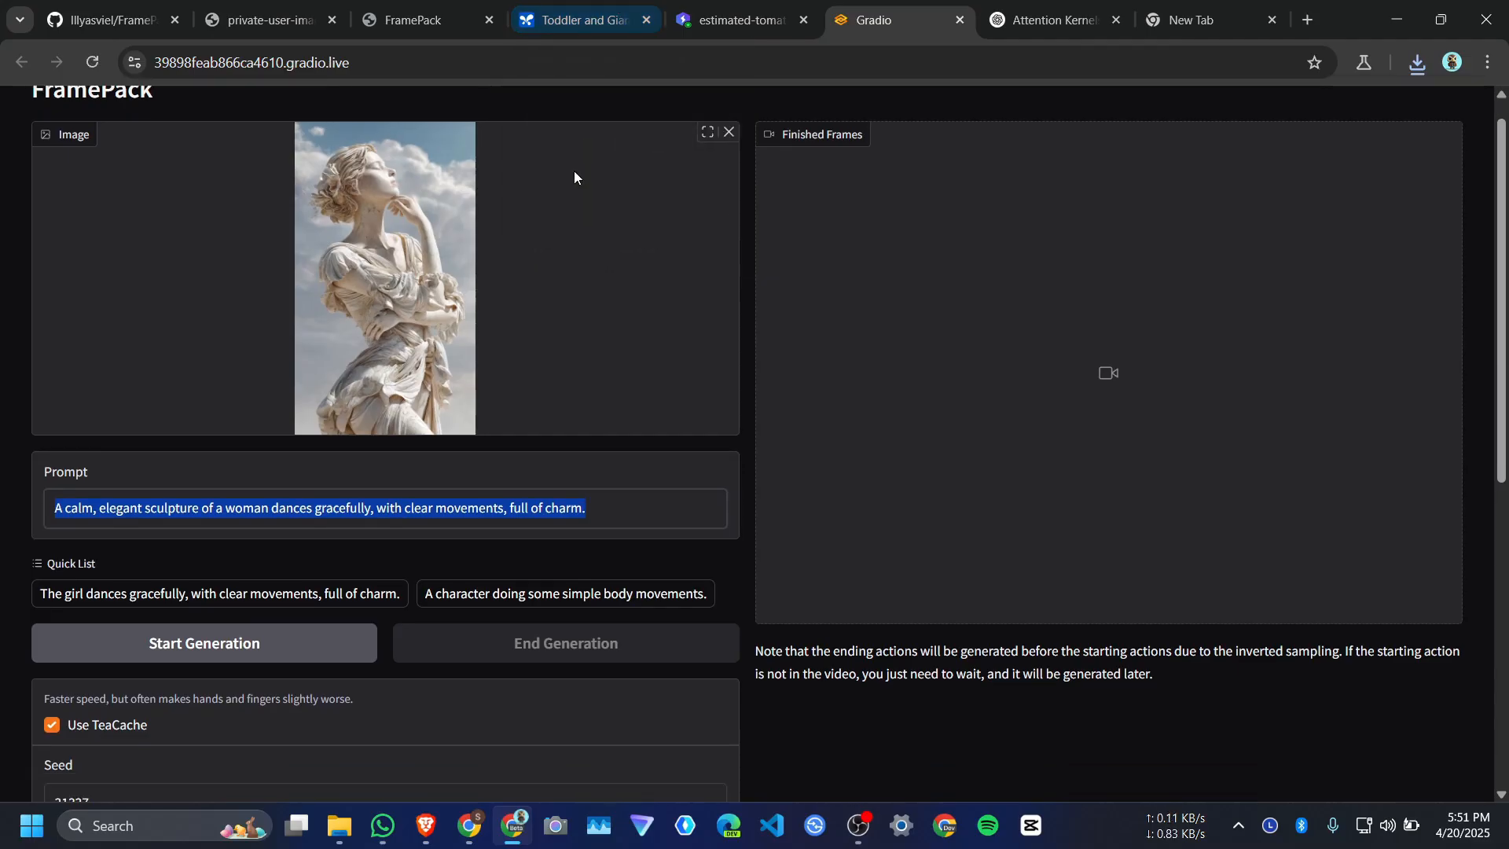
Inspect the settings, keeping seed 31337, 5-second total video length and 25 steps
scroll("down", 3)
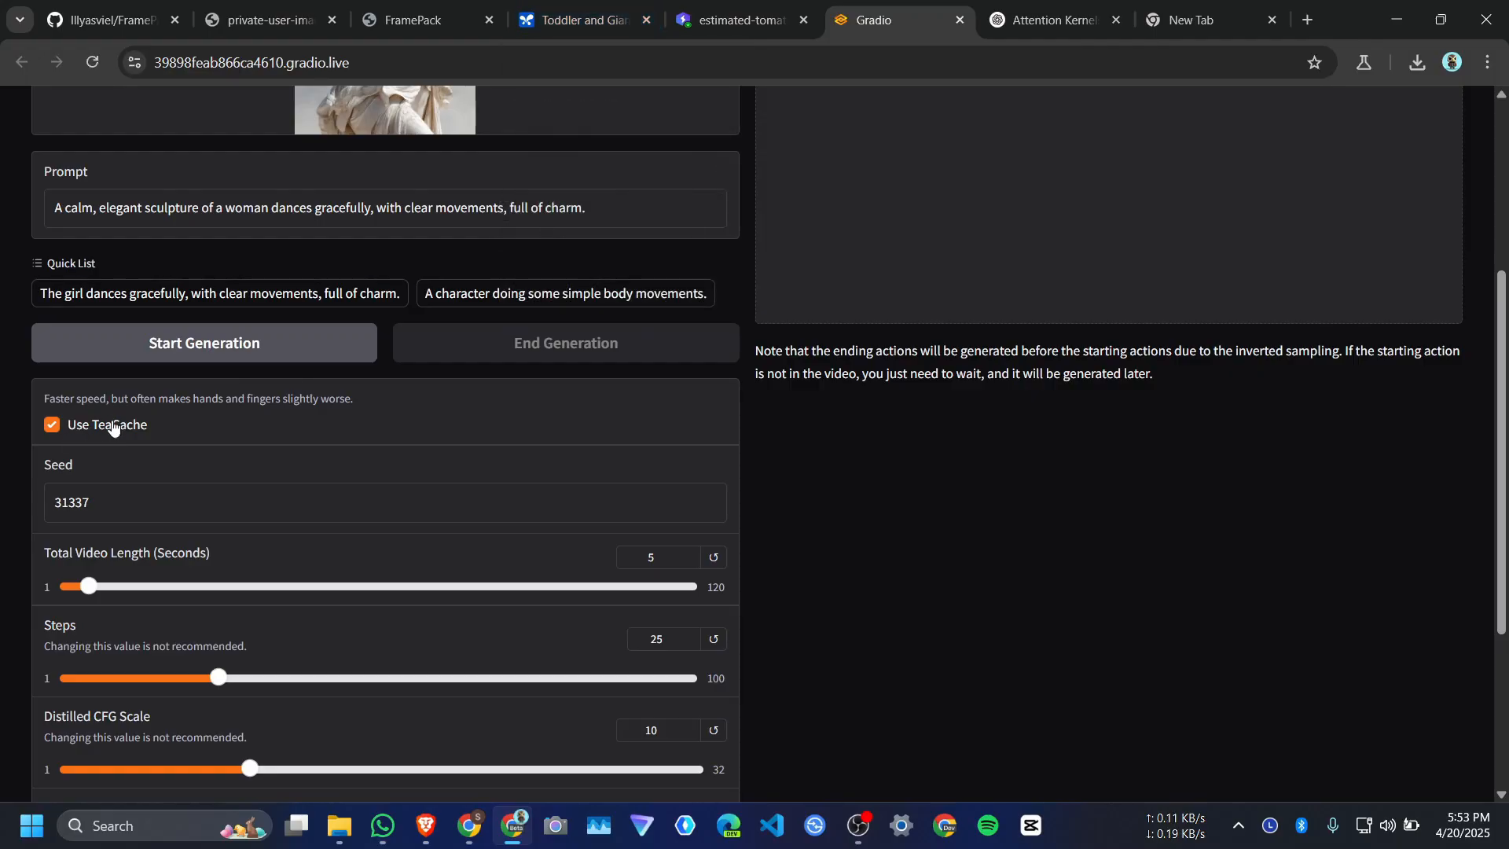
scroll("down", 3)
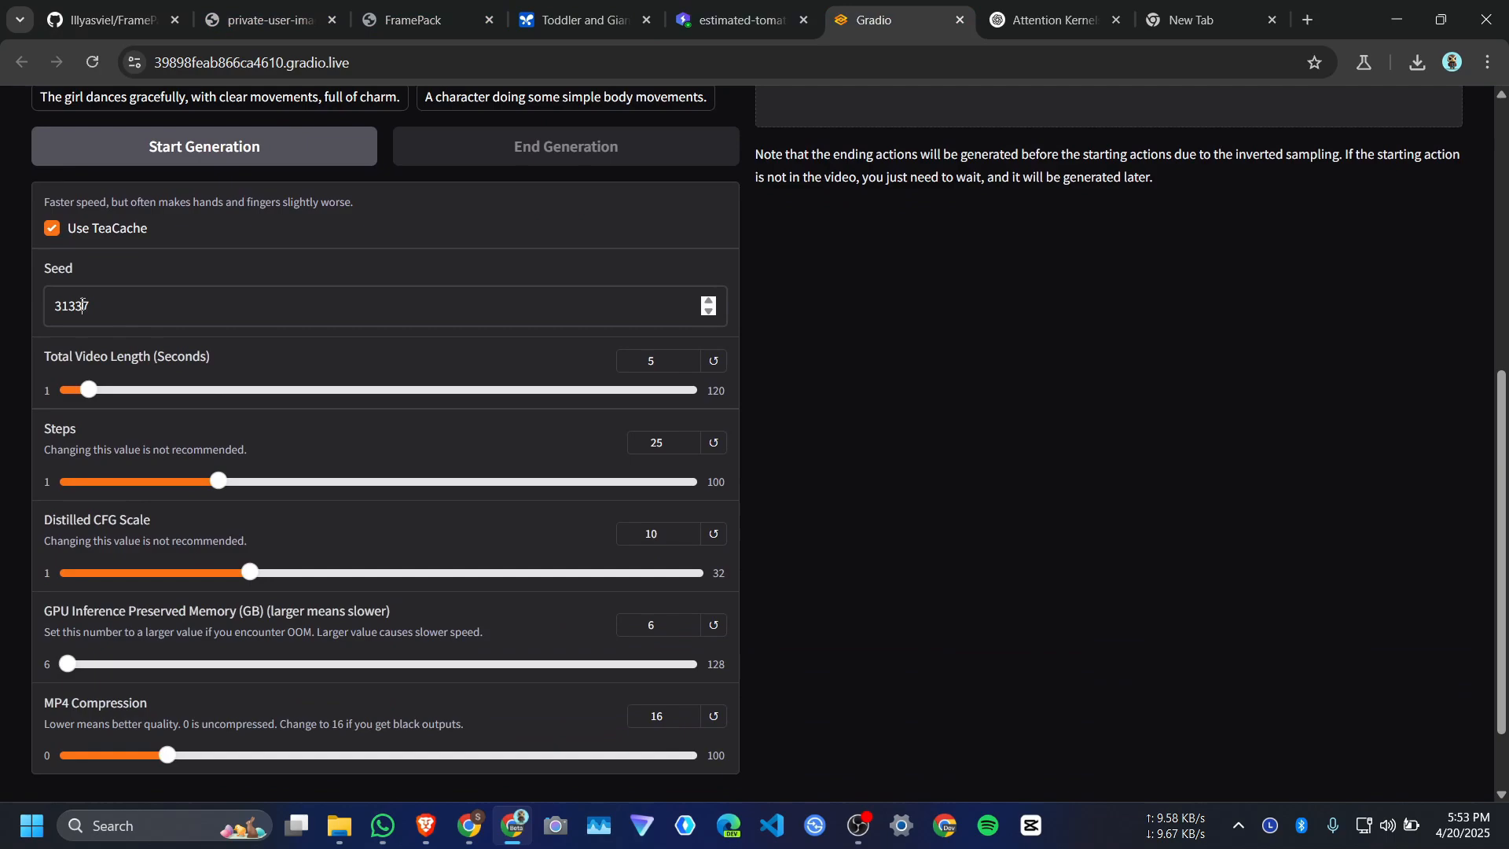
triple_click(72, 305)
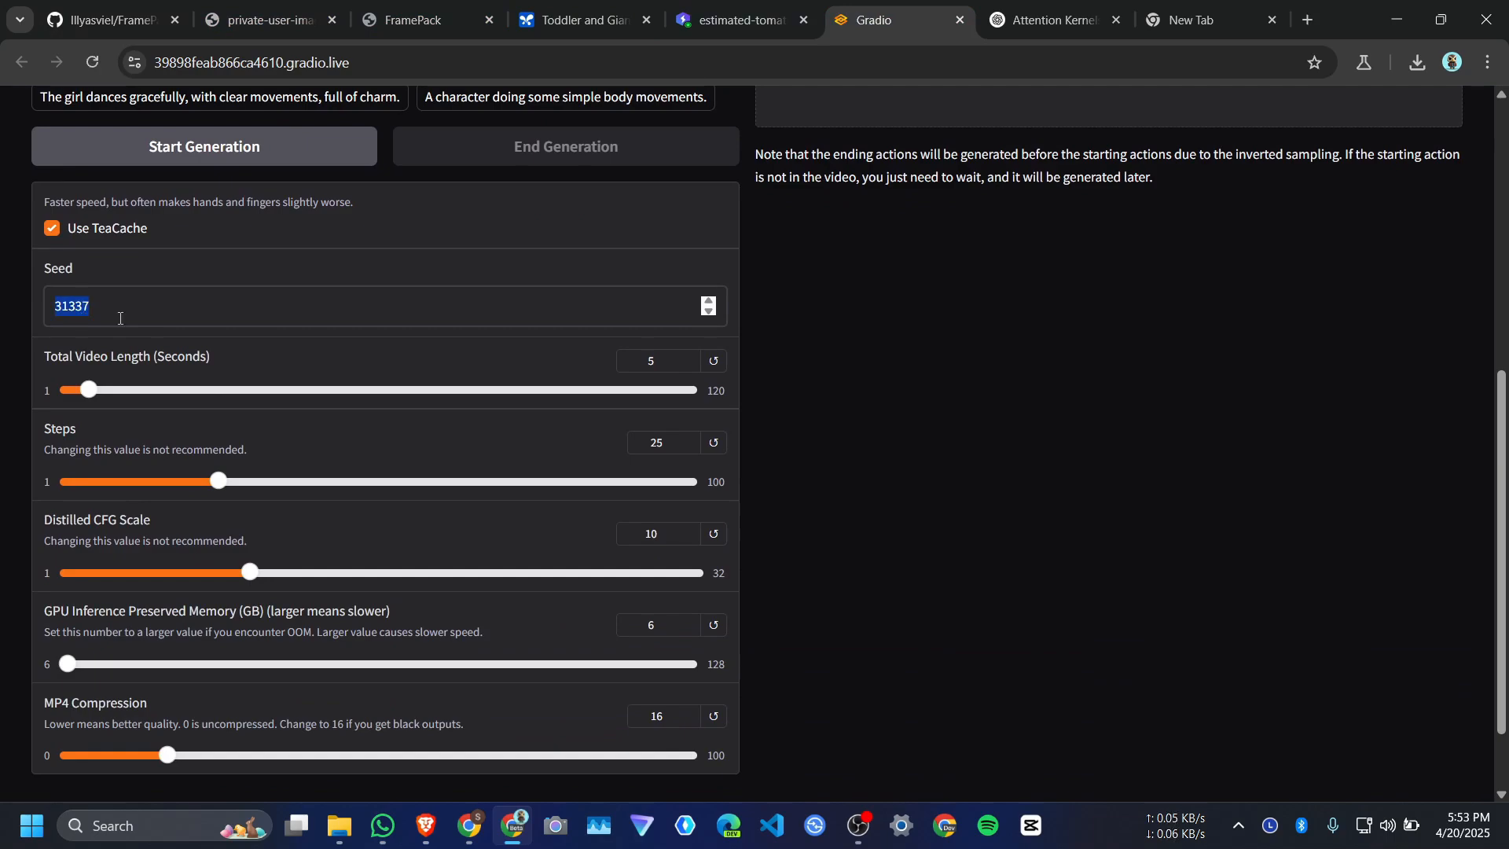
mouse_move(182, 365)
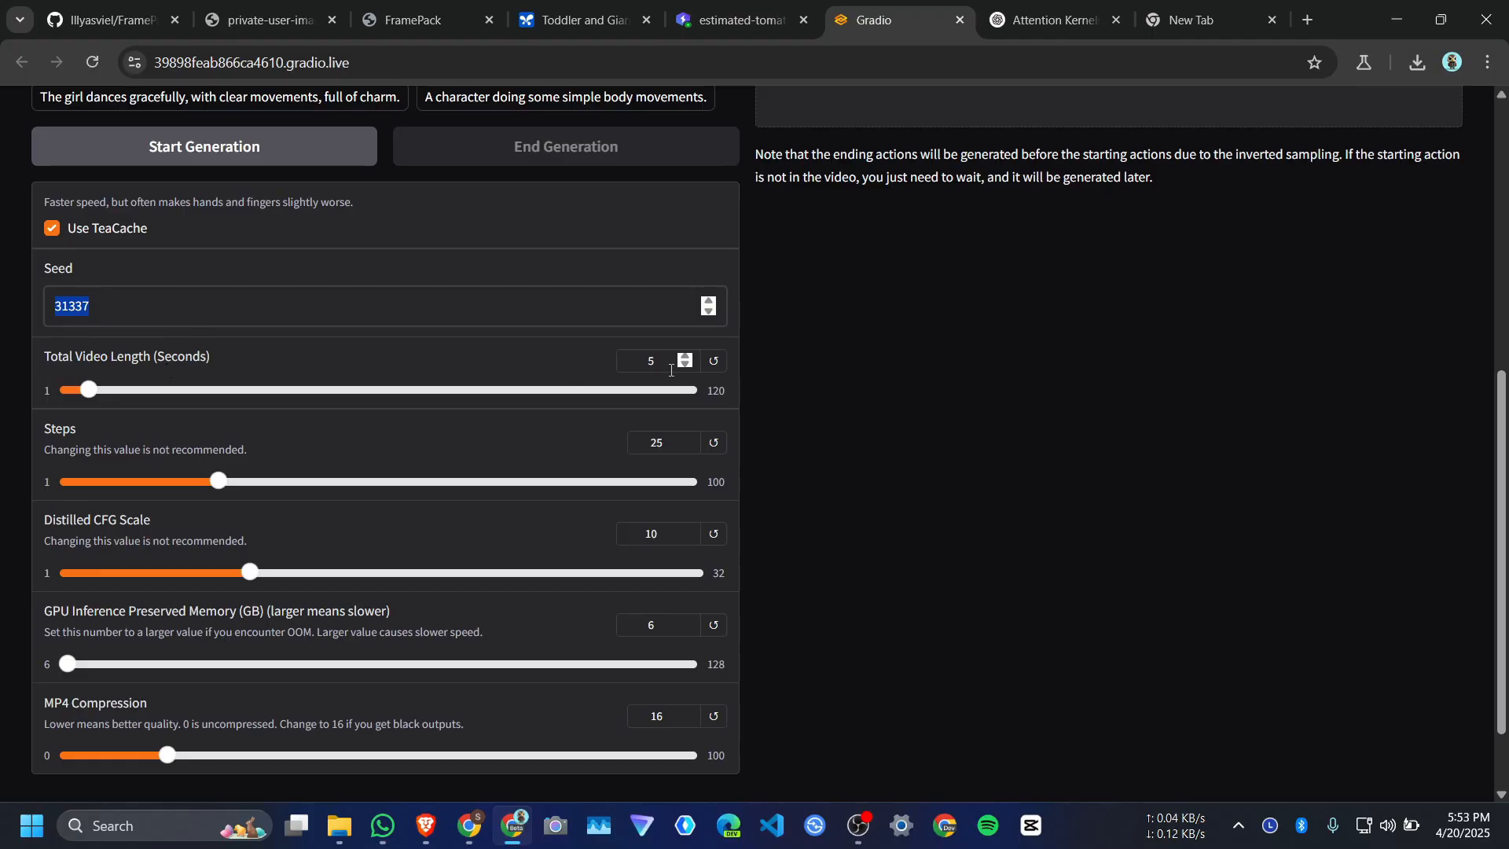
left_click(657, 360)
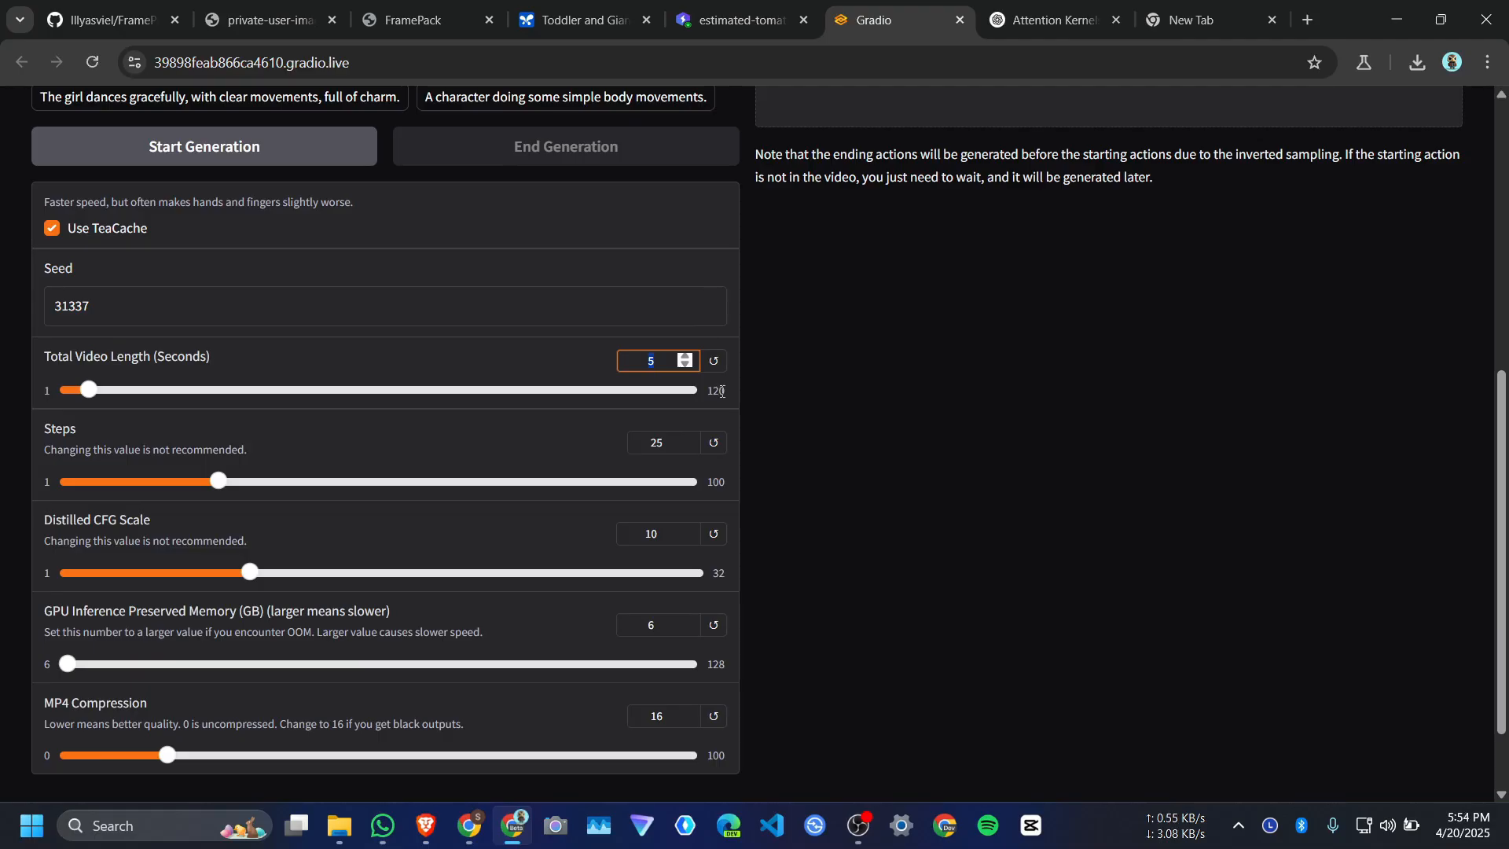
scroll("up", 3)
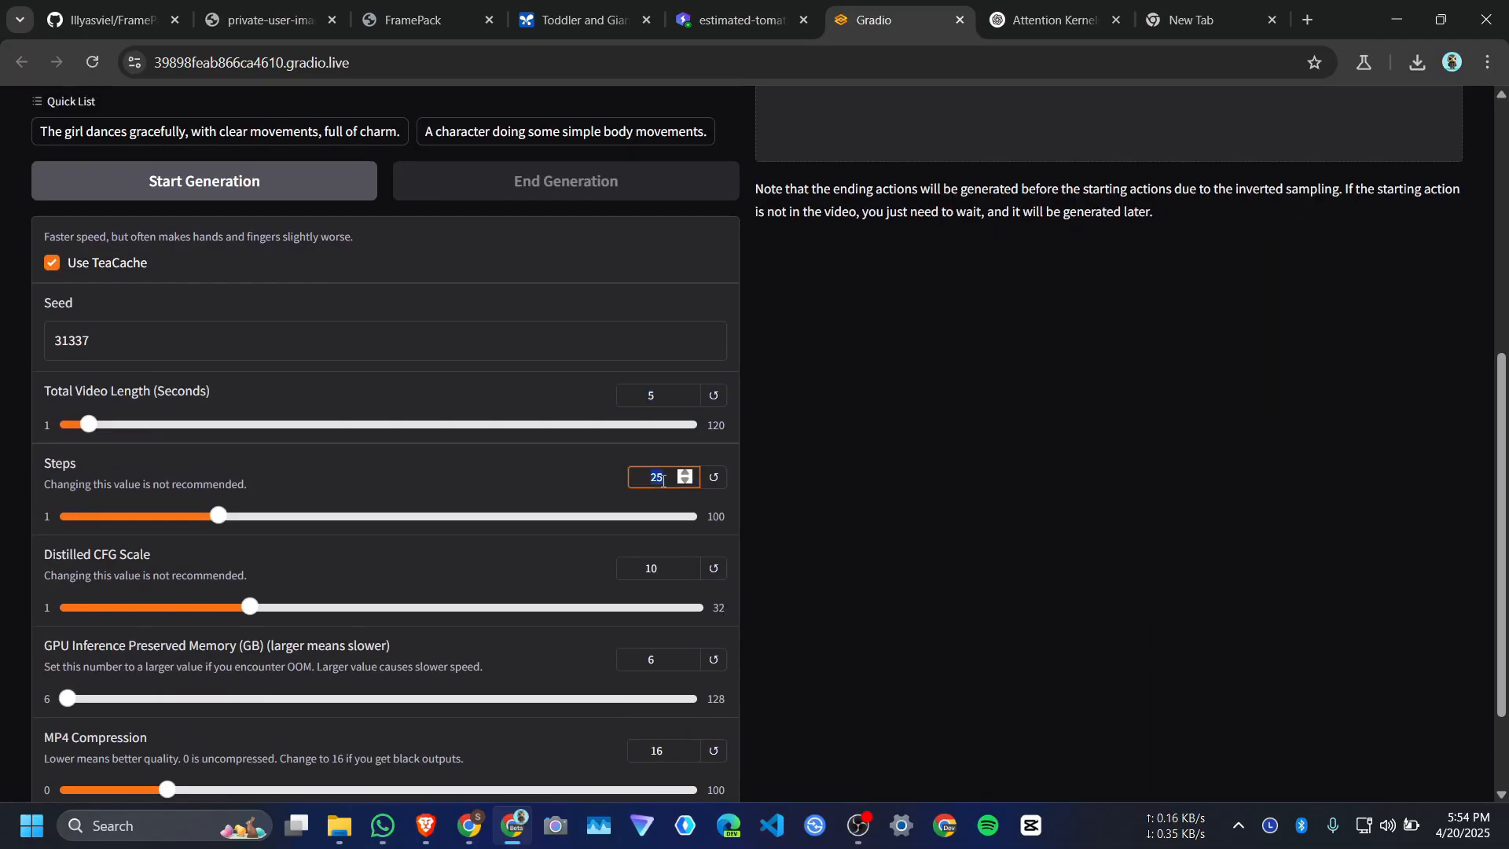
scroll("down", 3)
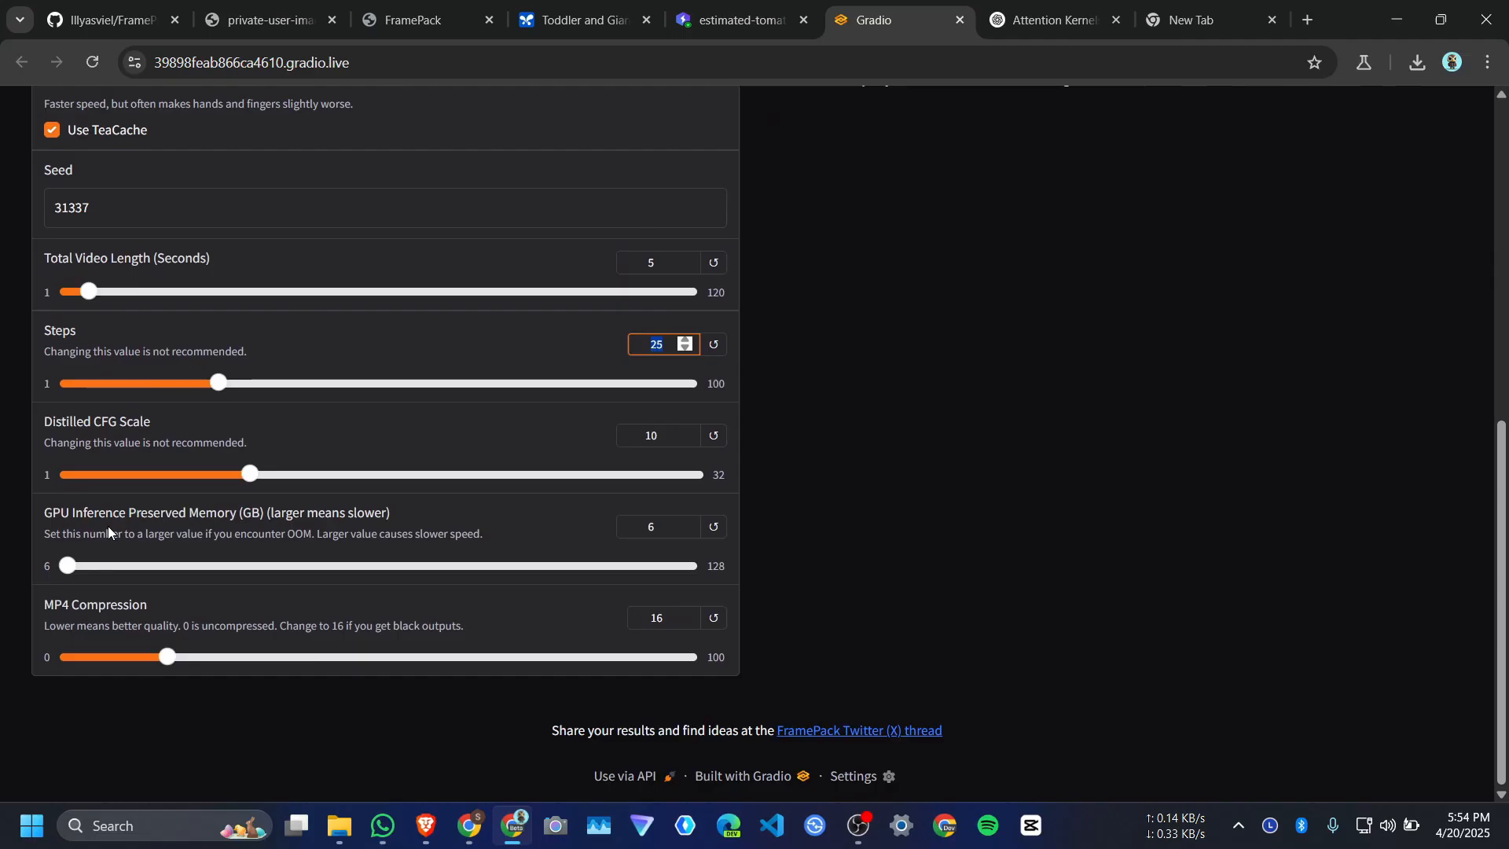
mouse_move(69, 526)
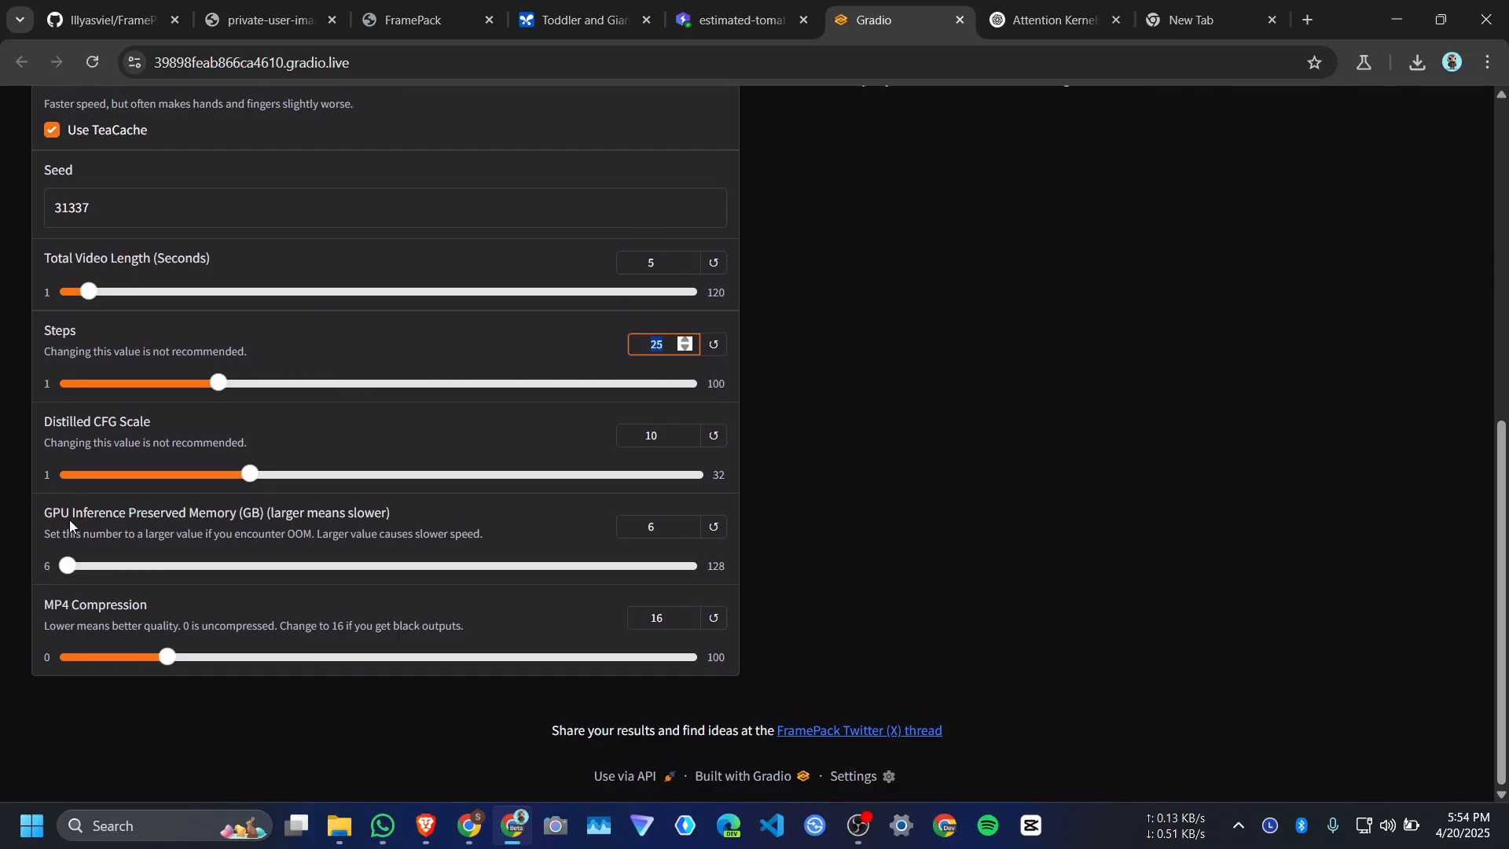
mouse_move(197, 525)
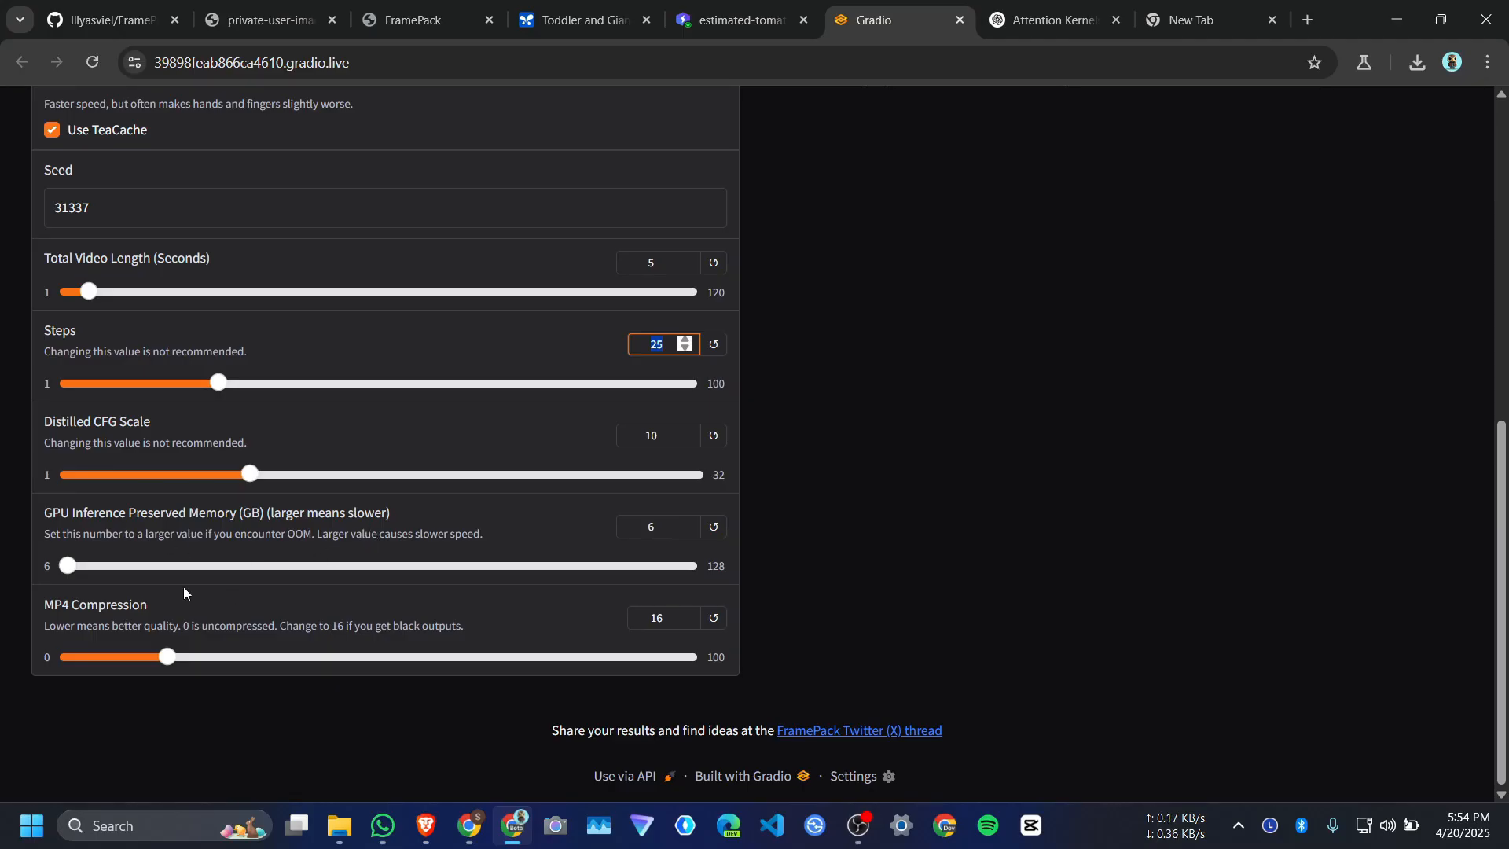
mouse_move(282, 580)
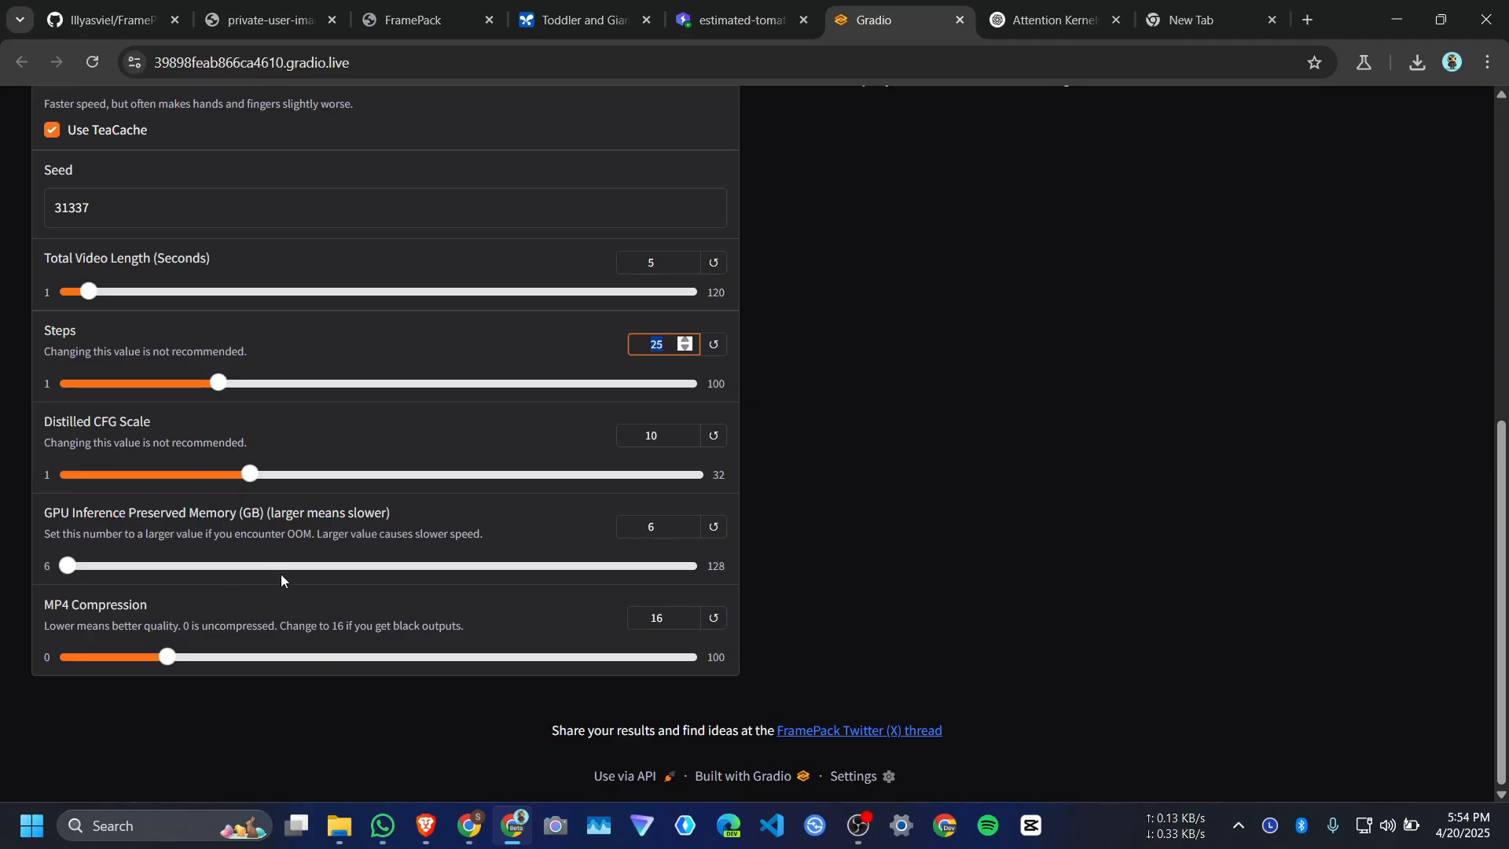
Lower the MP4 Compression slider from 16 to 0 for uncompressed output
left_click_drag(162, 657, 91, 656)
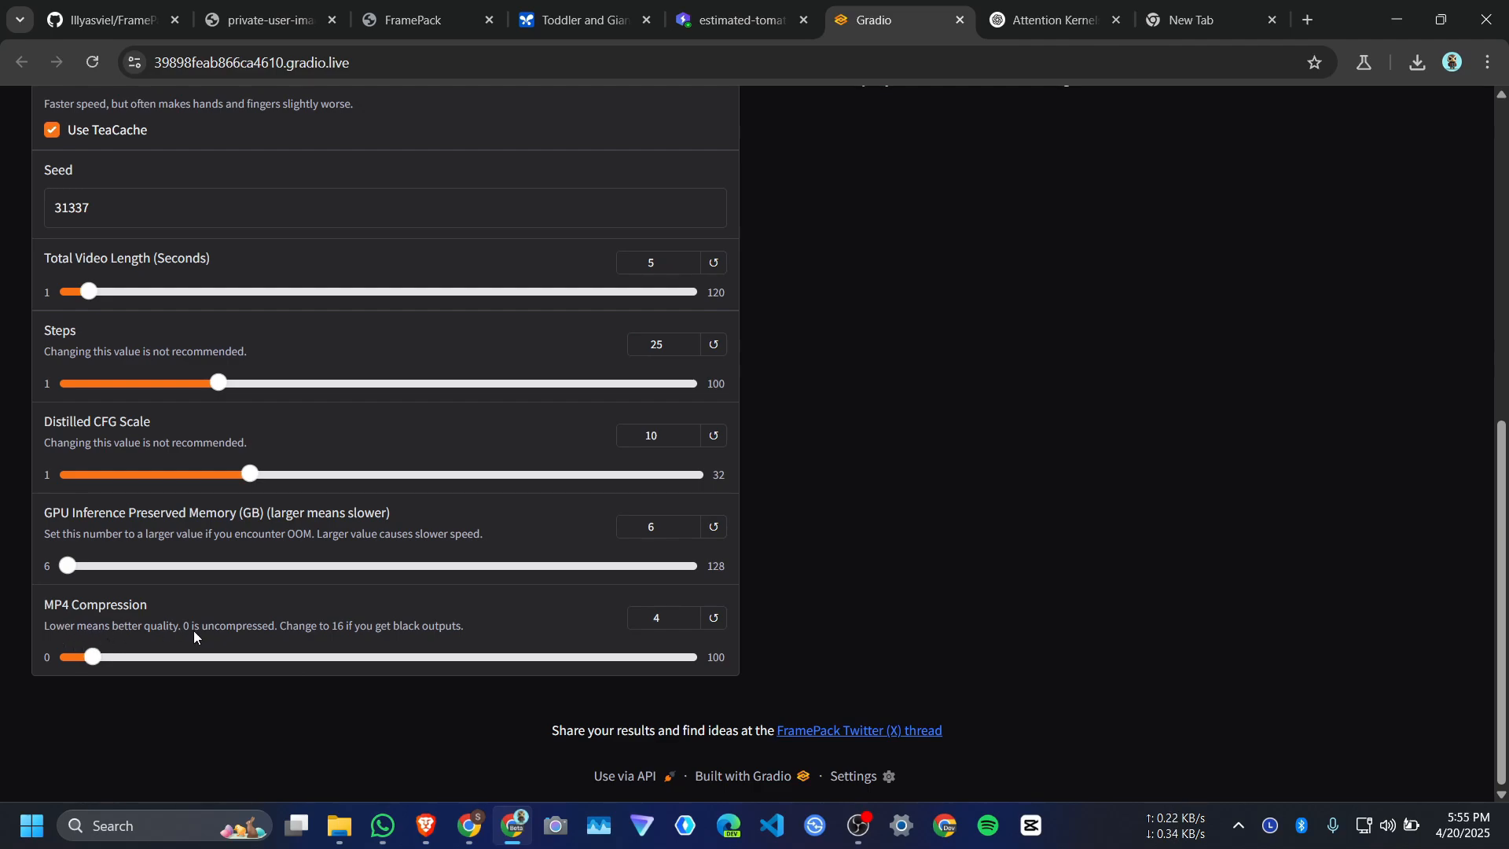
left_click_drag(89, 656, 63, 657)
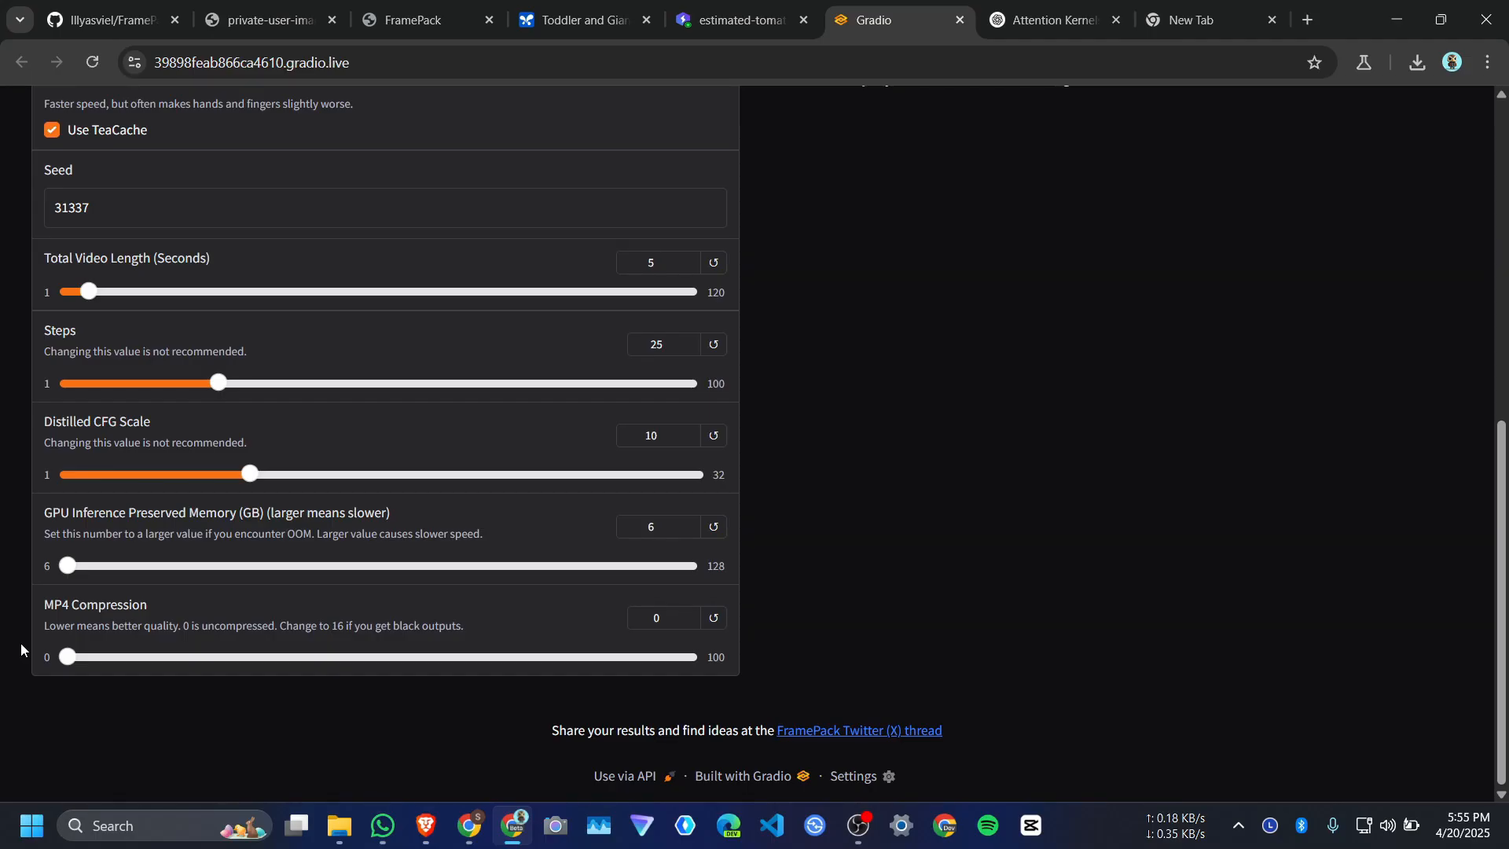
left_click_drag(62, 656, 154, 656)
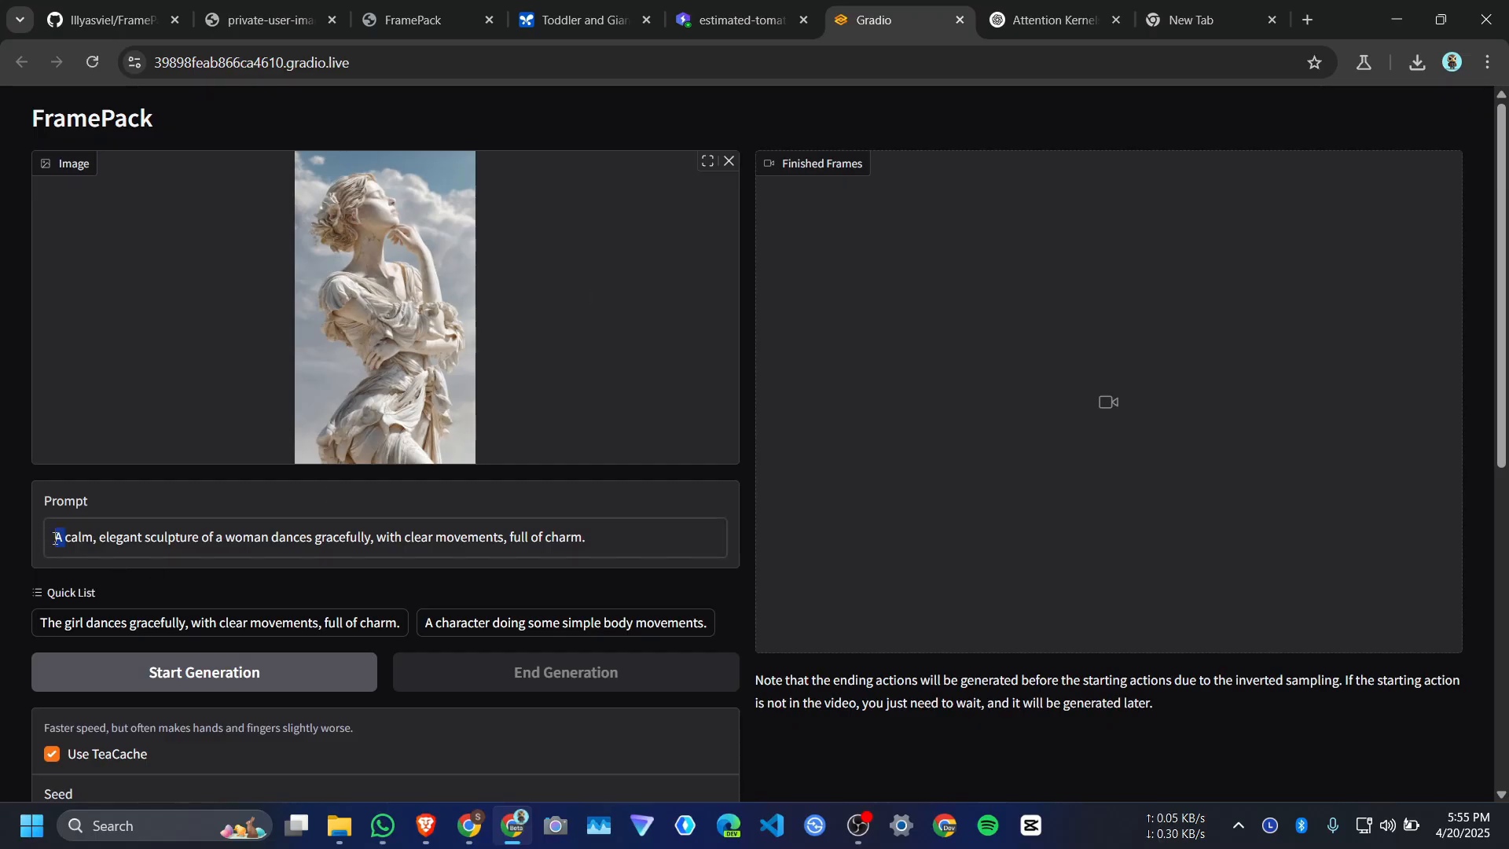
Start generating the dancing-sculpture video from the statue image and prompt
triple_click(320, 536)
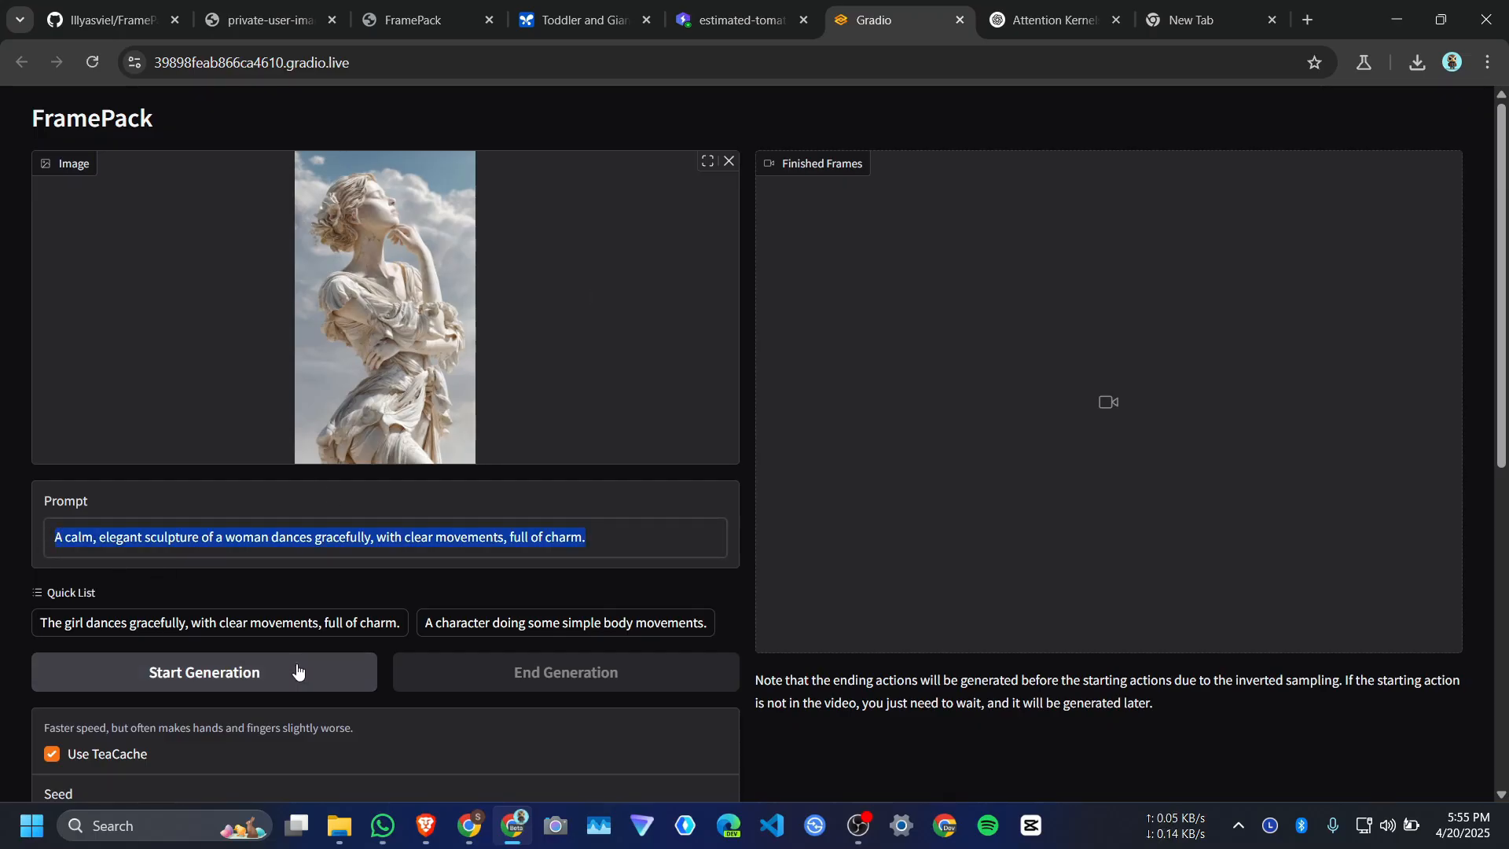
left_click(203, 672)
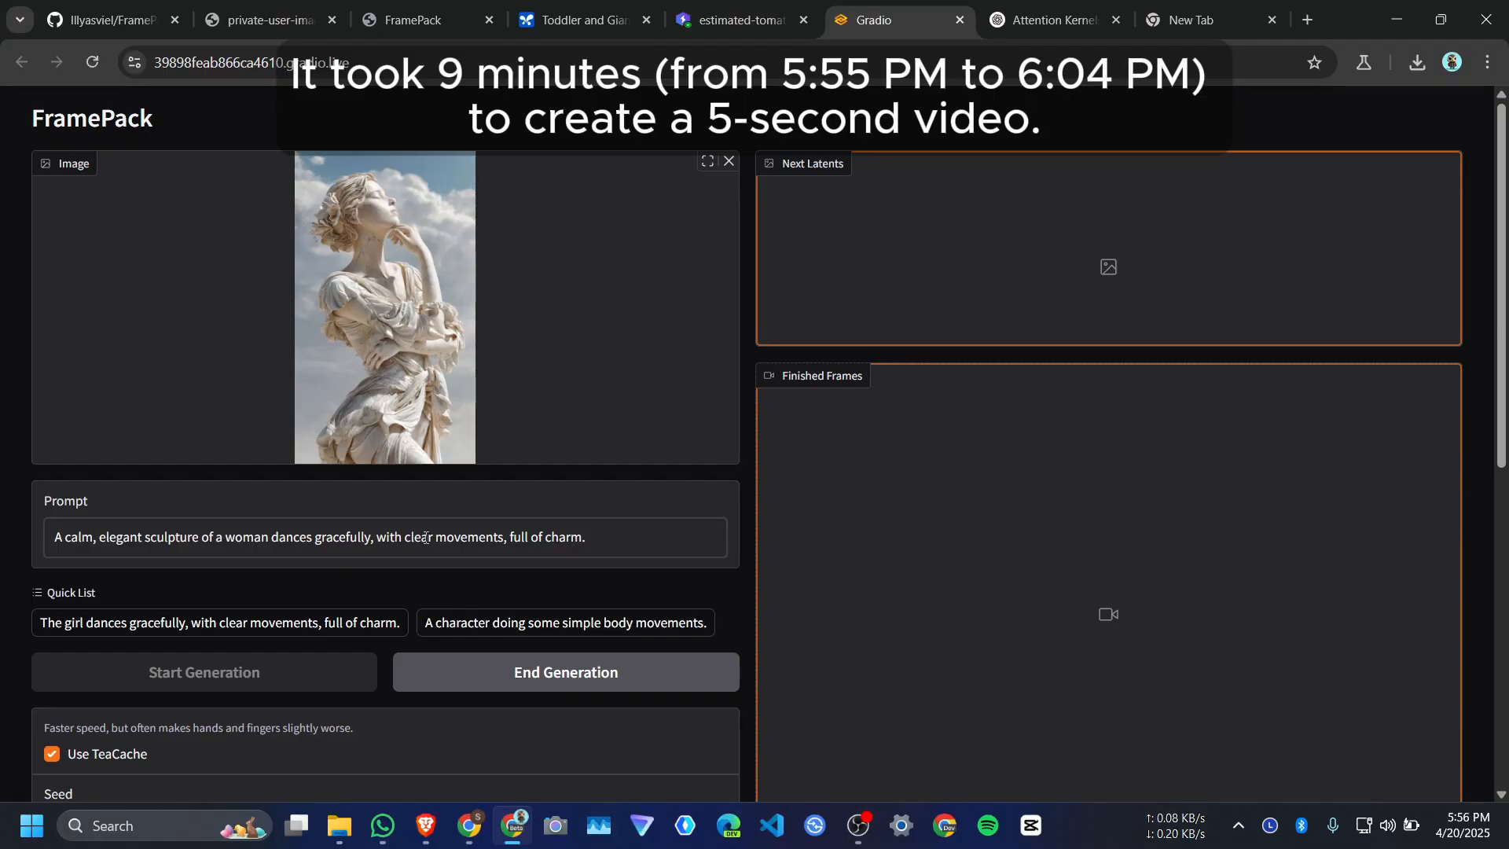
scroll("down", 3)
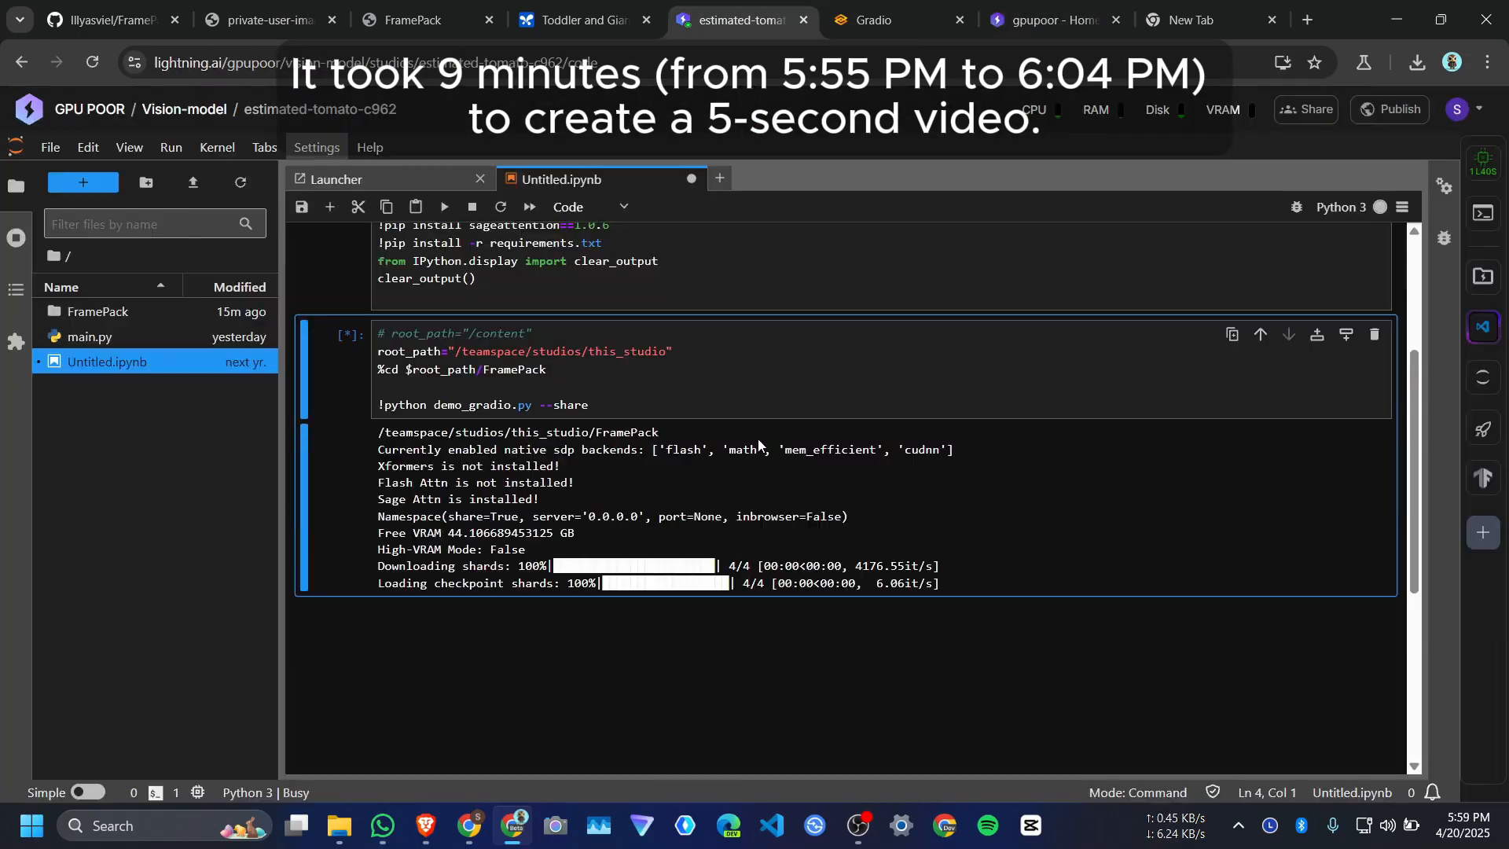
left_click(1222, 109)
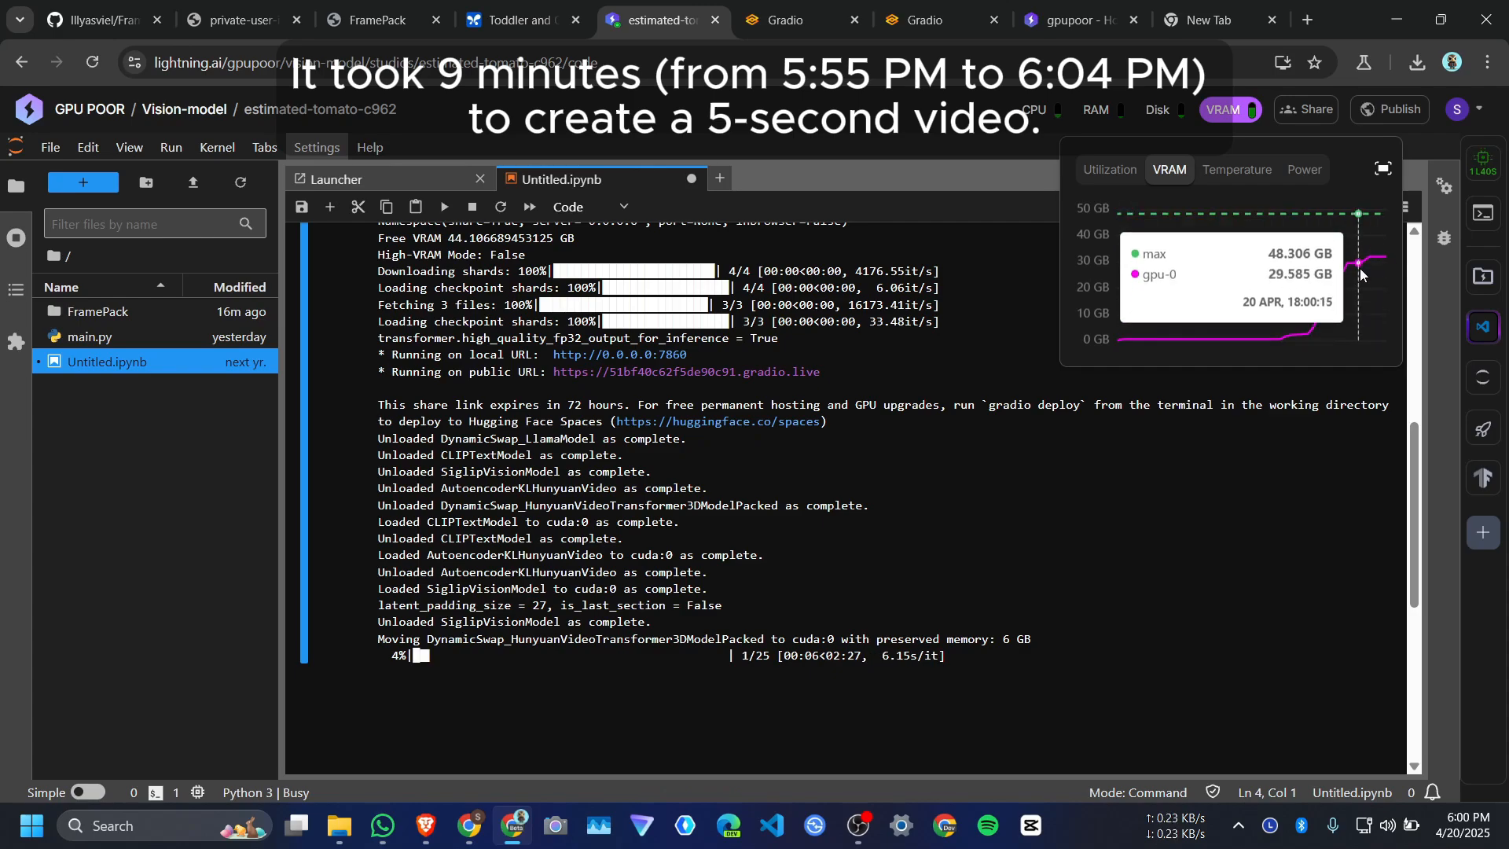
left_click(874, 19)
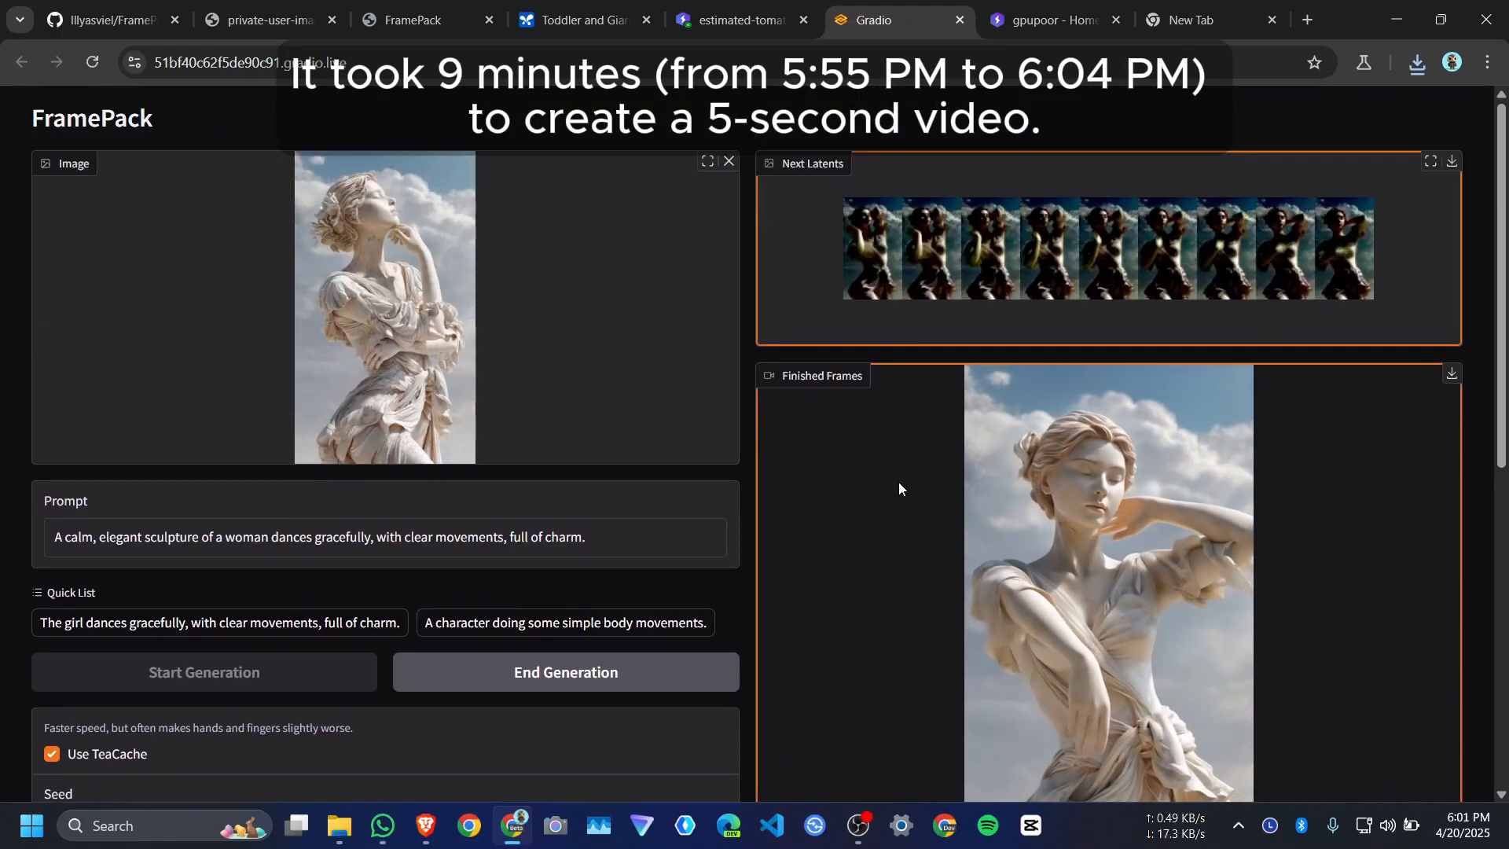
scroll("down", 3)
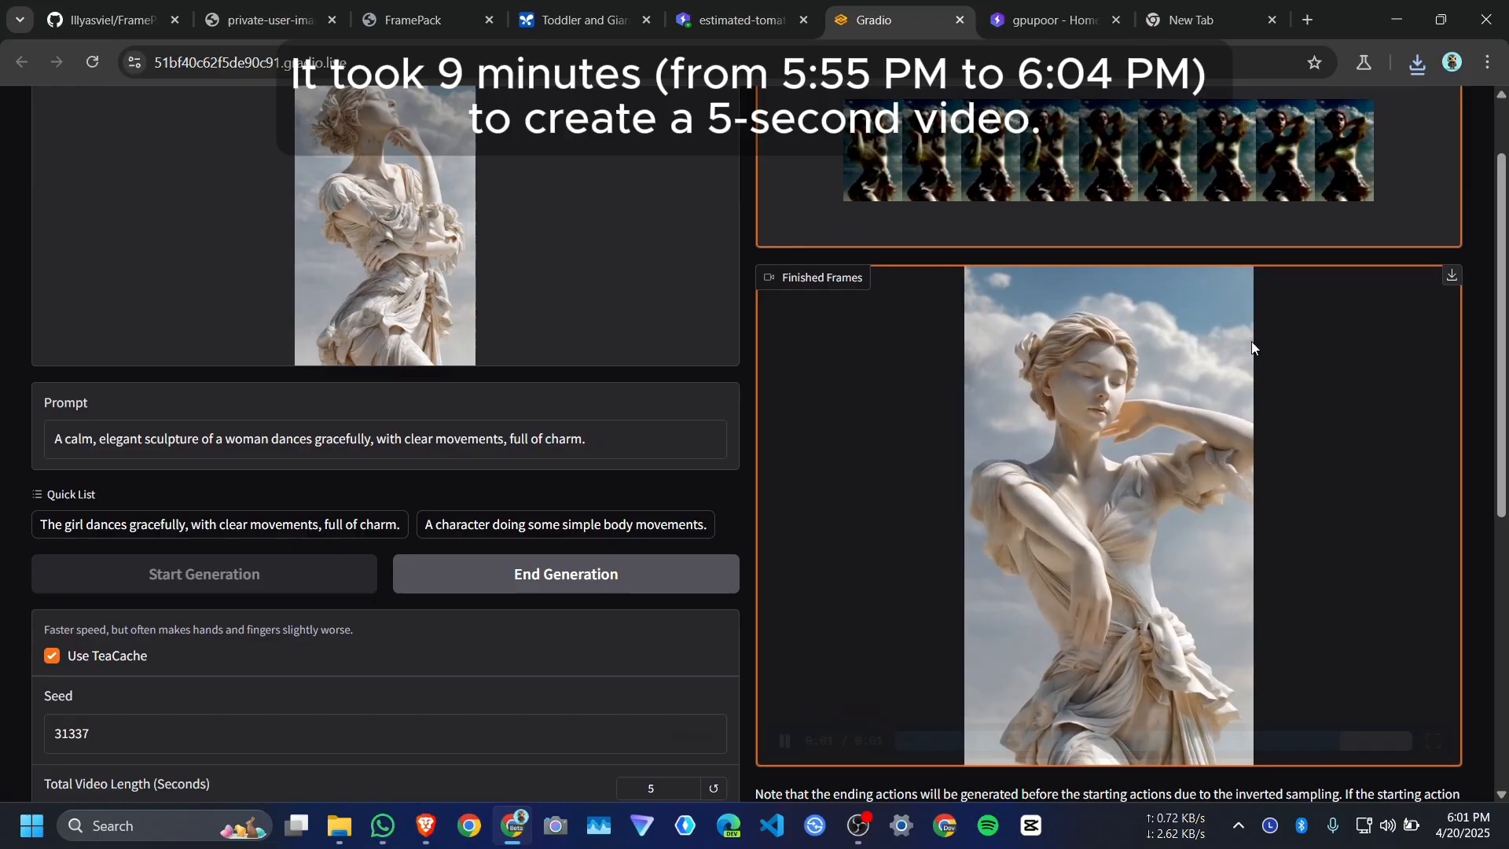
scroll("down", 3)
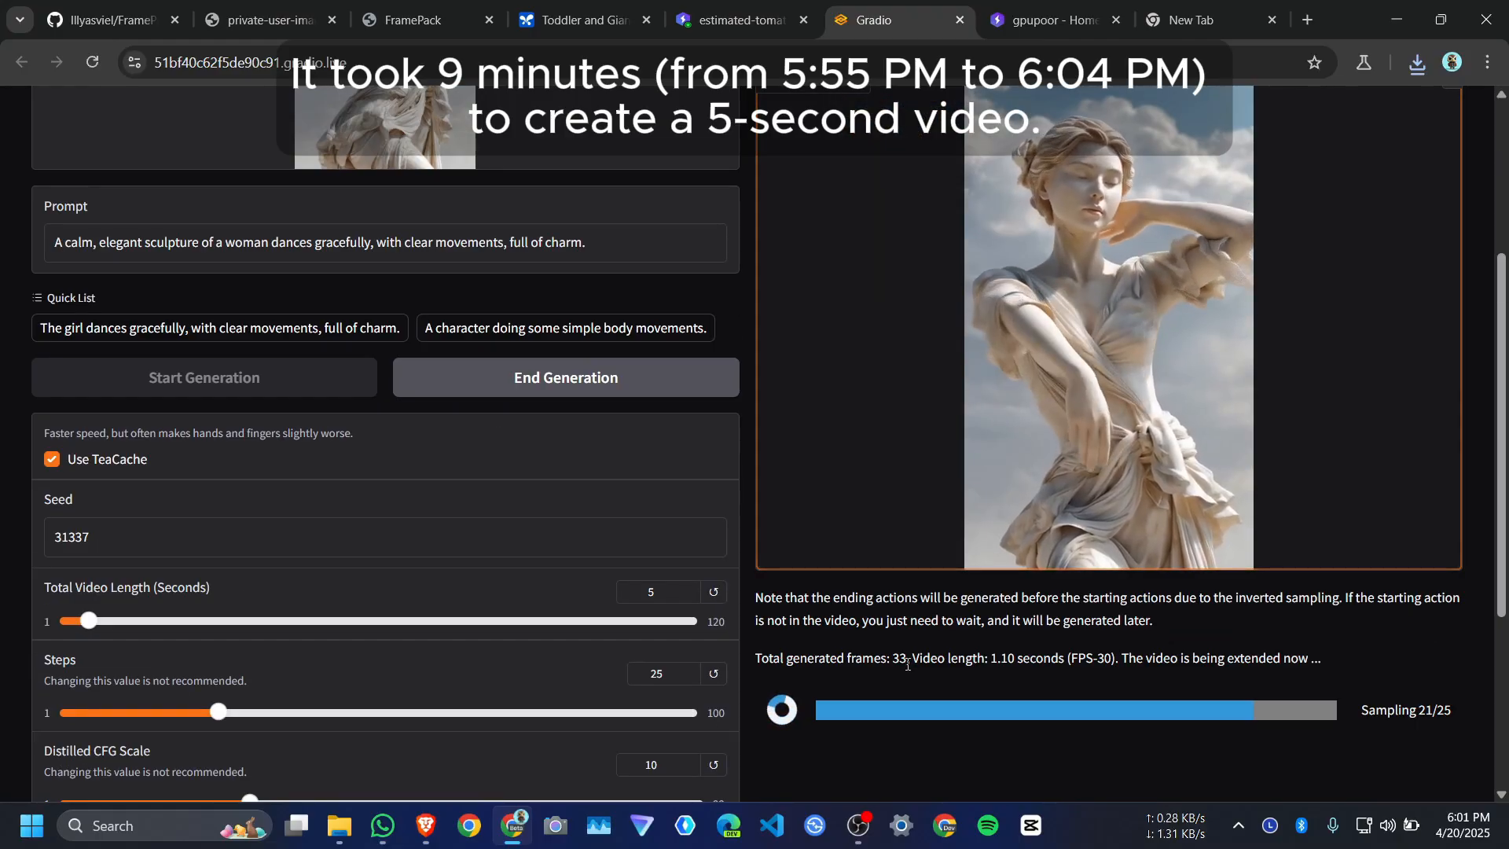
left_click(737, 19)
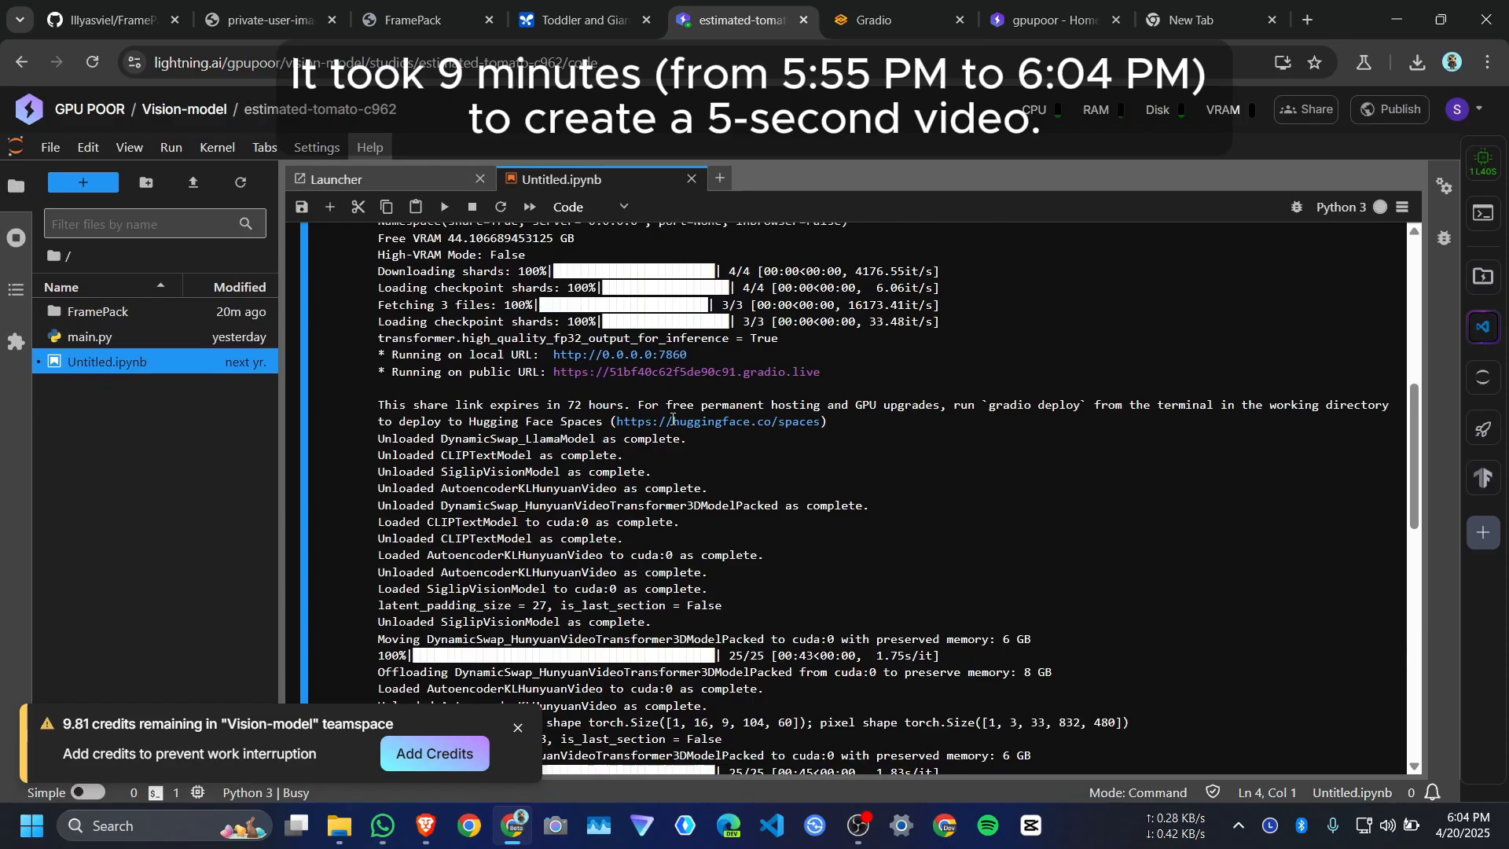
left_click(896, 19)
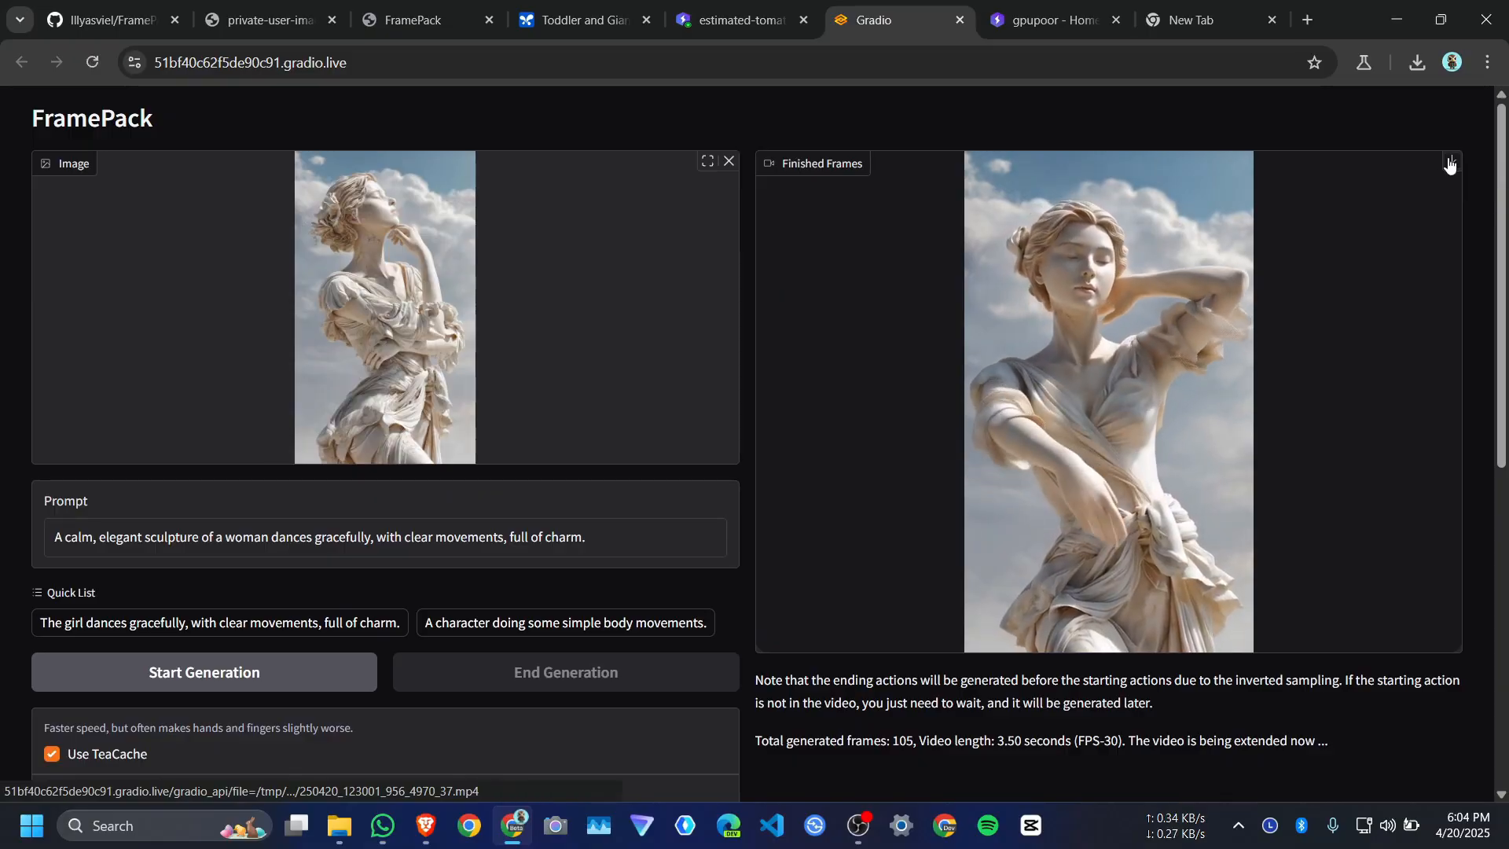
Download the finished dancing-statue video from the Finished Frames panel
left_click(728, 160)
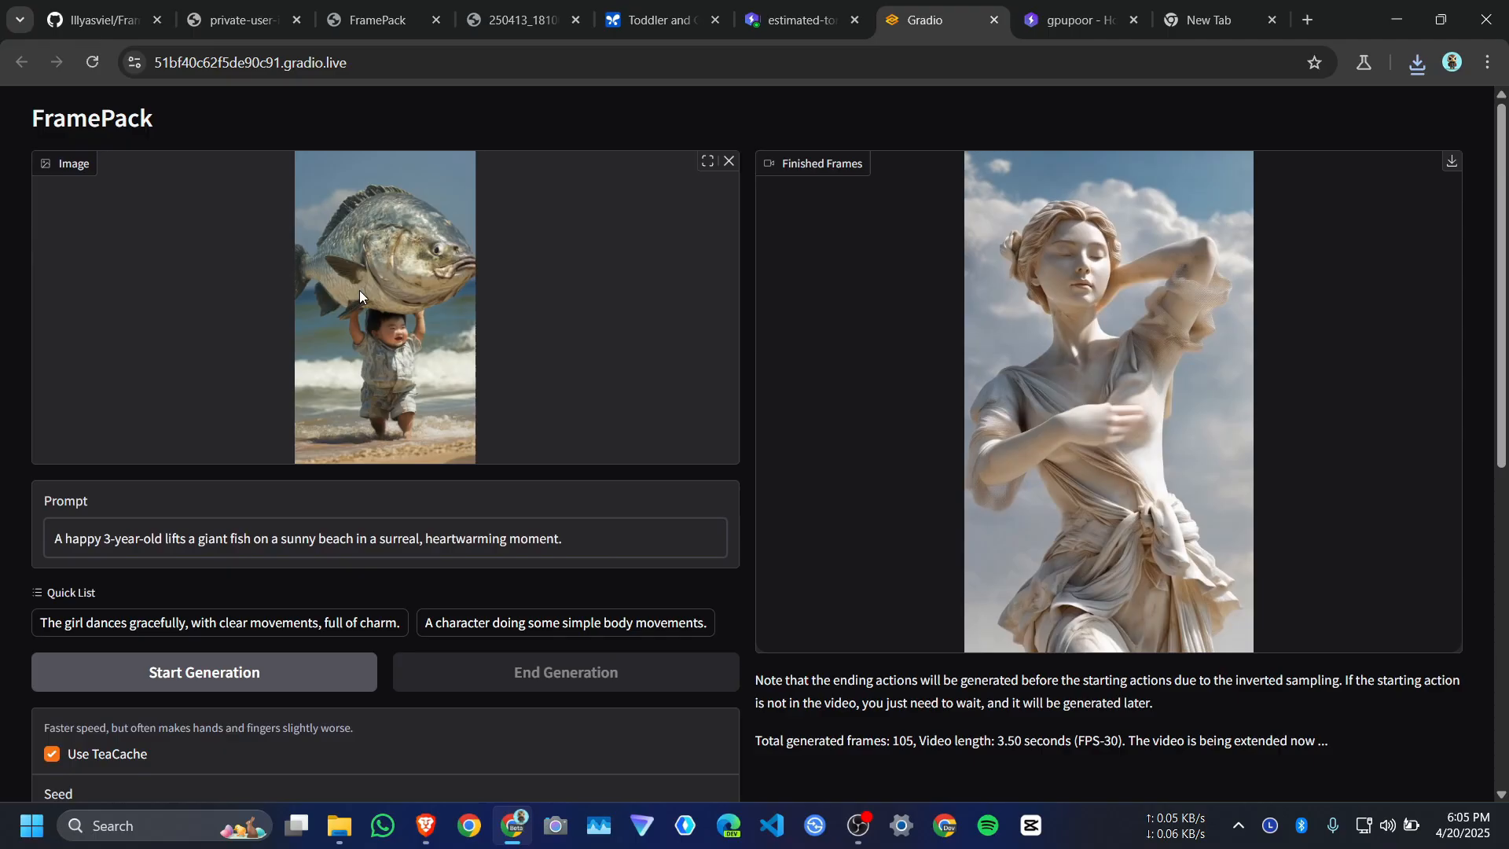
Turn off Use TeaCache and set Total Video Length to 10 seconds for the toddler-fish prompt
left_click(519, 19)
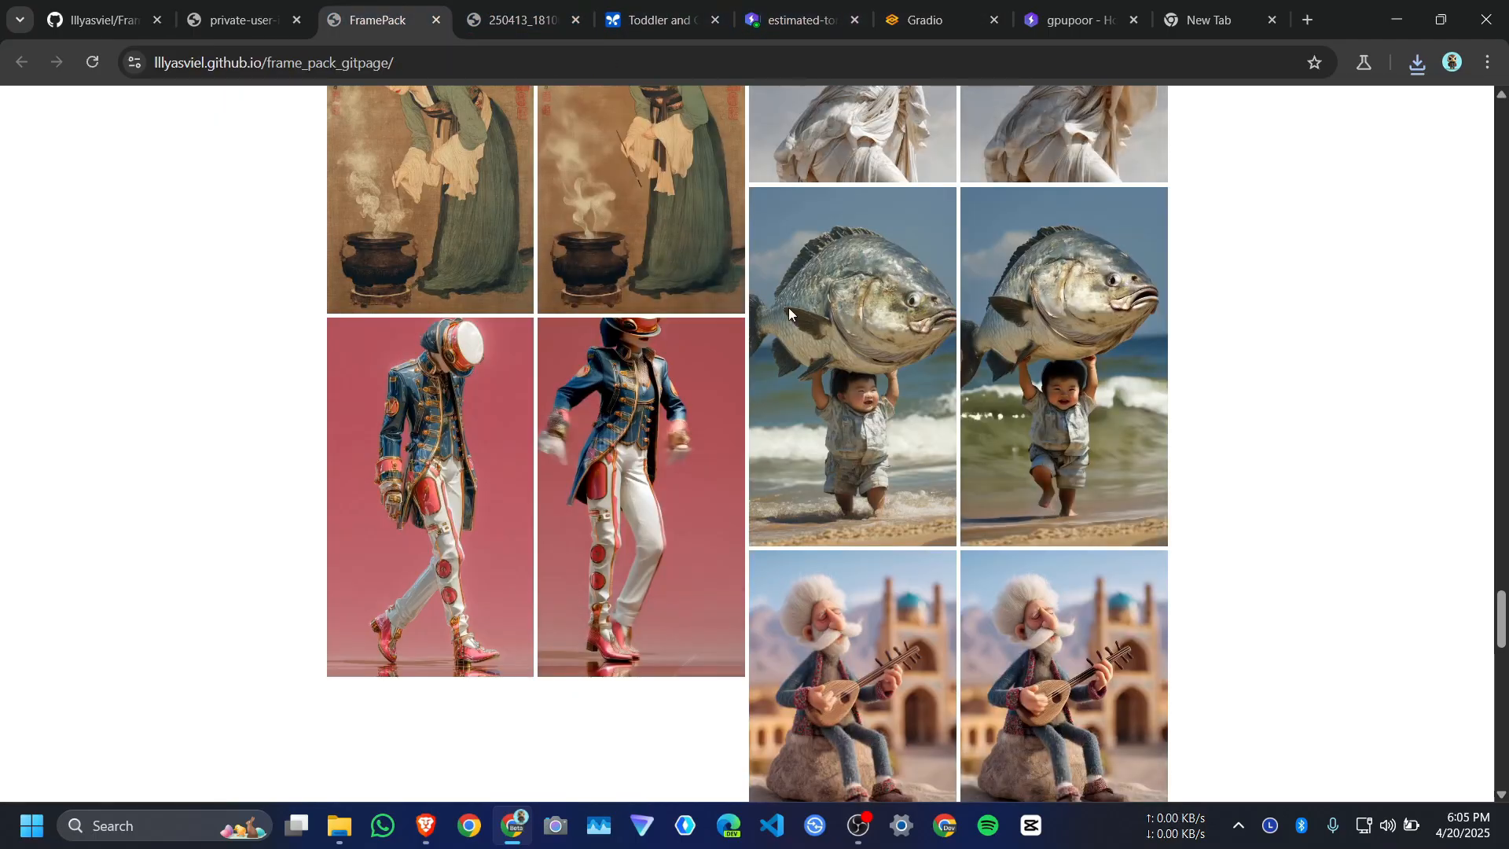
left_click(911, 18)
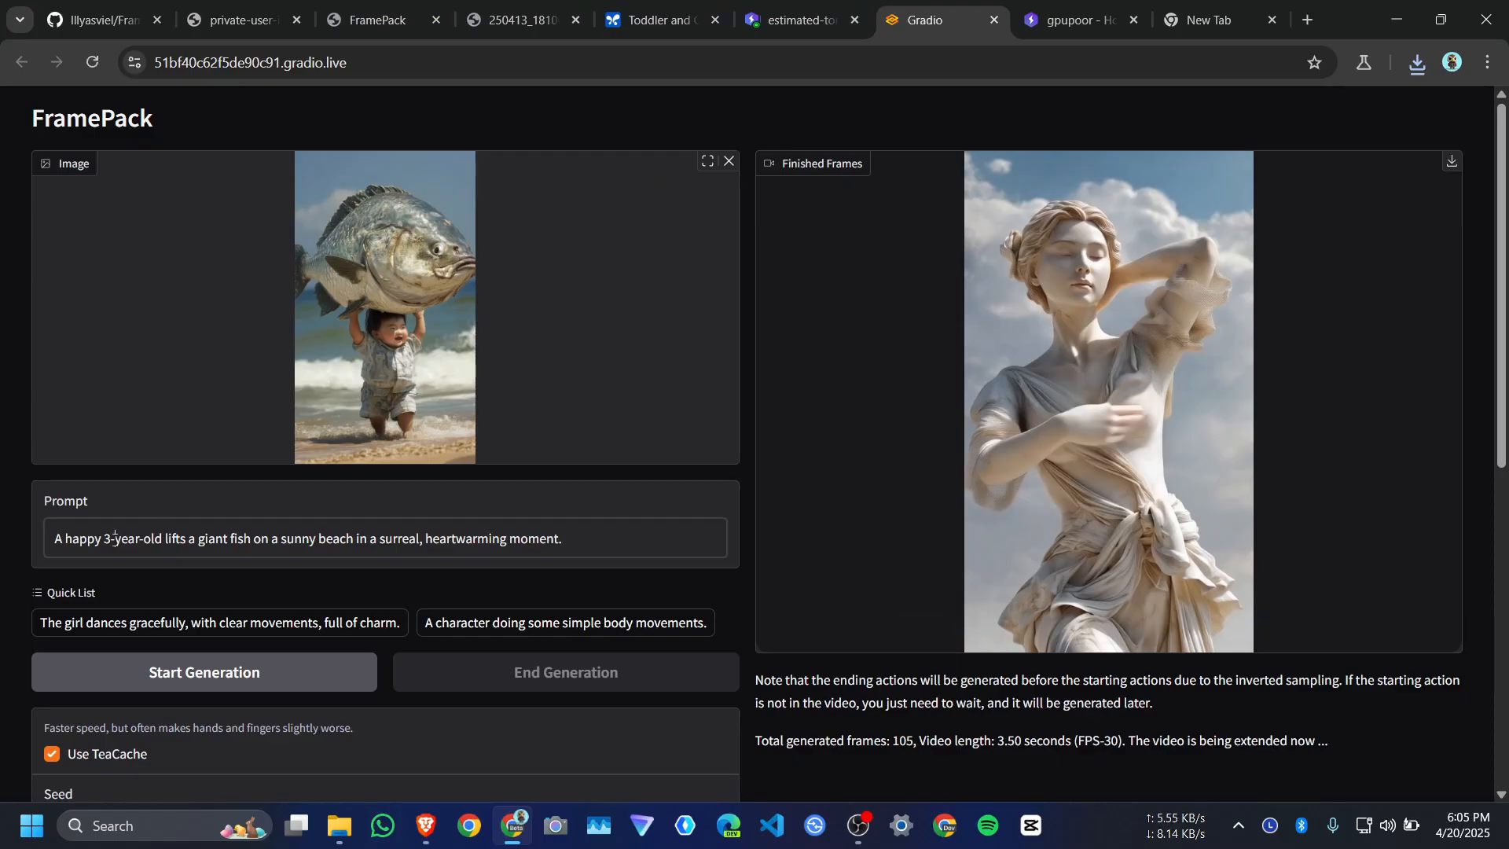
triple_click(308, 538)
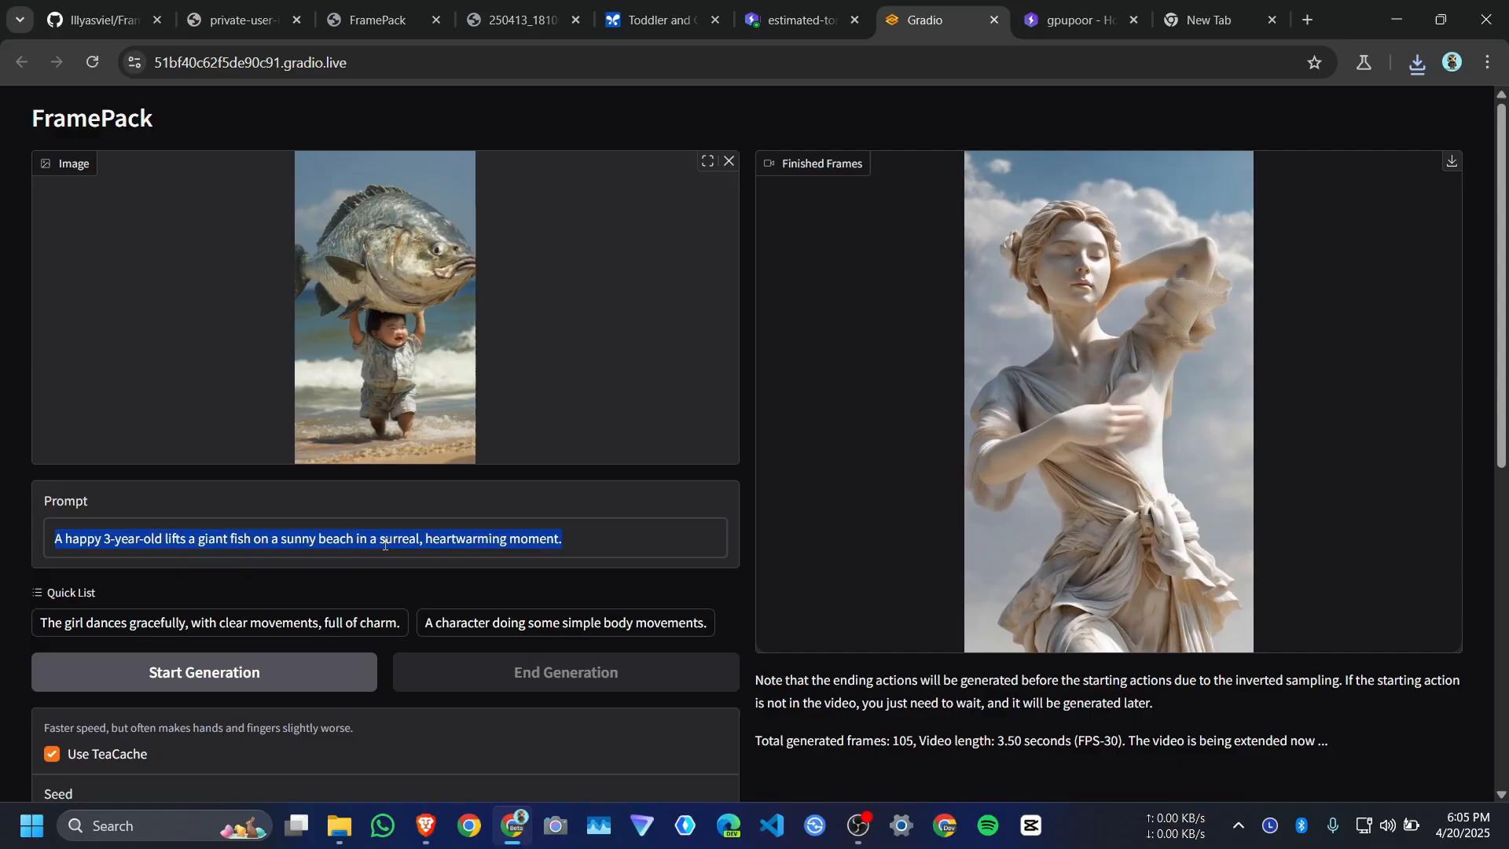
scroll("down", 3)
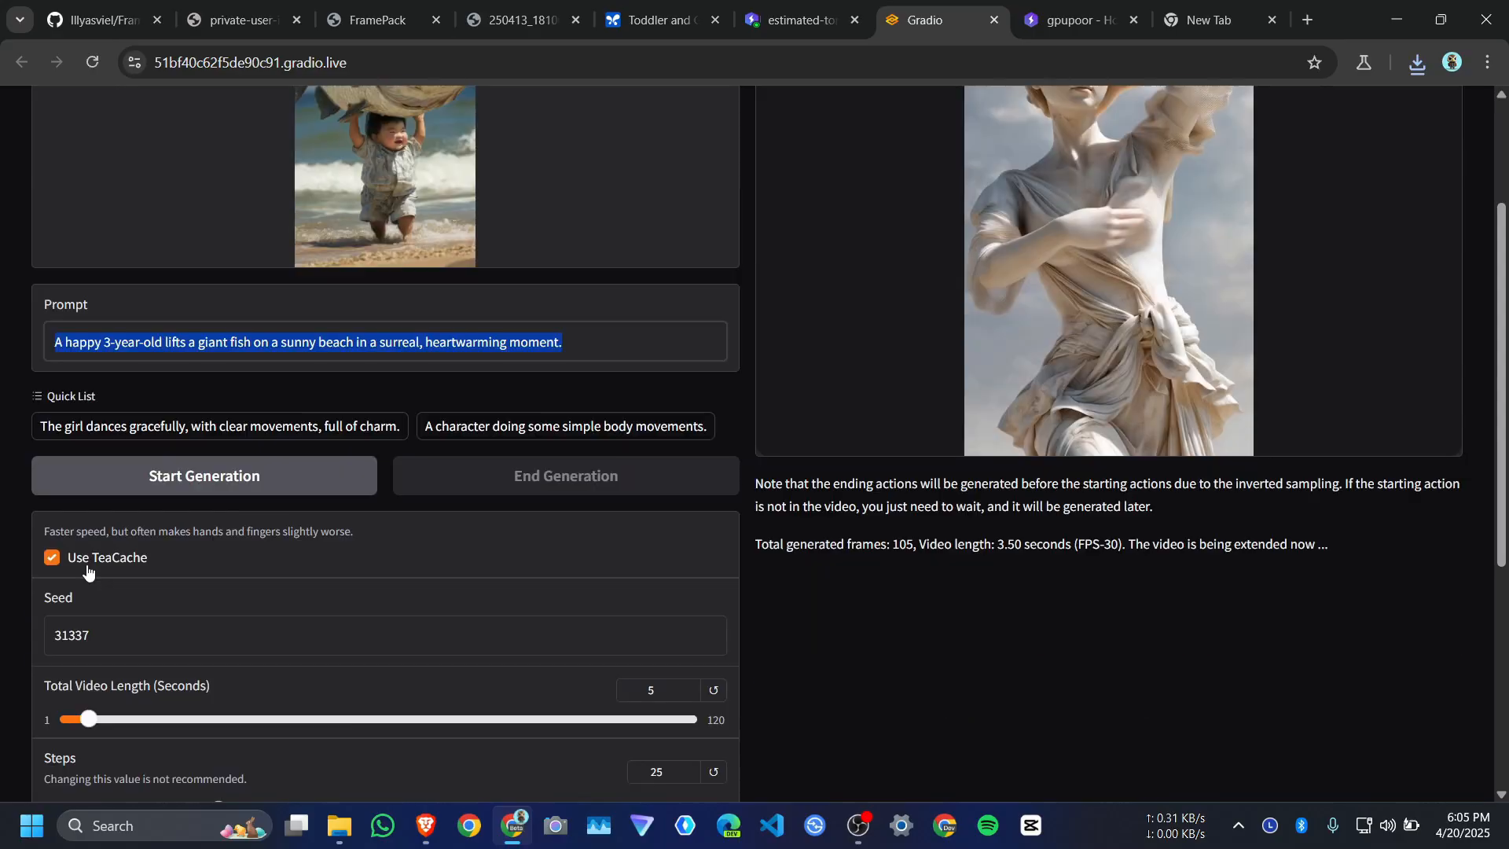
mouse_move(103, 574)
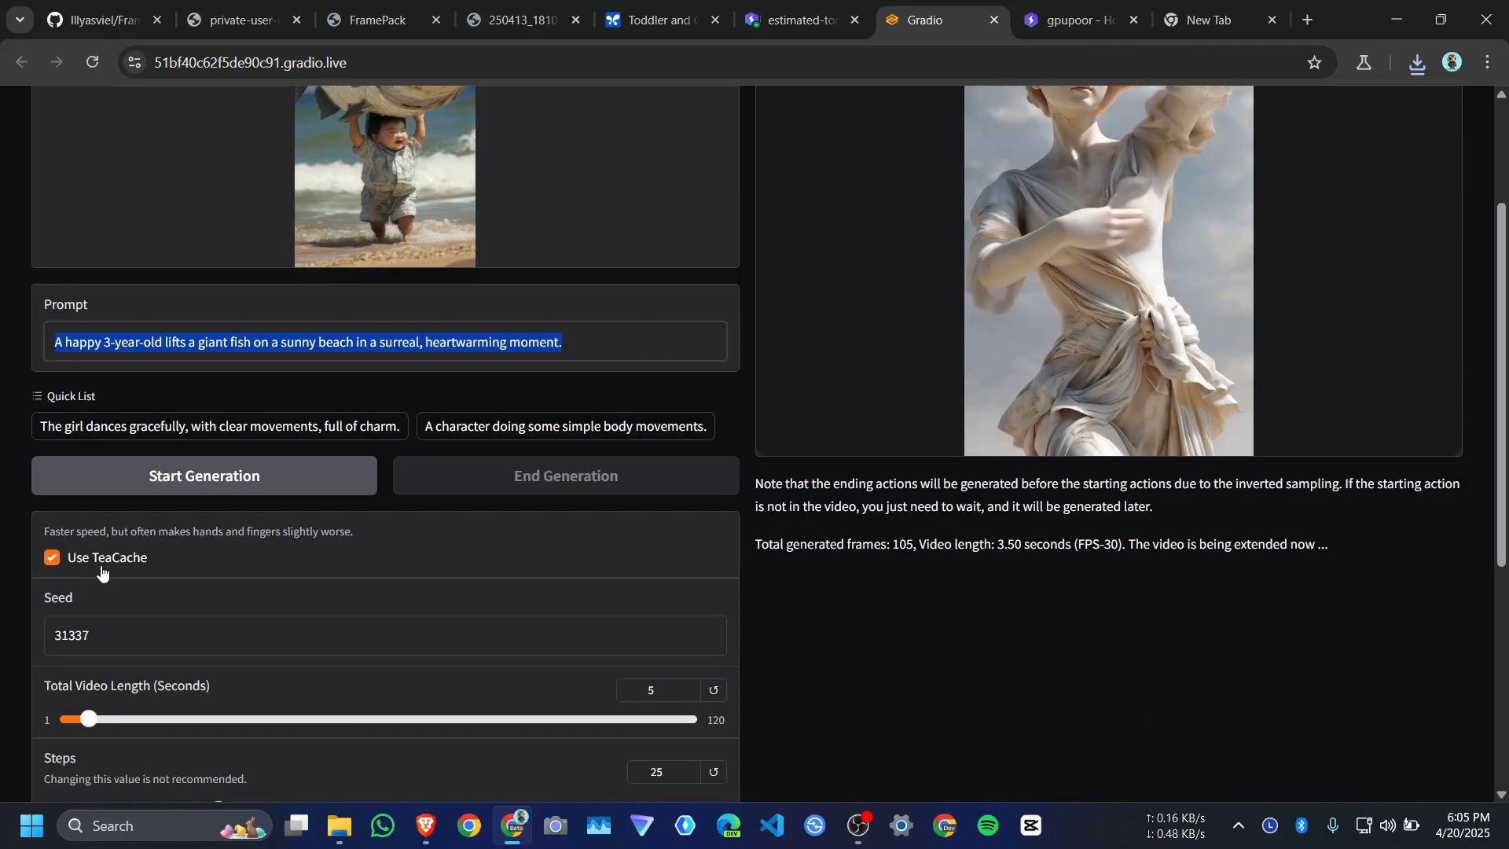
left_click(51, 557)
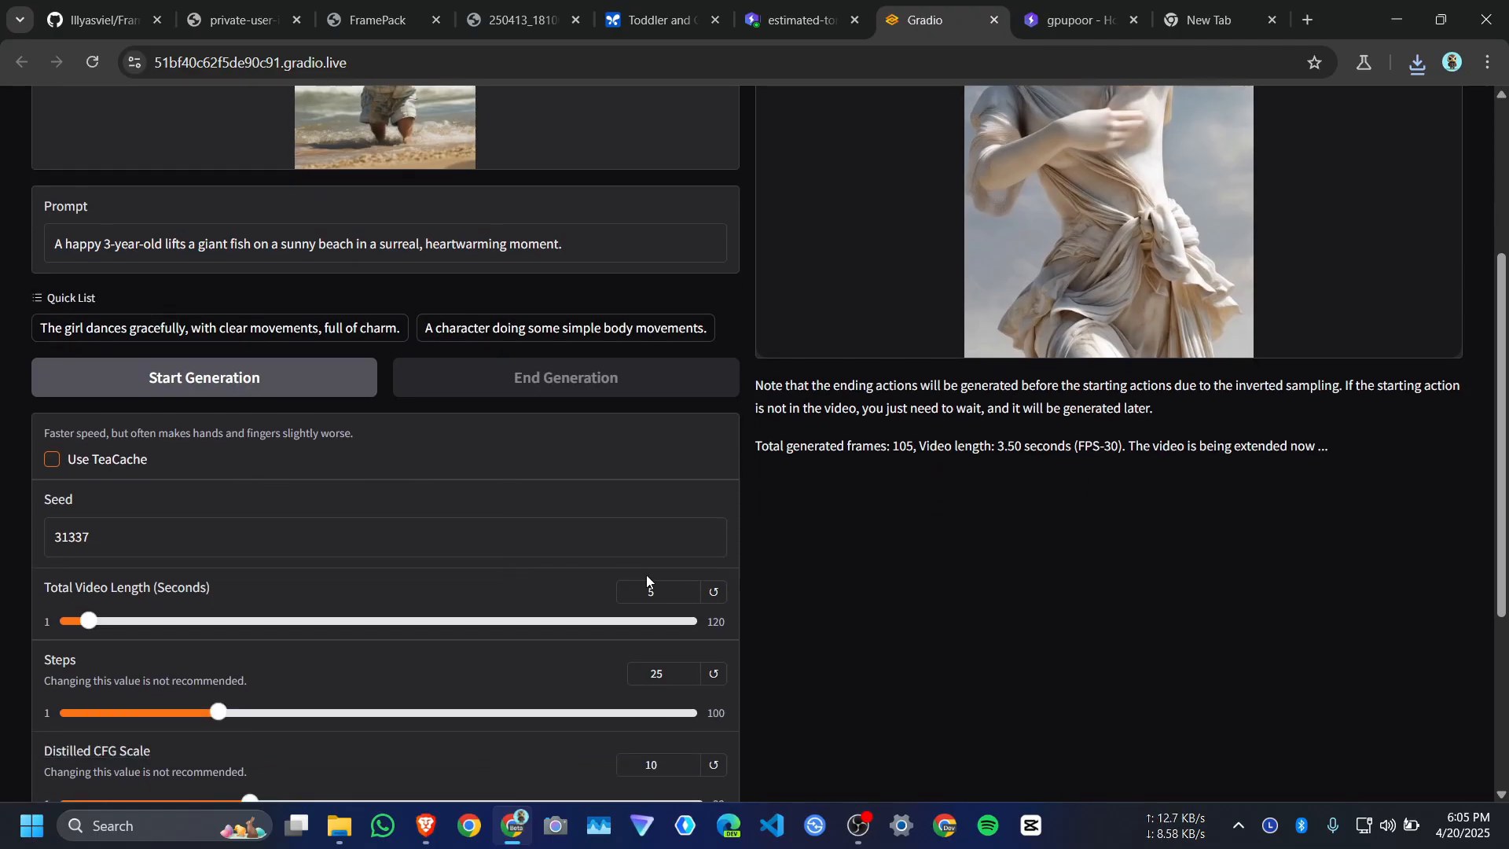
left_click(655, 590)
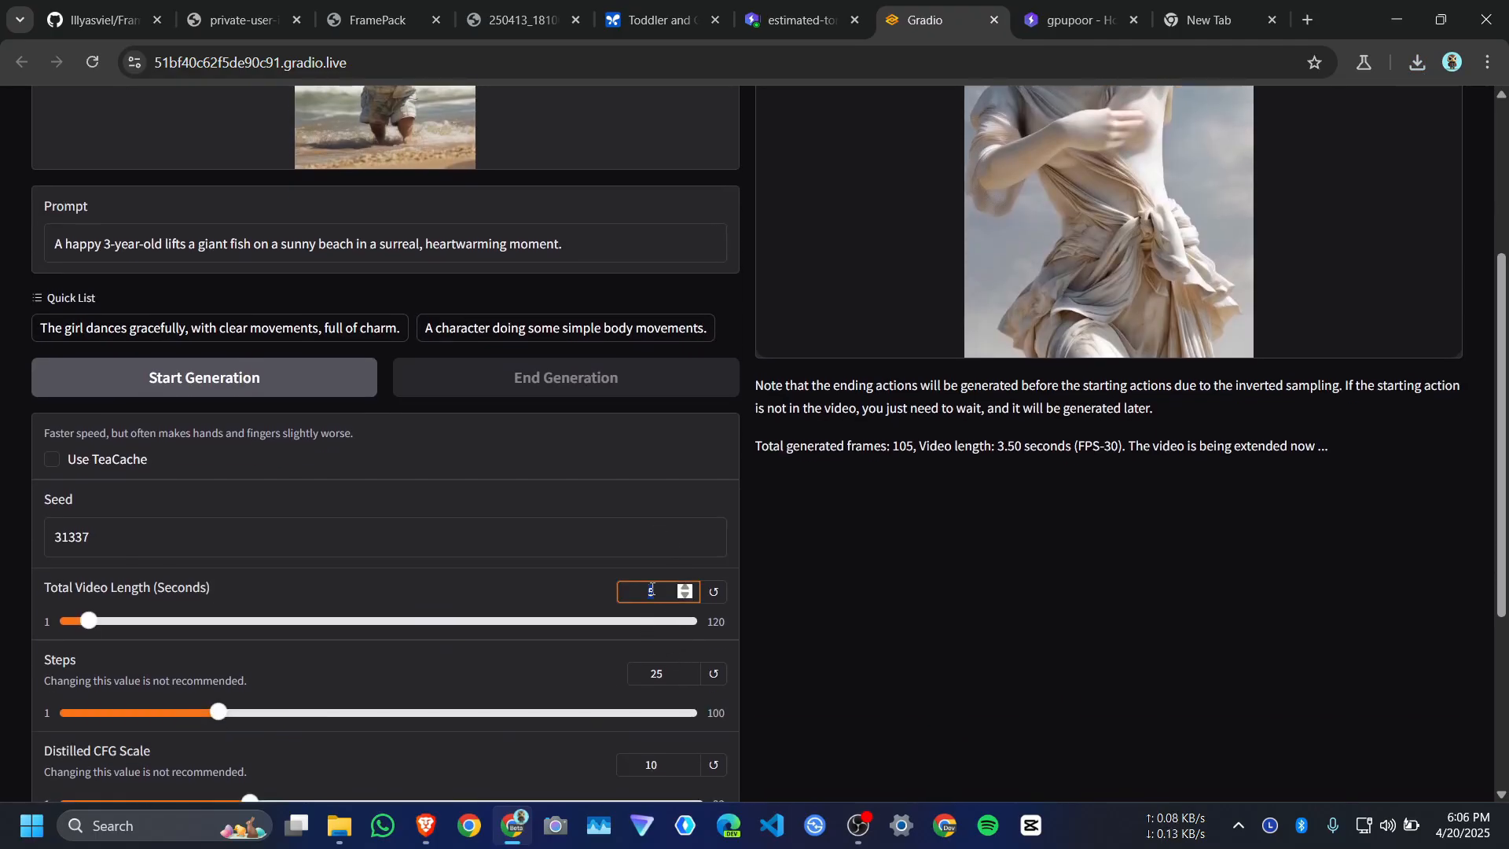
type("10")
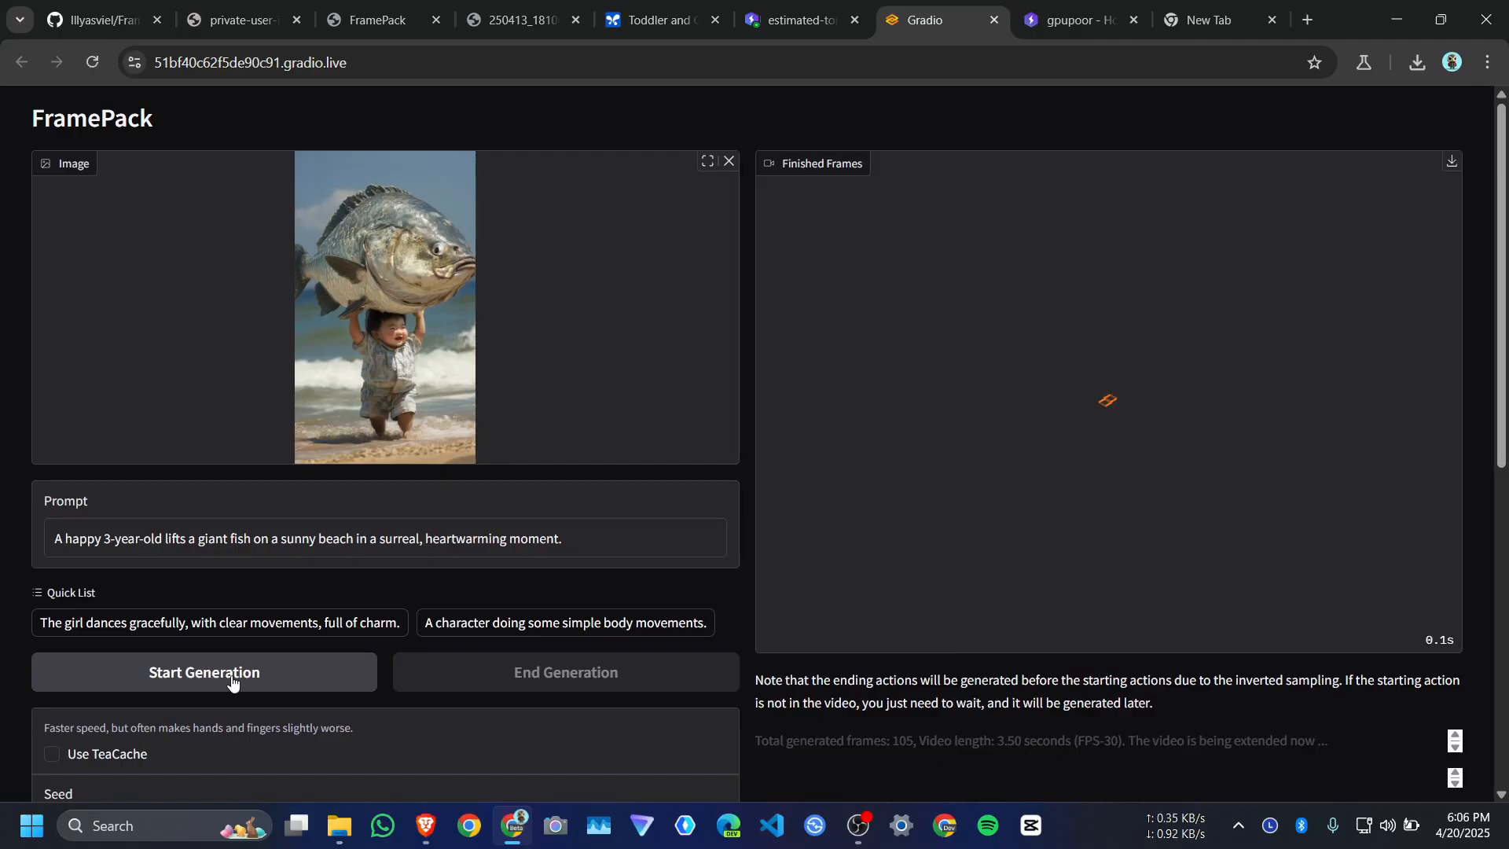
Scroll the FramePack GitHub README to 'Know the influence of TeaCache and Quantization'
left_click(91, 19)
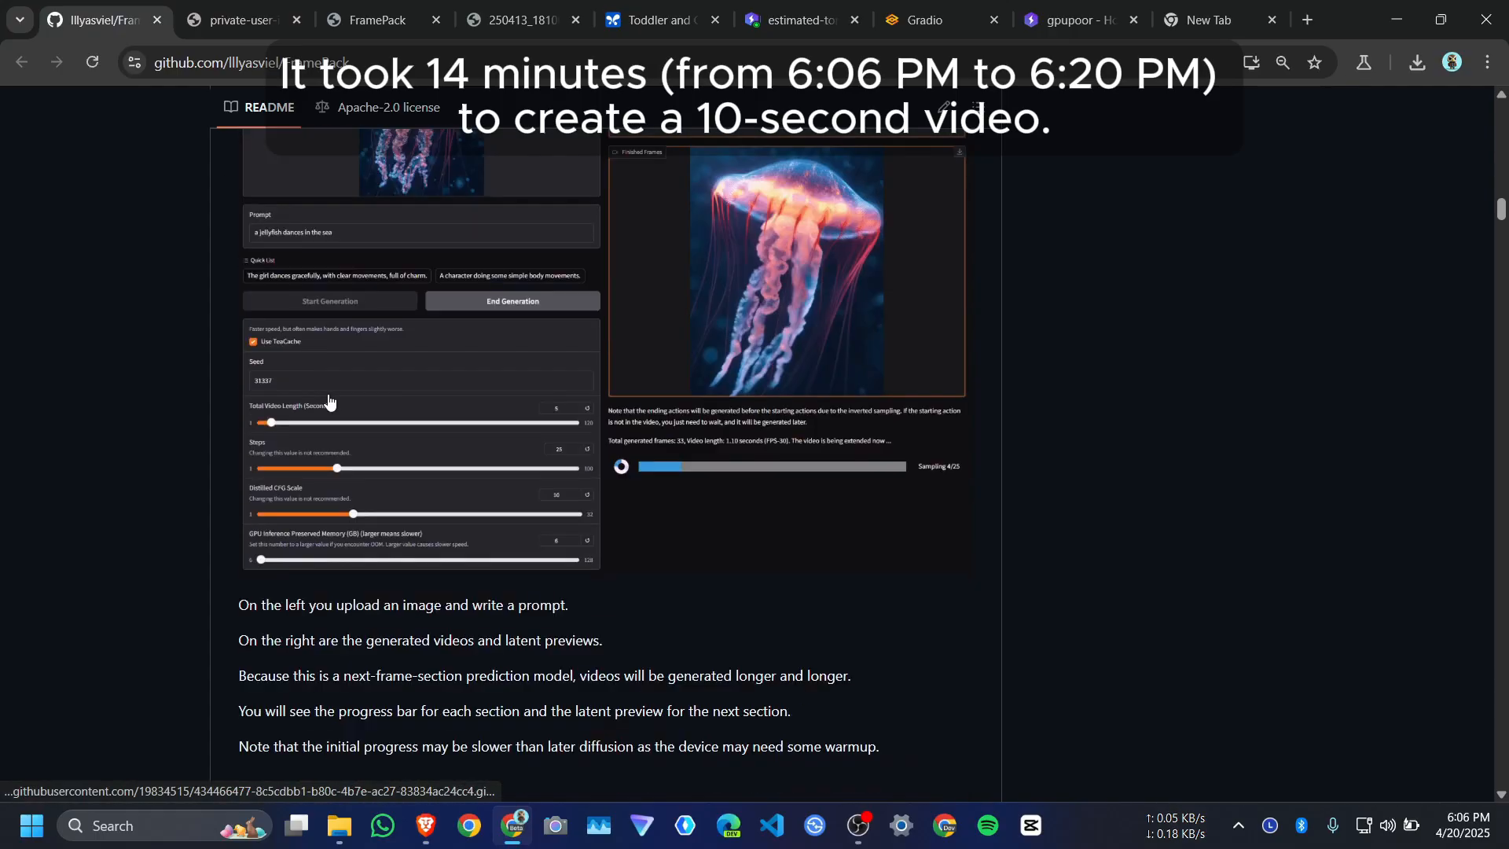
scroll("down", 3)
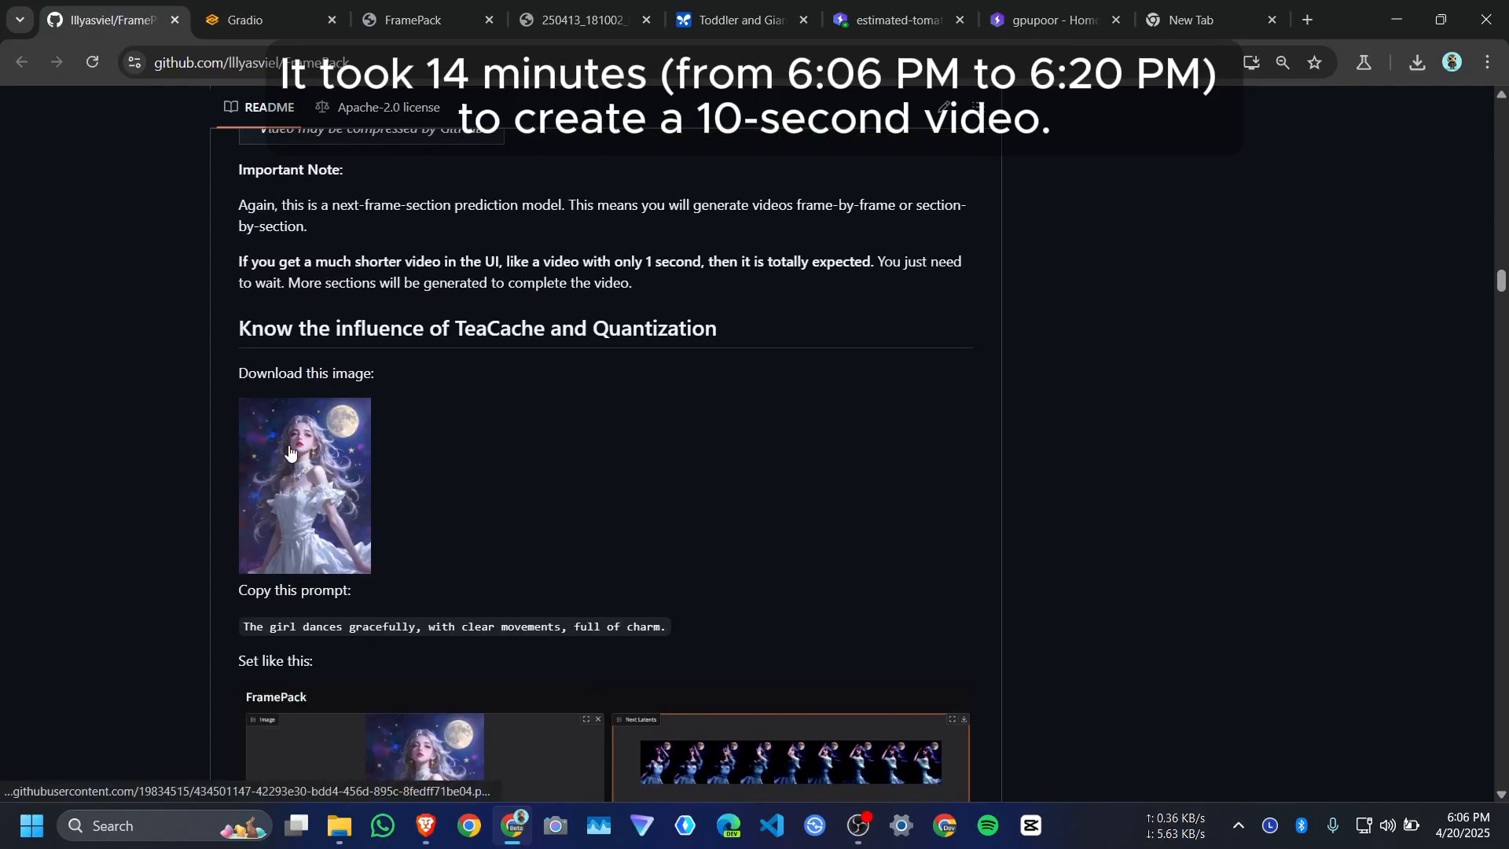
scroll("down", 3)
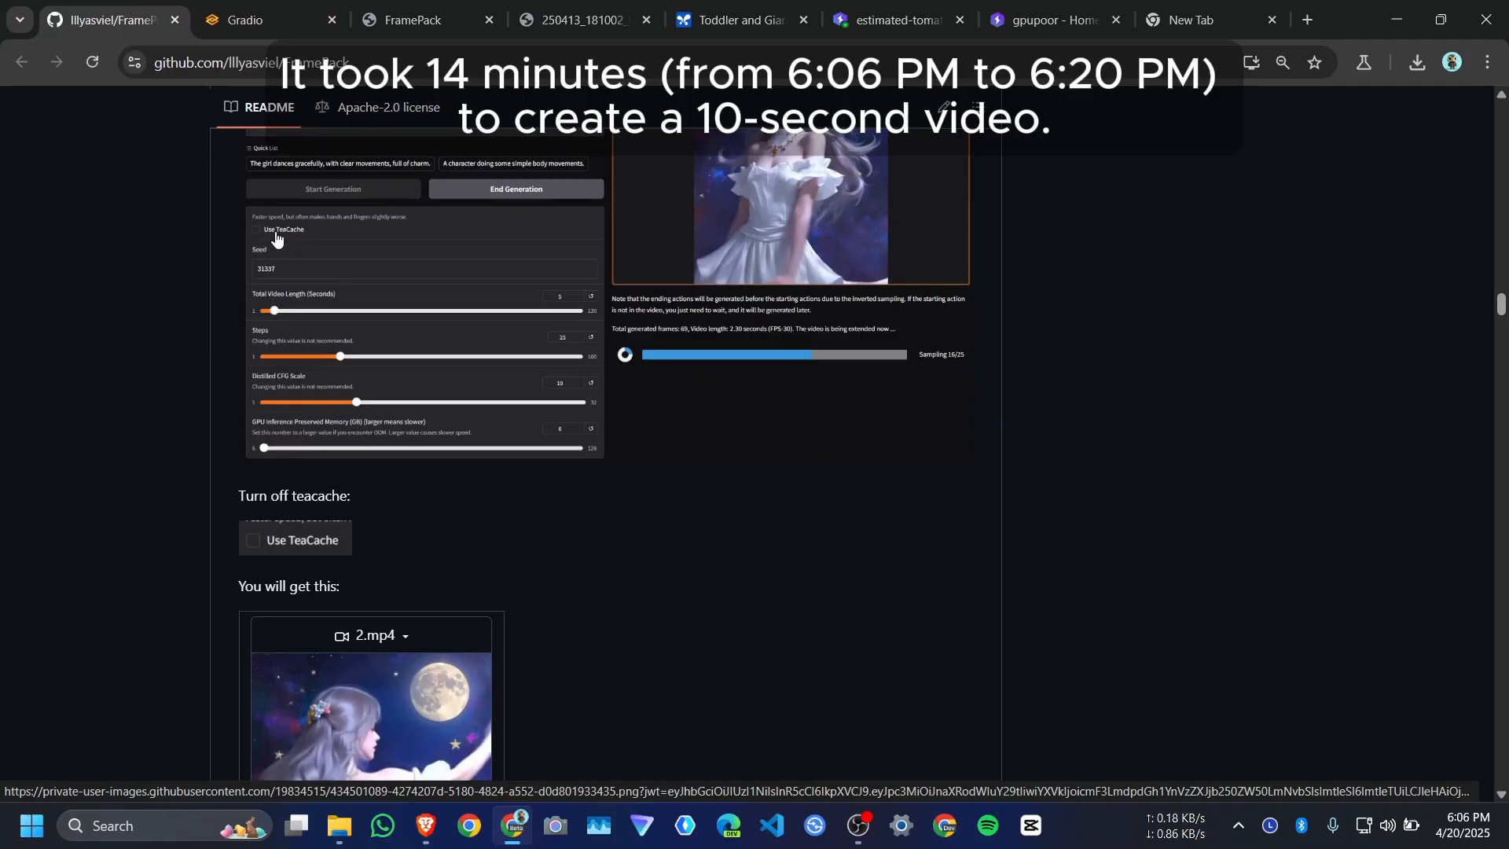
scroll("down", 3)
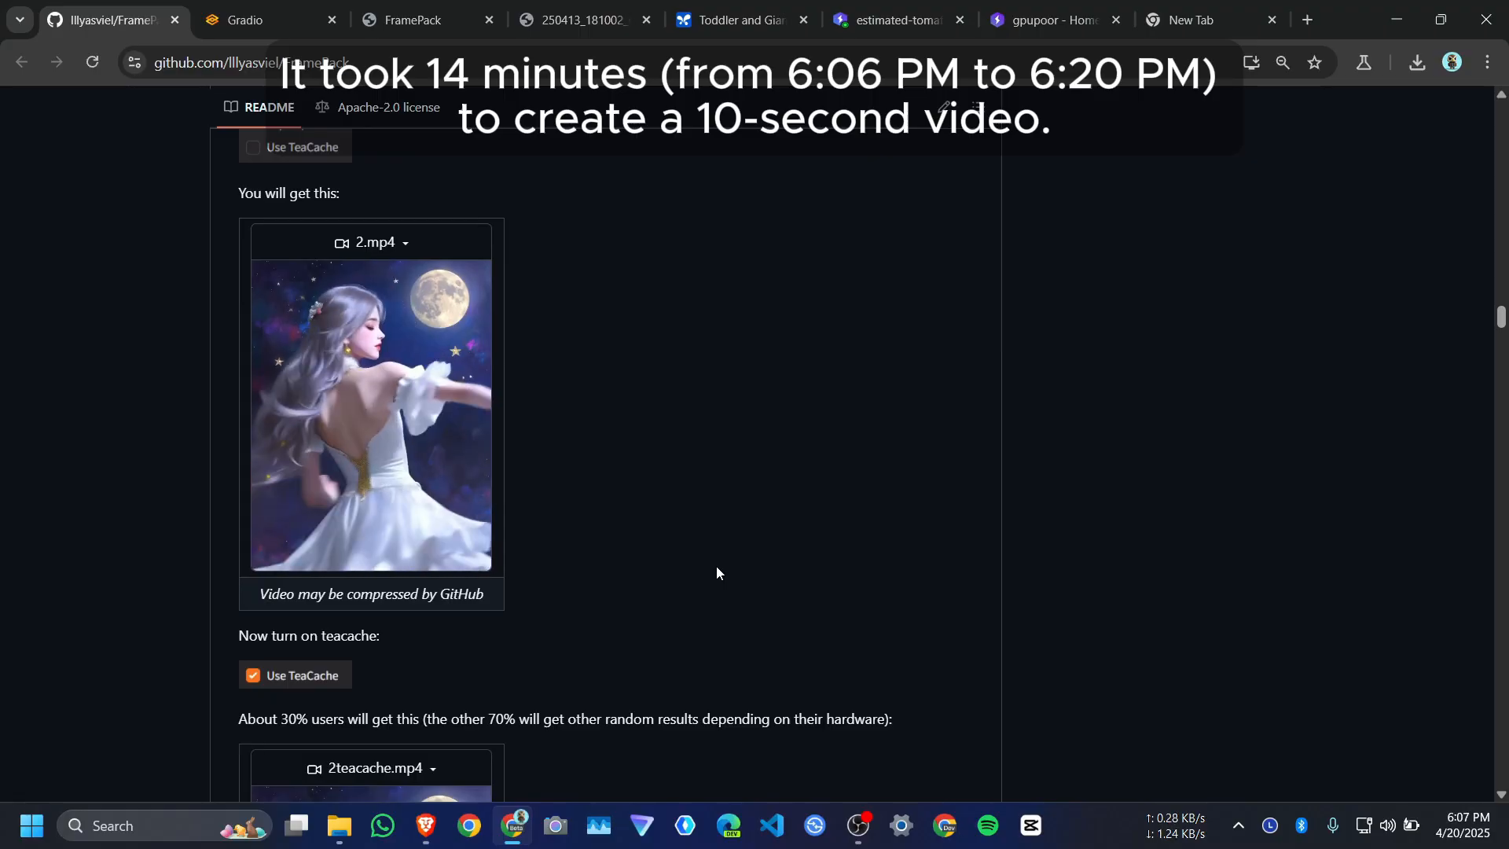
scroll("down", 3)
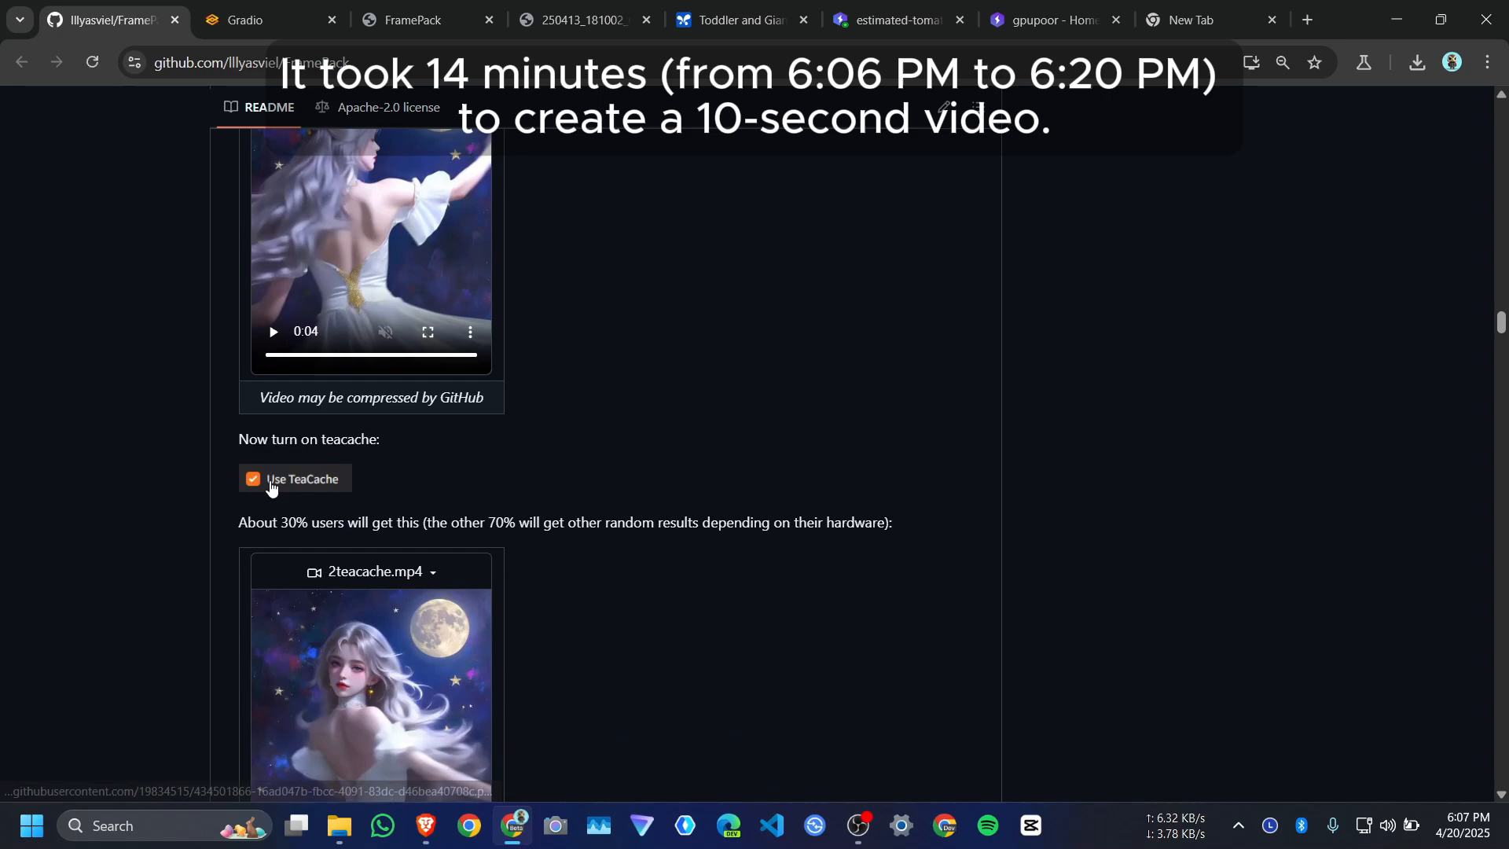
scroll("down", 3)
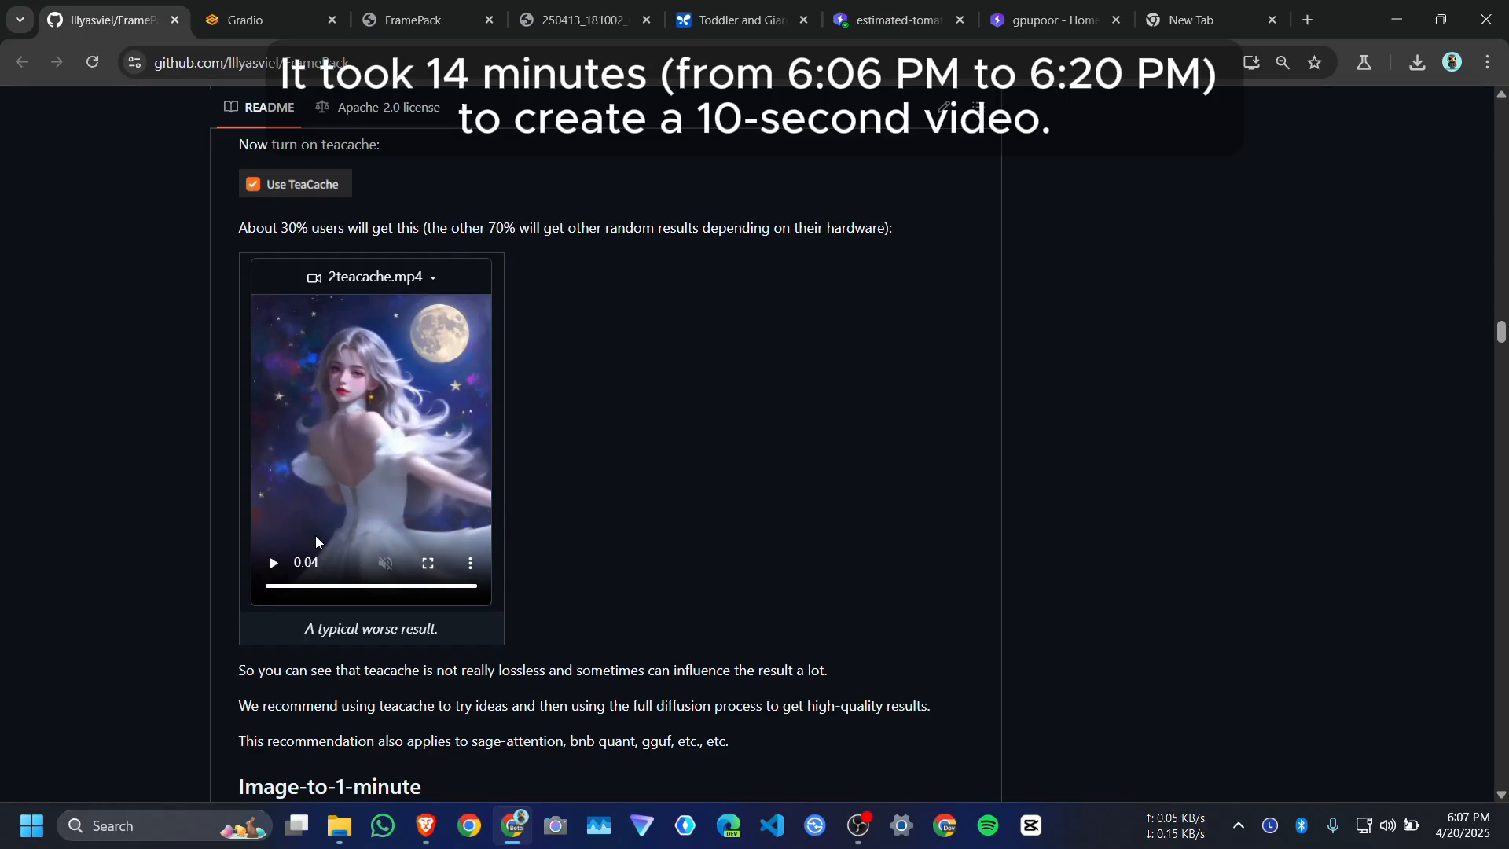
mouse_move(475, 359)
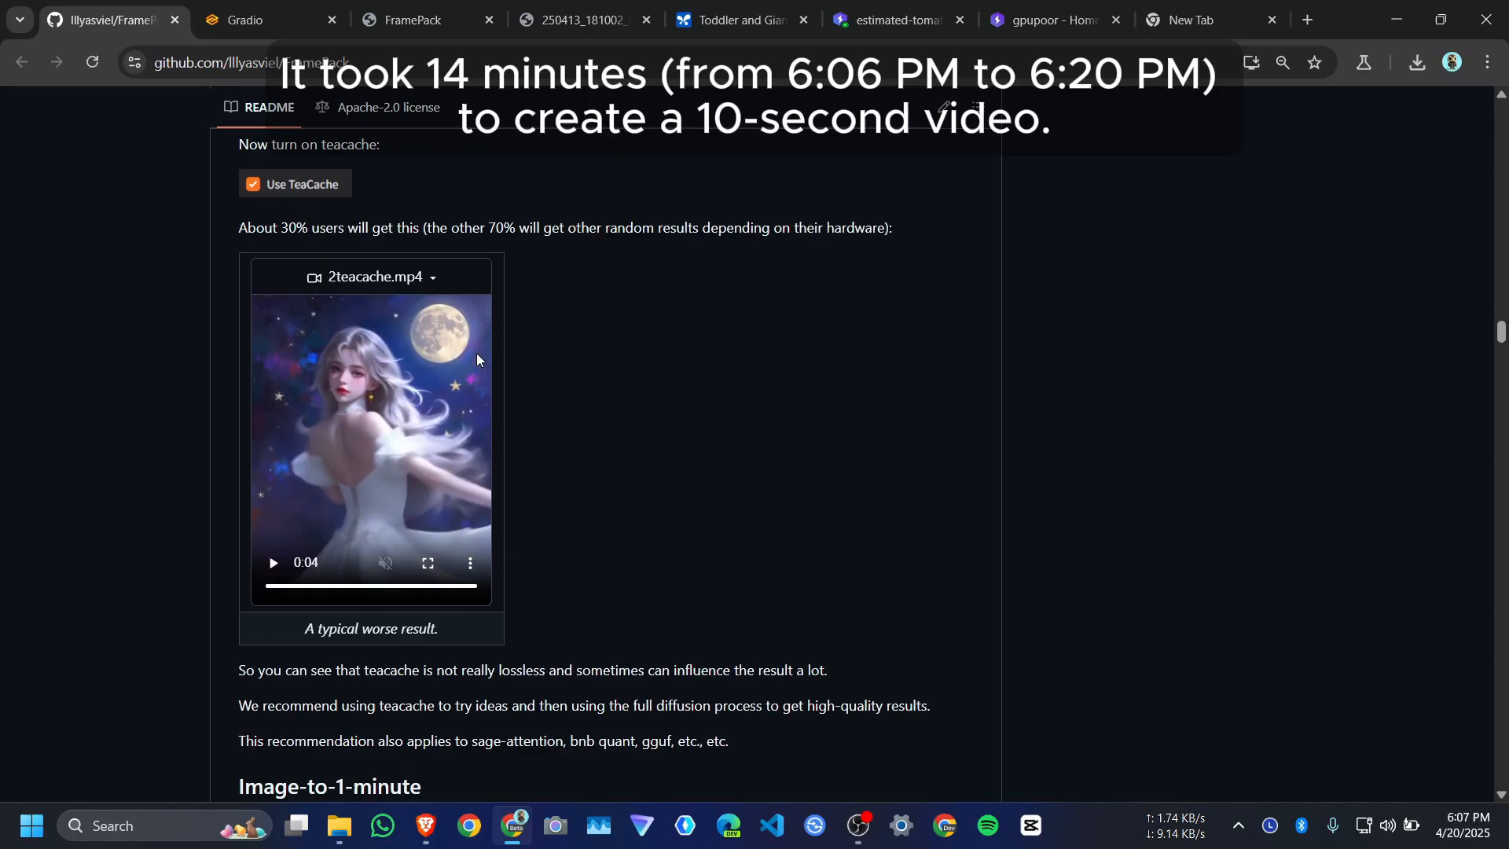
scroll("up", 3)
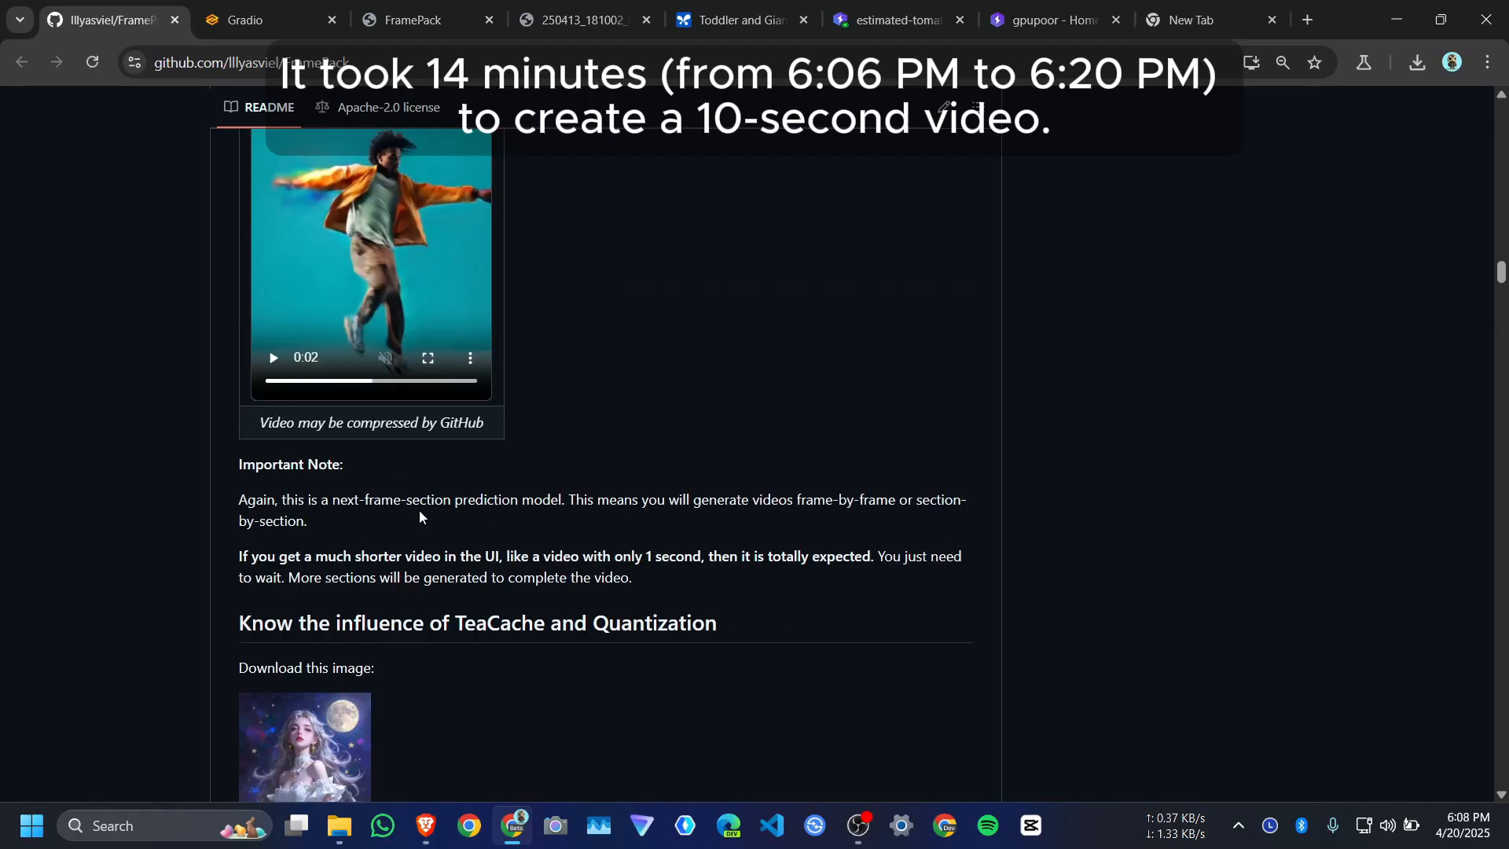
left_click(266, 19)
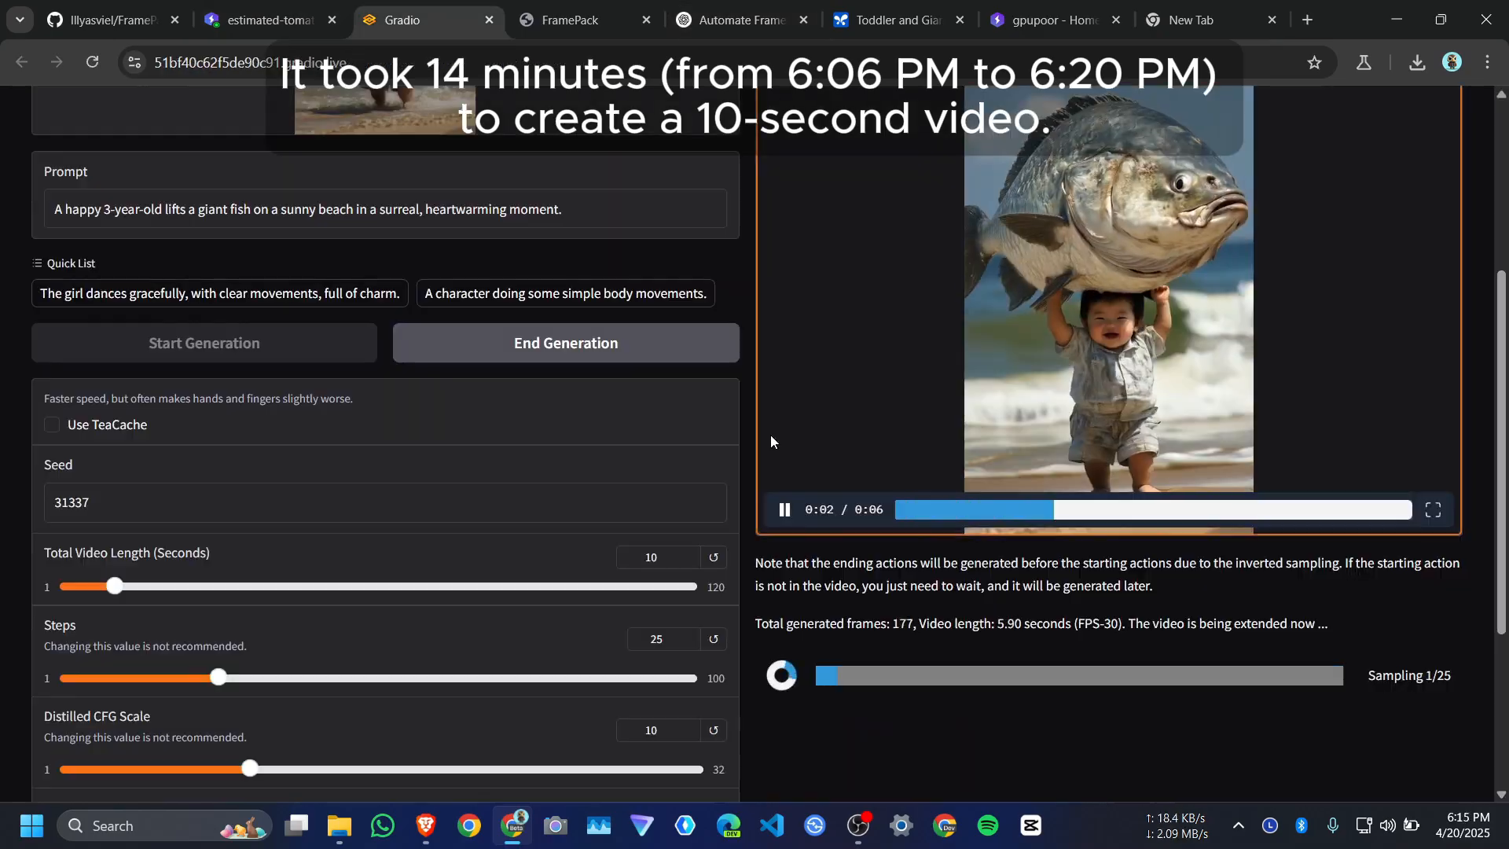
Check the notebook's sampling log while the toddler-fish clip extends to 8.3 seconds
left_click(260, 19)
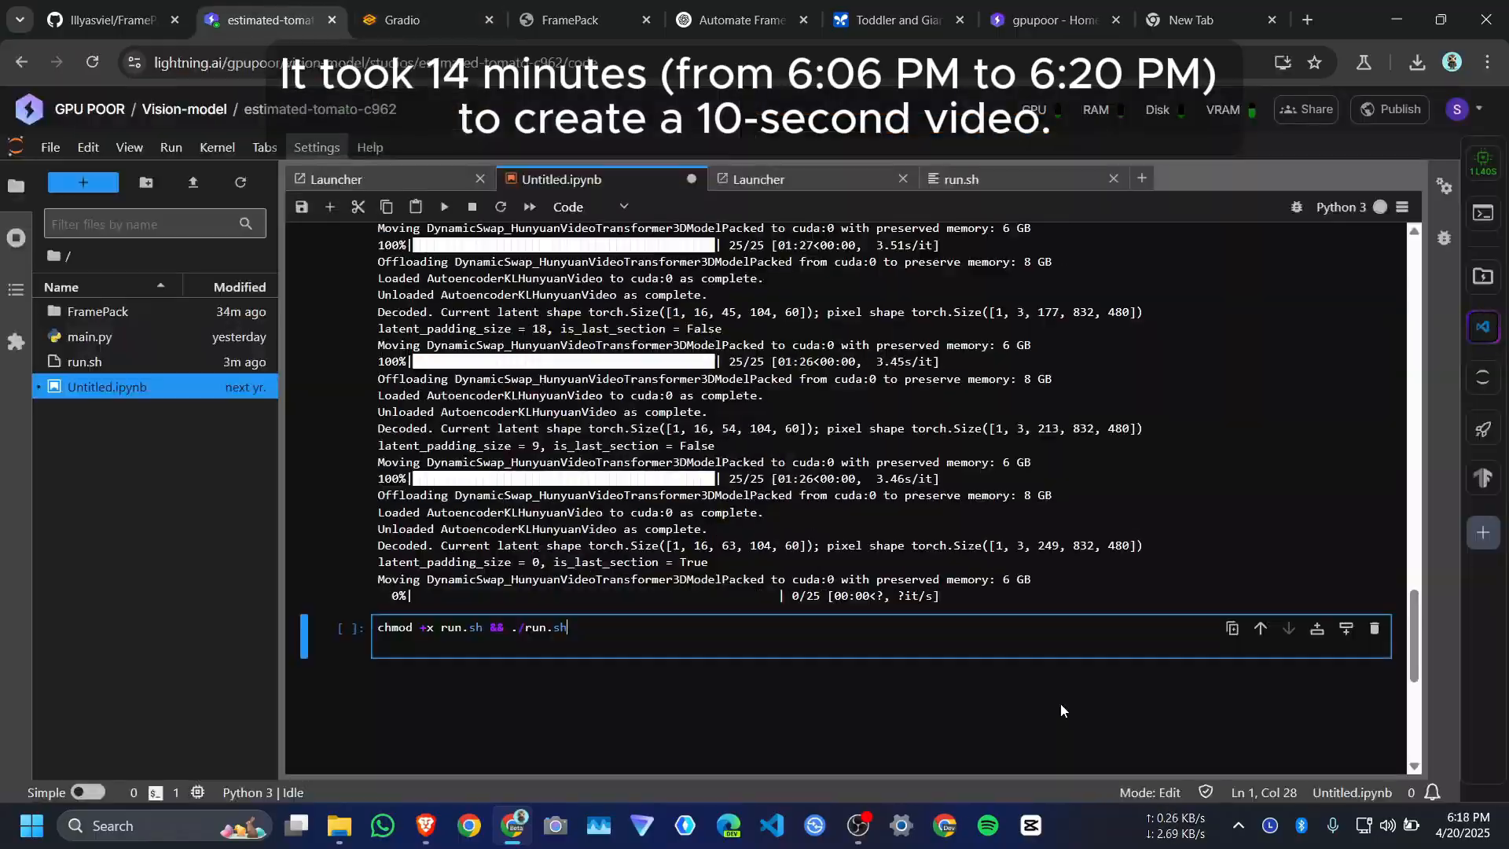
left_click(423, 19)
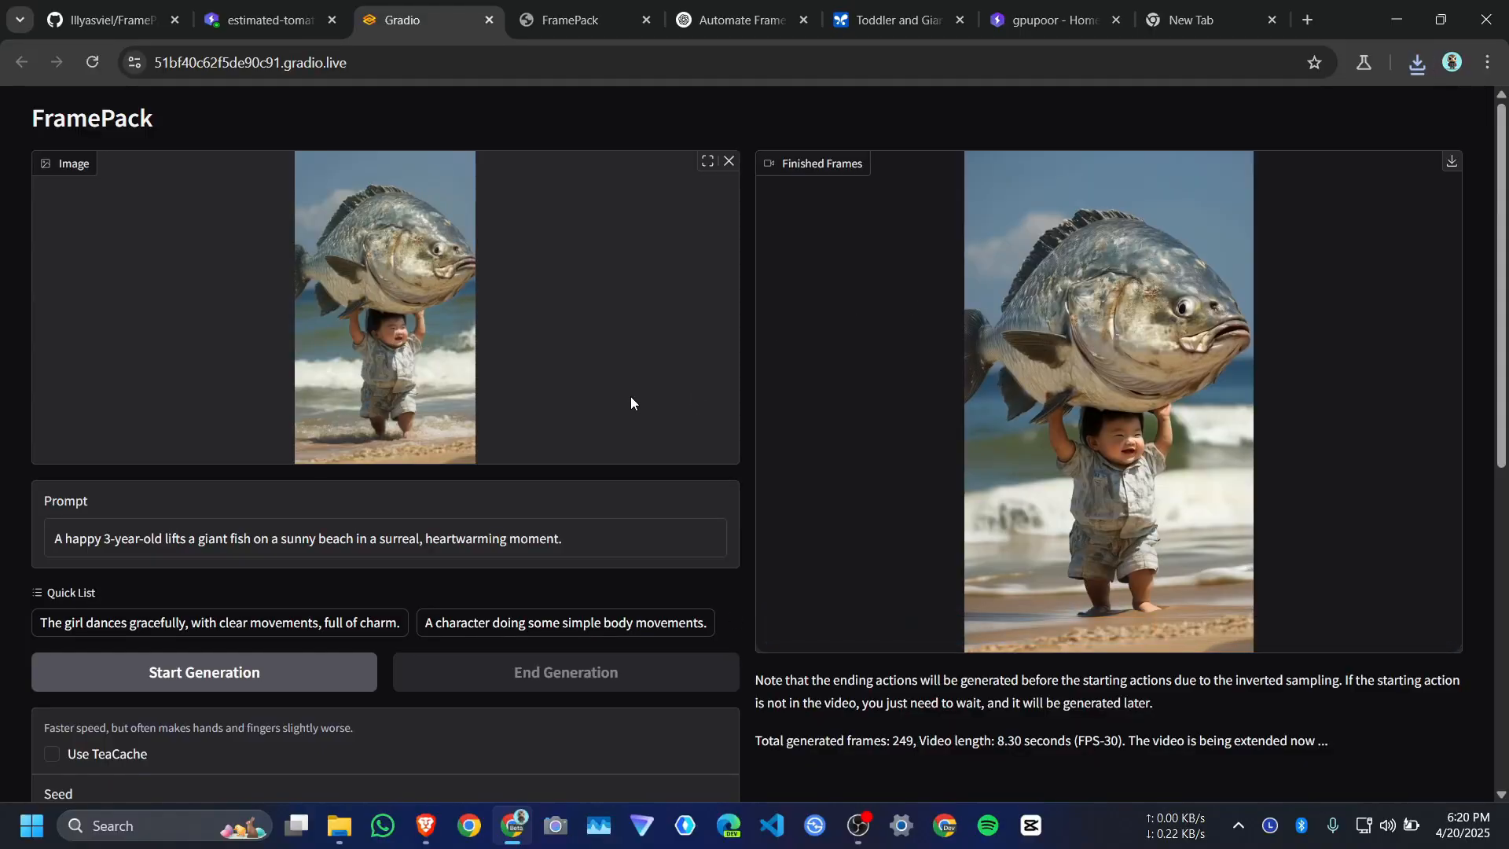
left_click(257, 19)
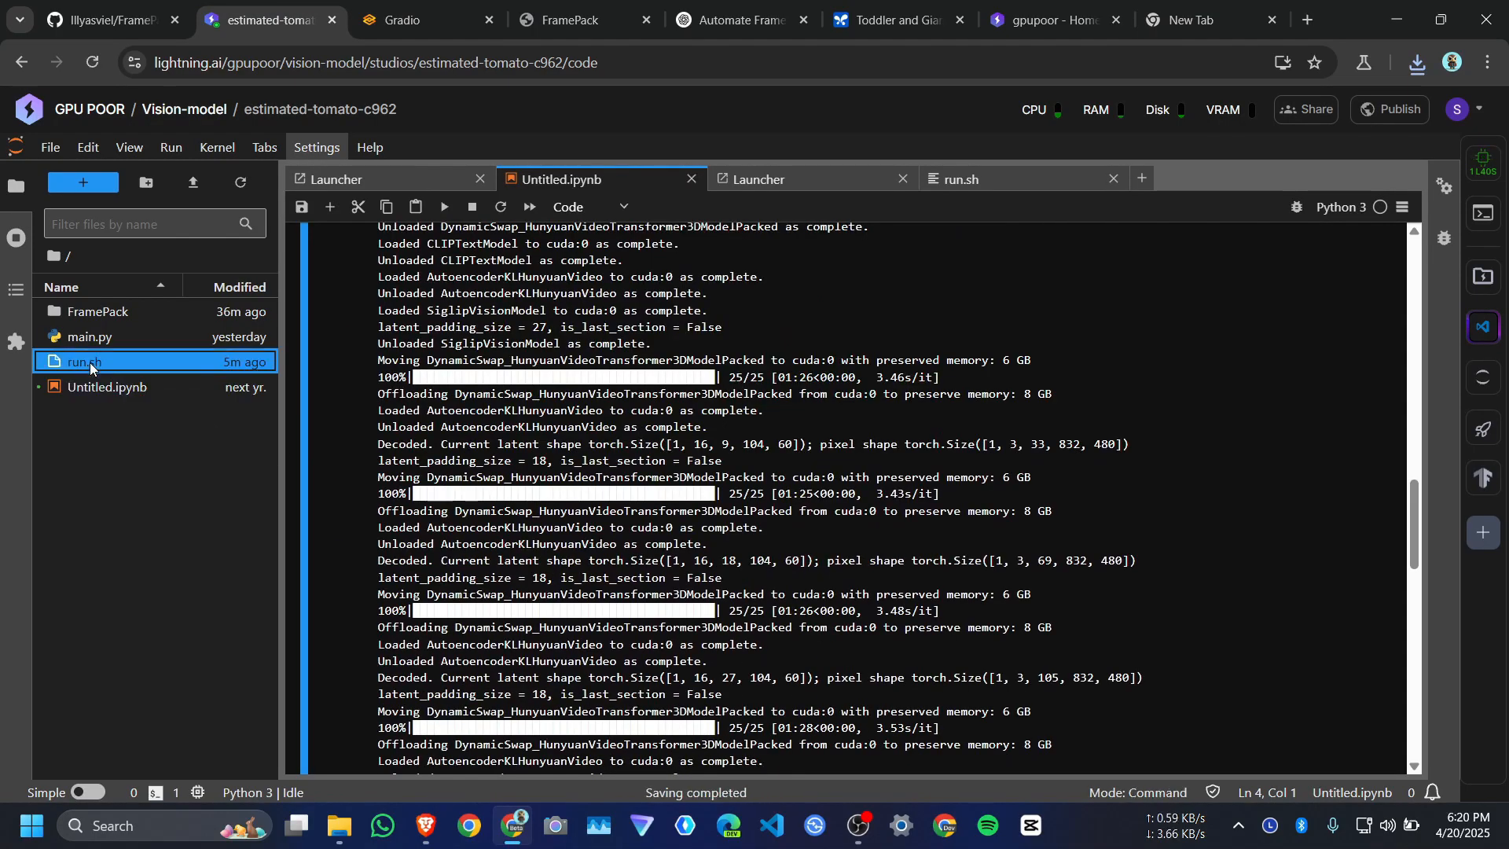
In a new terminal, list workspace files with ls and relaunch FramePack via chmod +x run.sh && ./run.sh
left_click(339, 179)
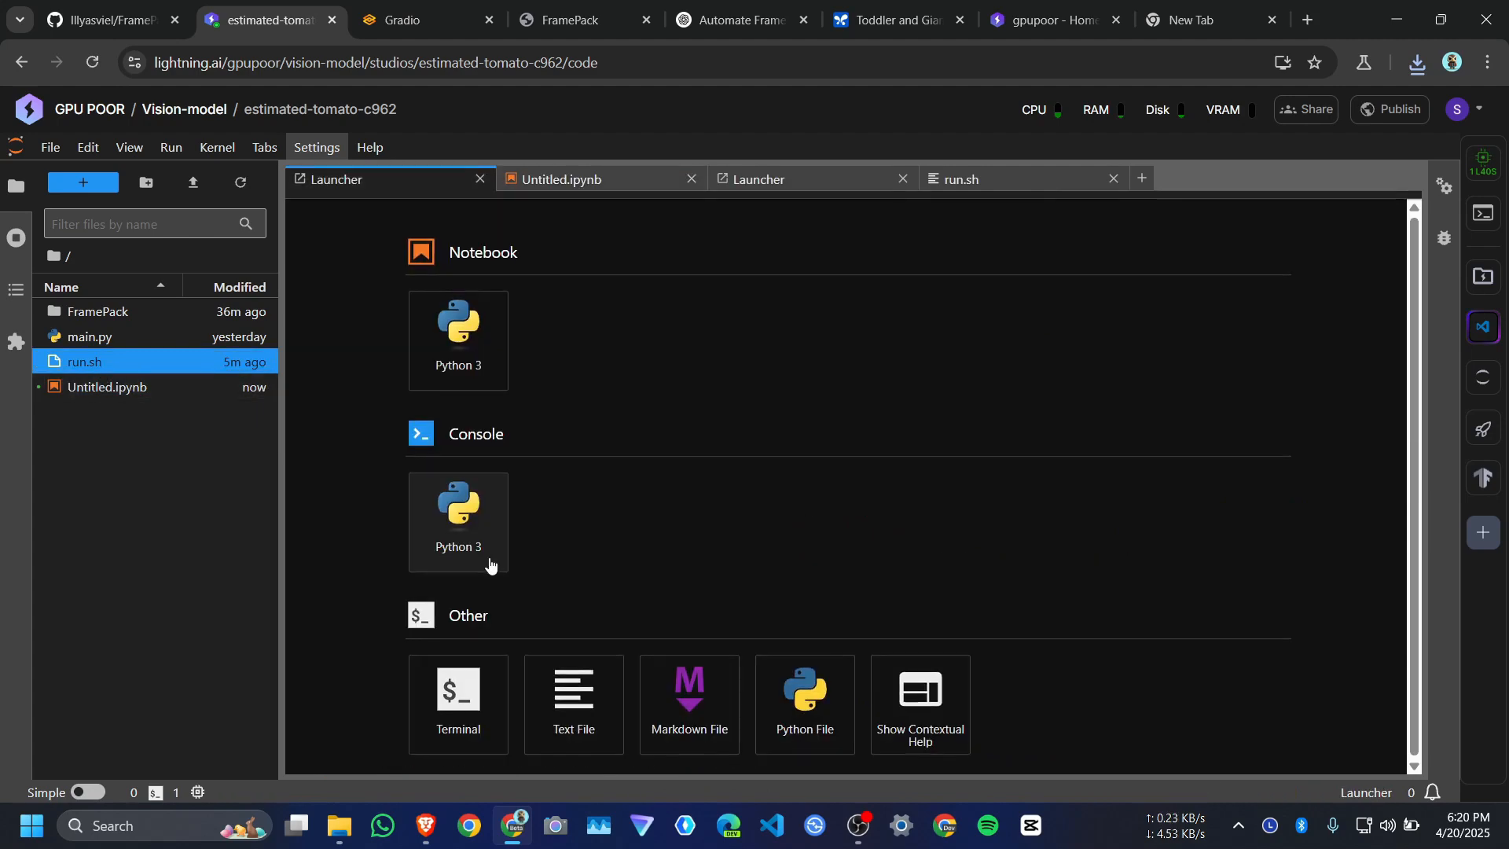
left_click(459, 507)
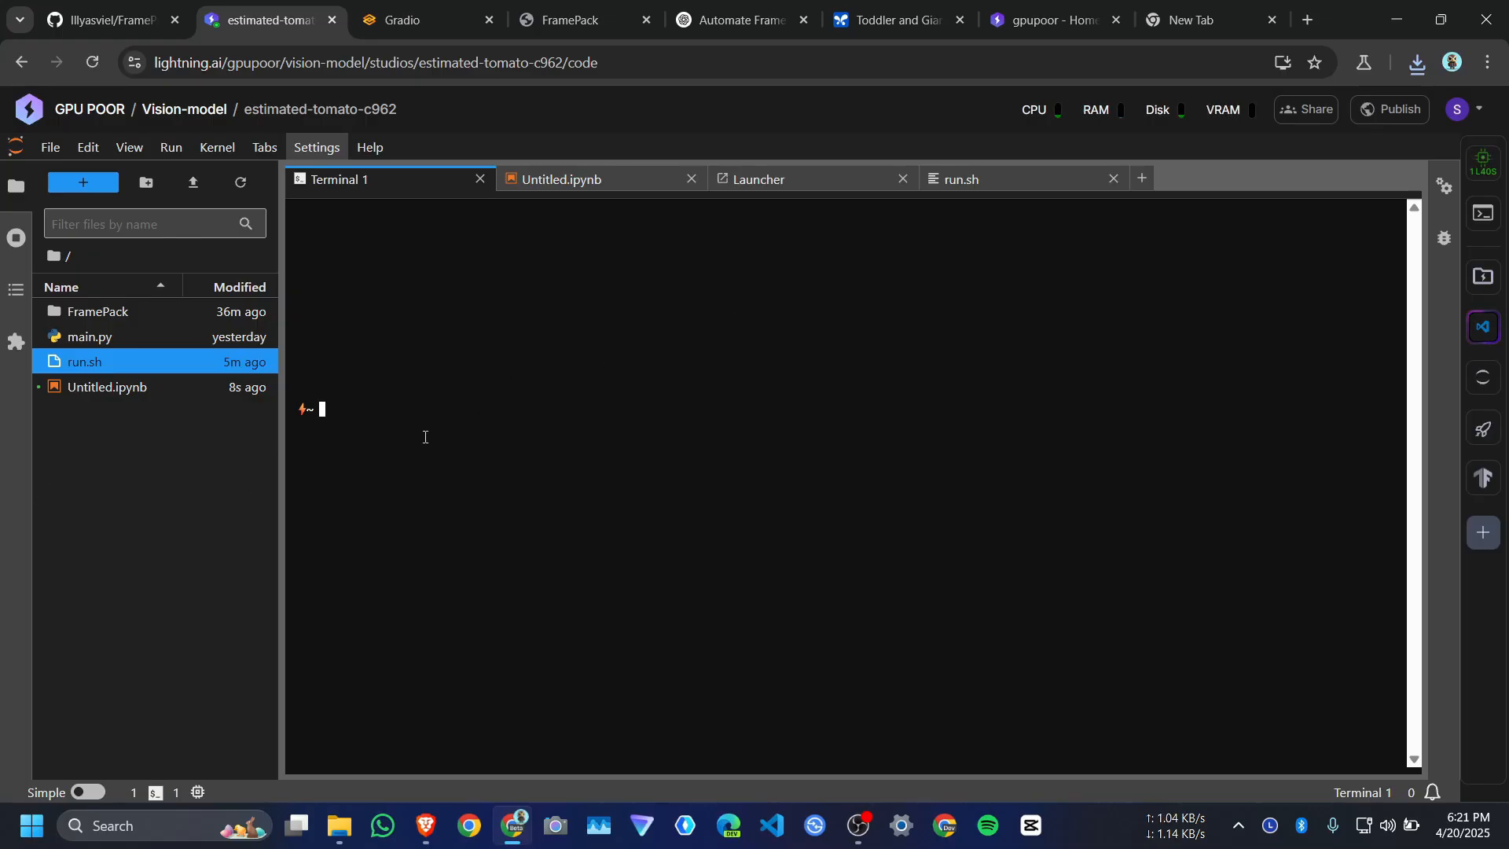
type("ls")
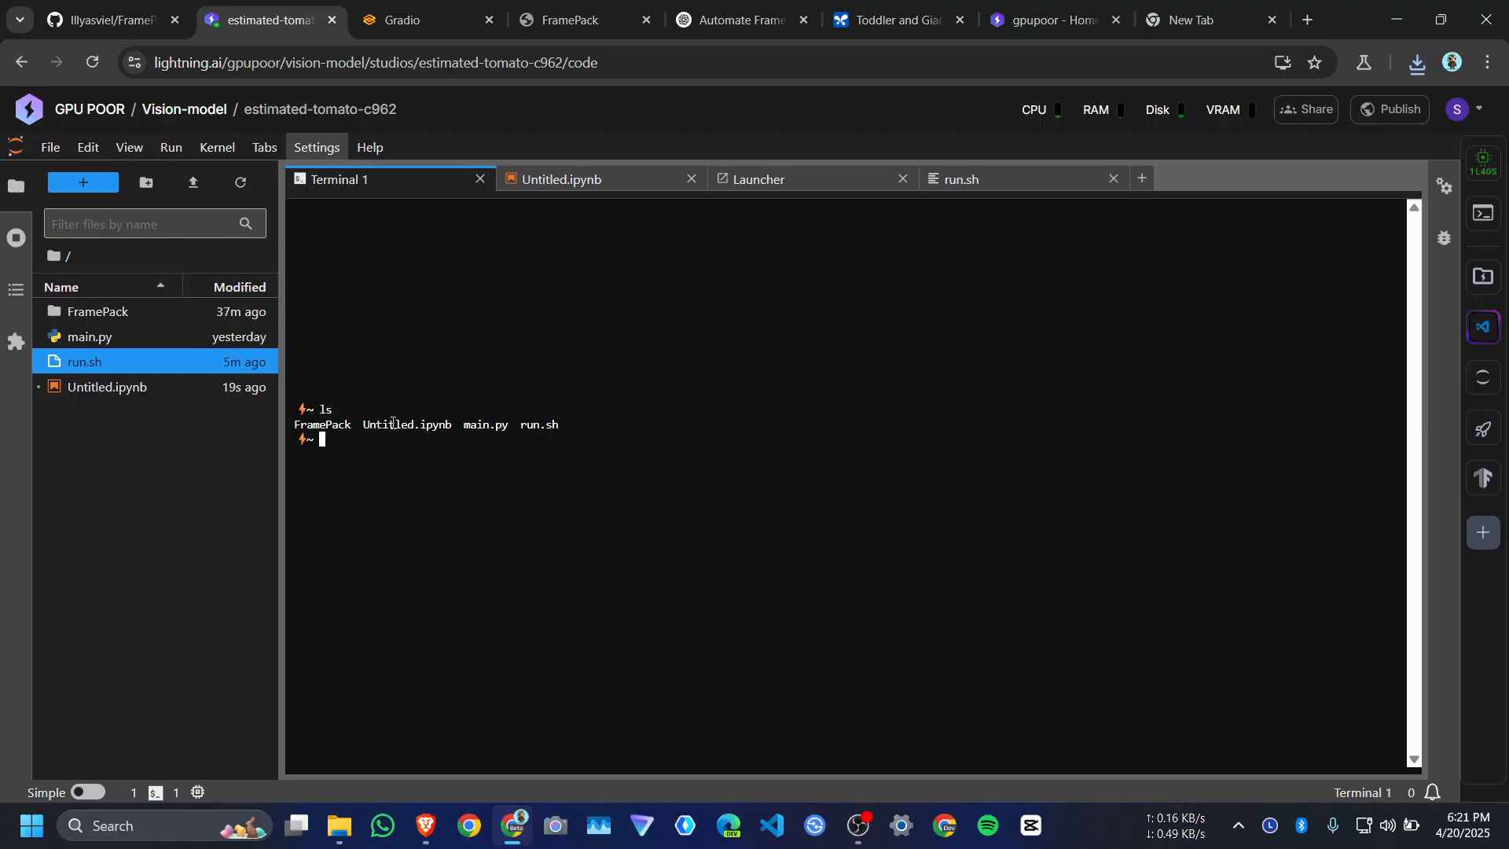
left_click(423, 19)
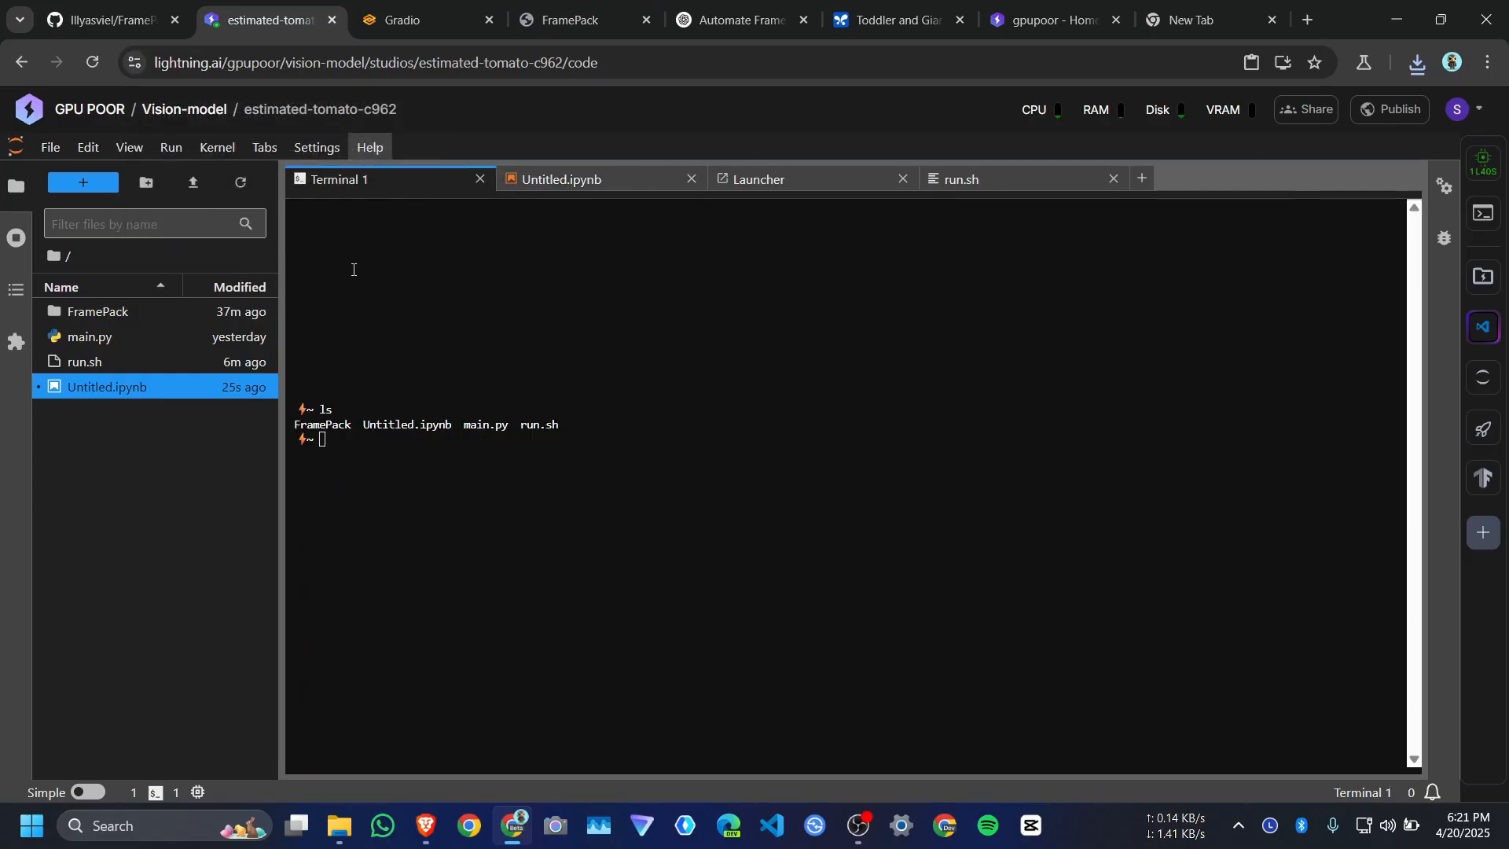
type("chmod +x run.sh && ./run.sh")
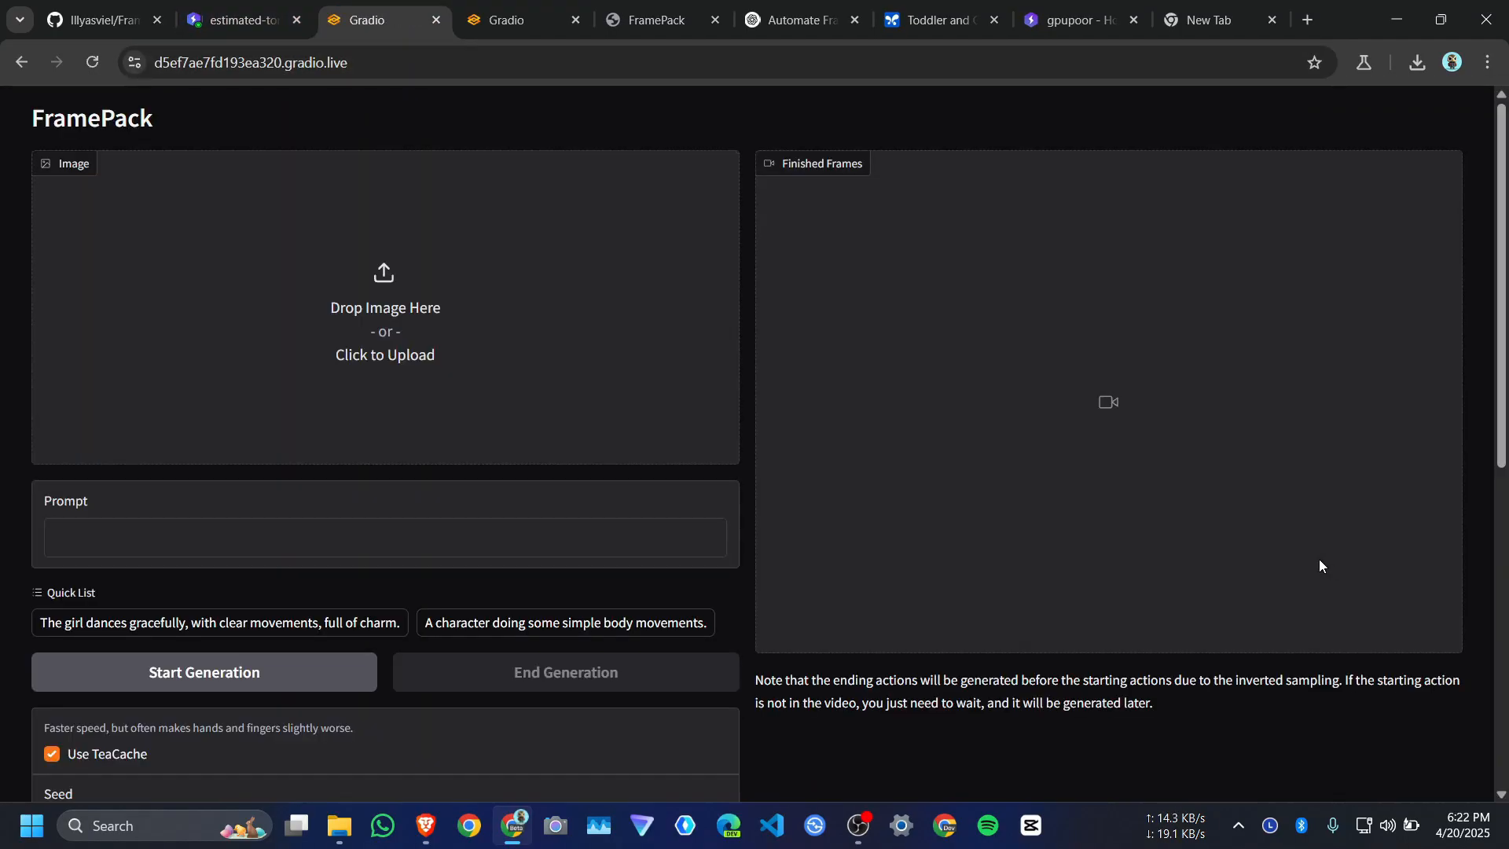
Scroll through the relaunched interface's default settings, then return to the terminal's launch log
scroll("down", 3)
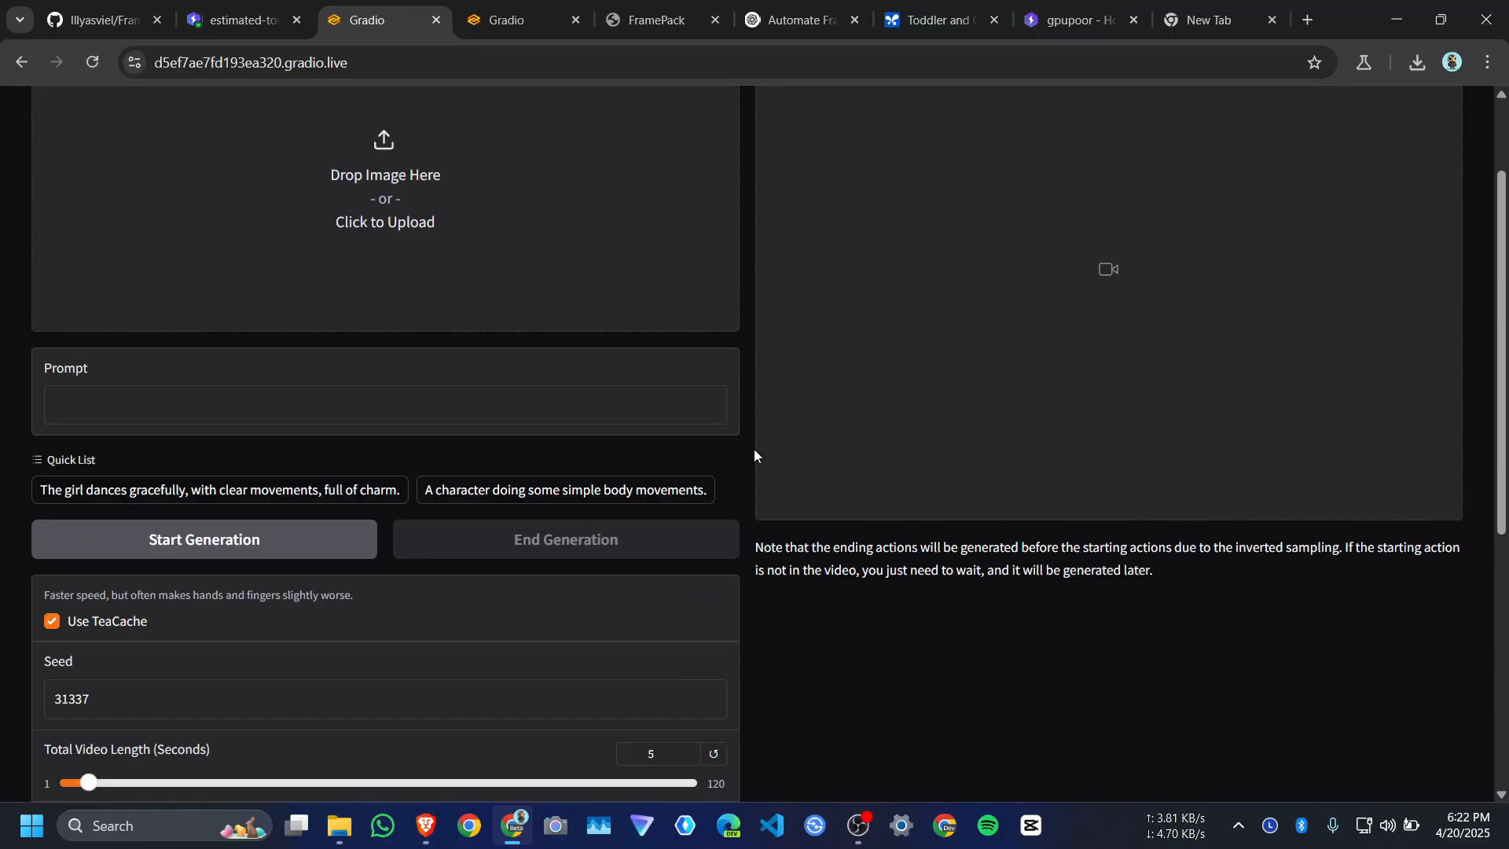
scroll("down", 3)
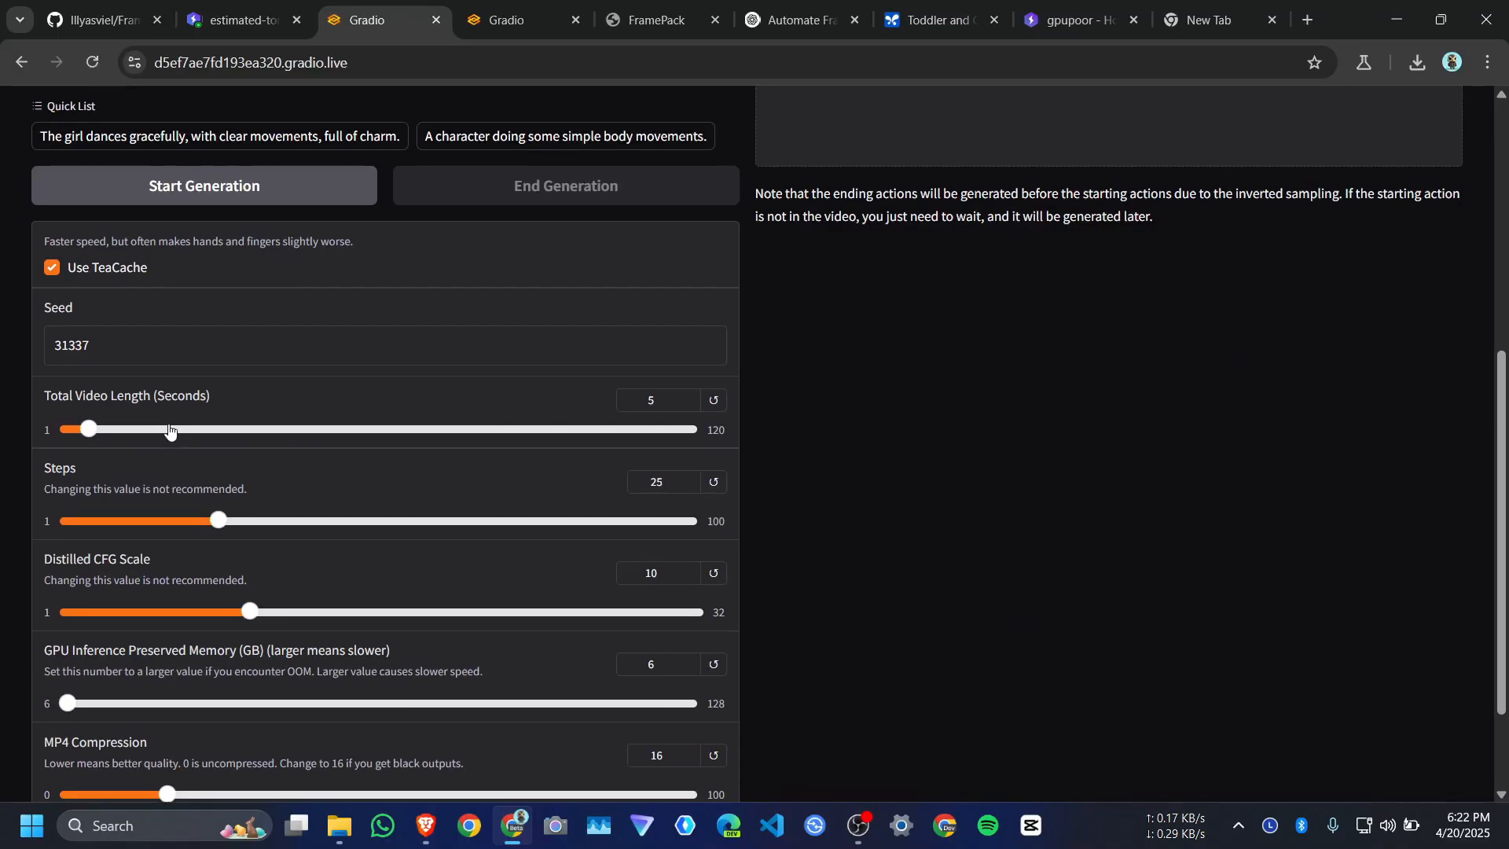
scroll("down", 3)
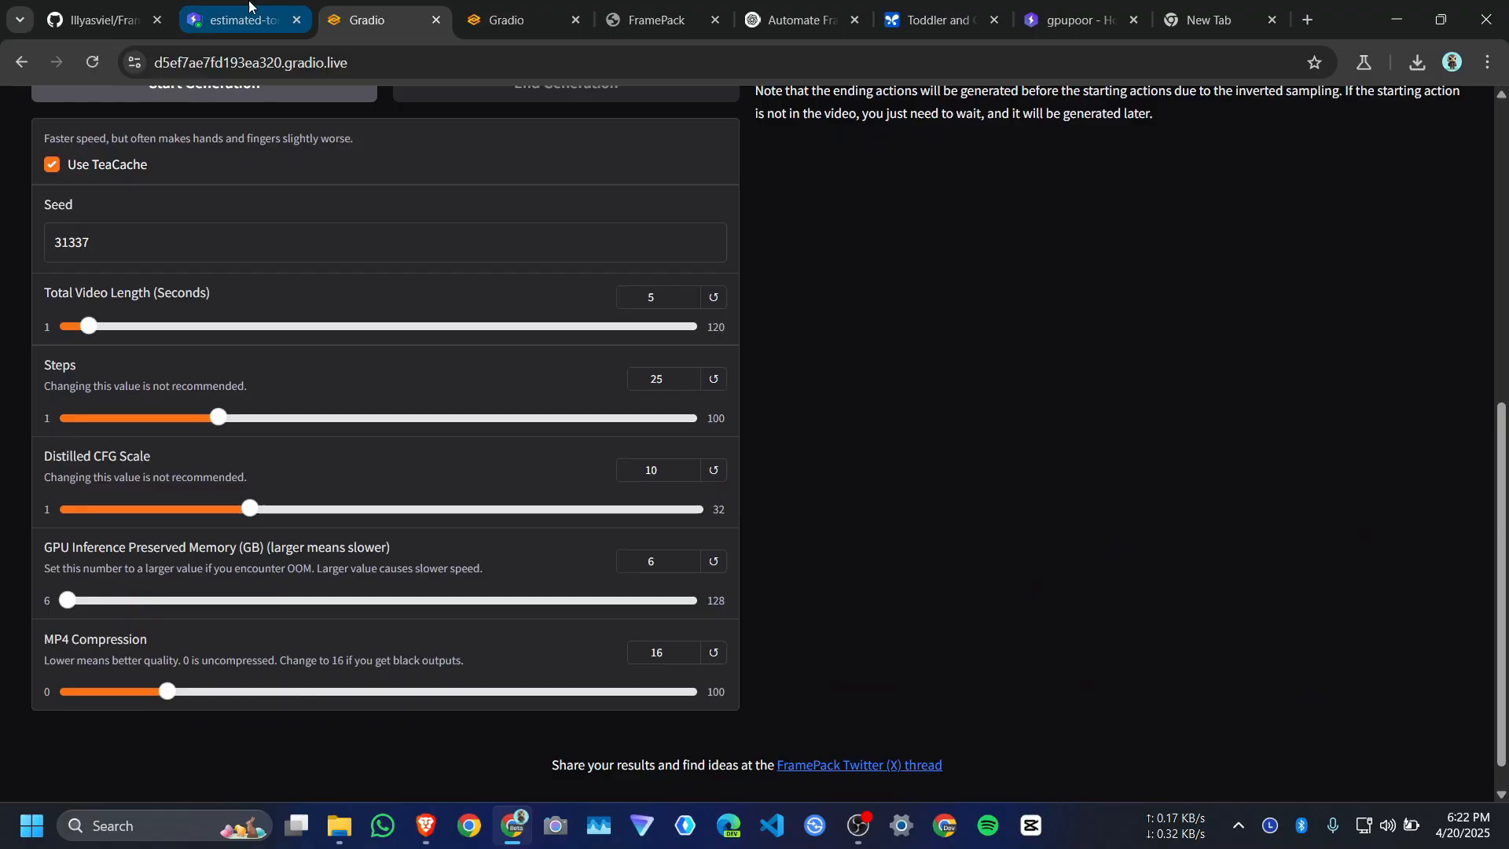
left_click(236, 19)
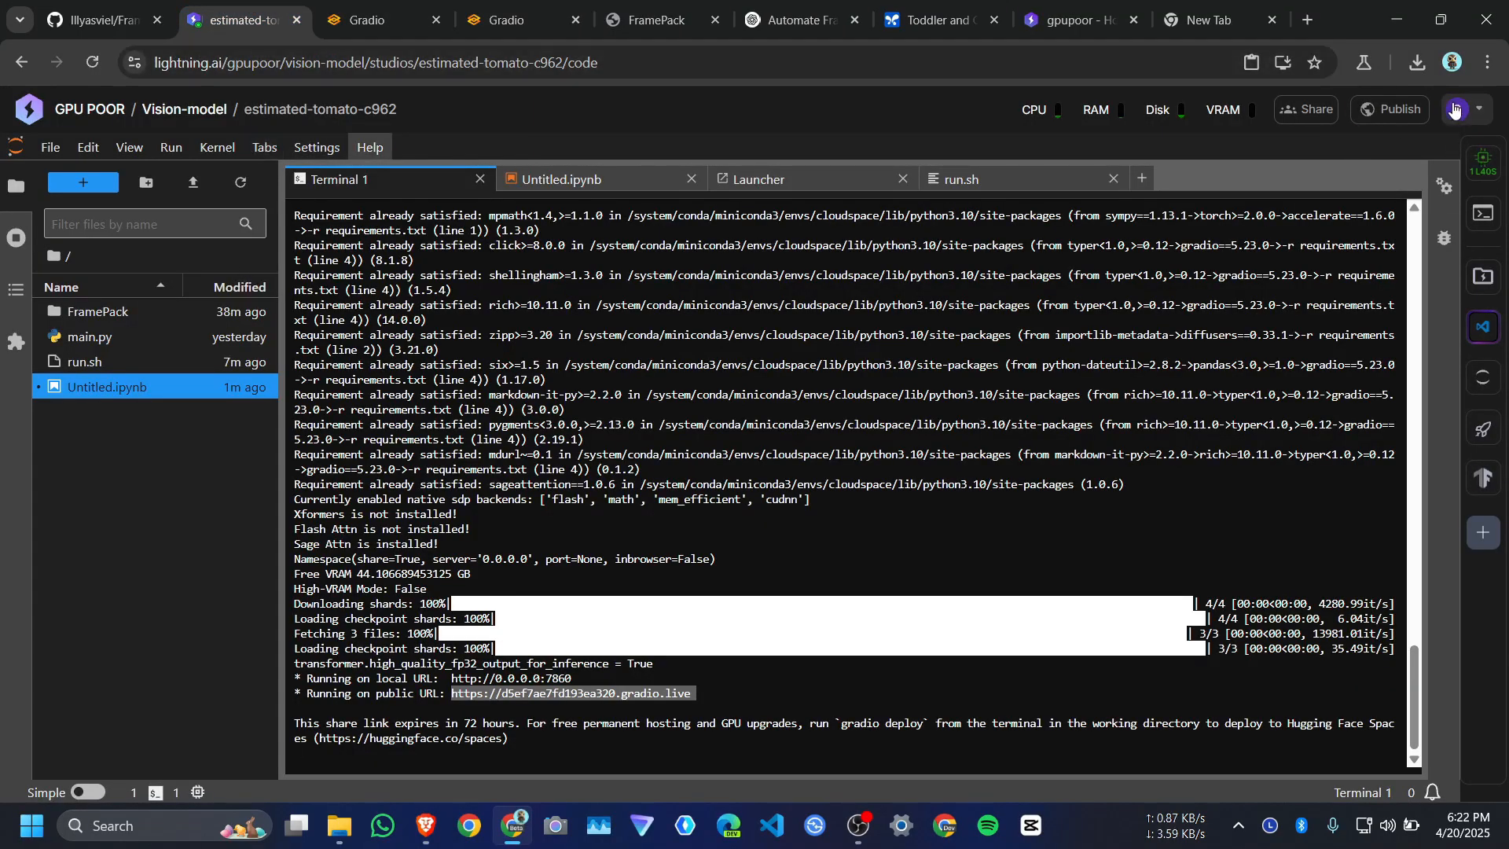